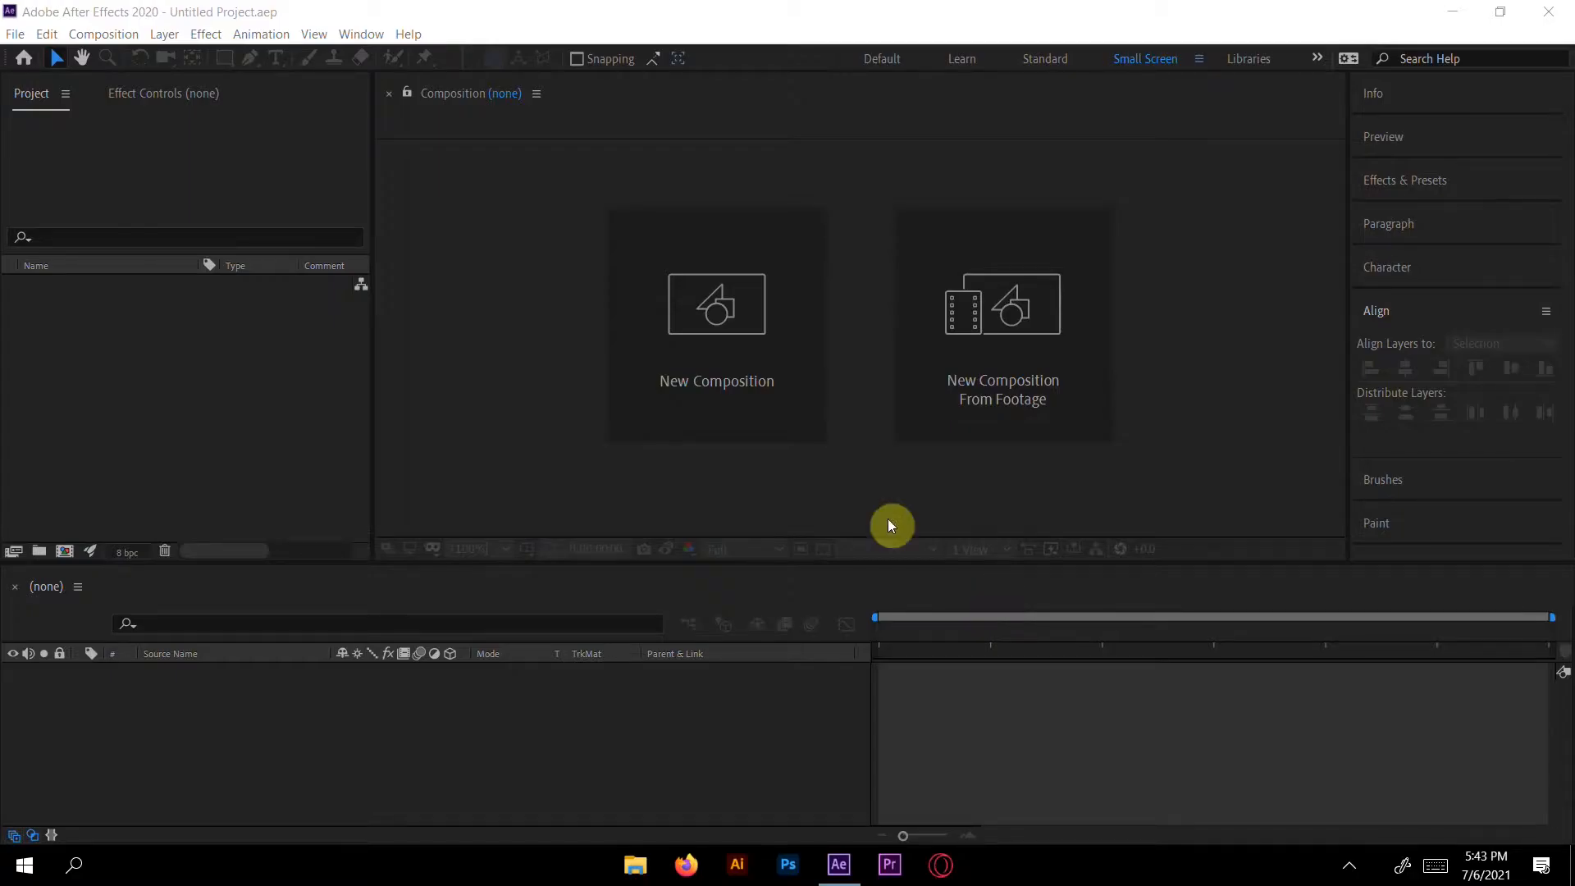
mouse_move(876, 419)
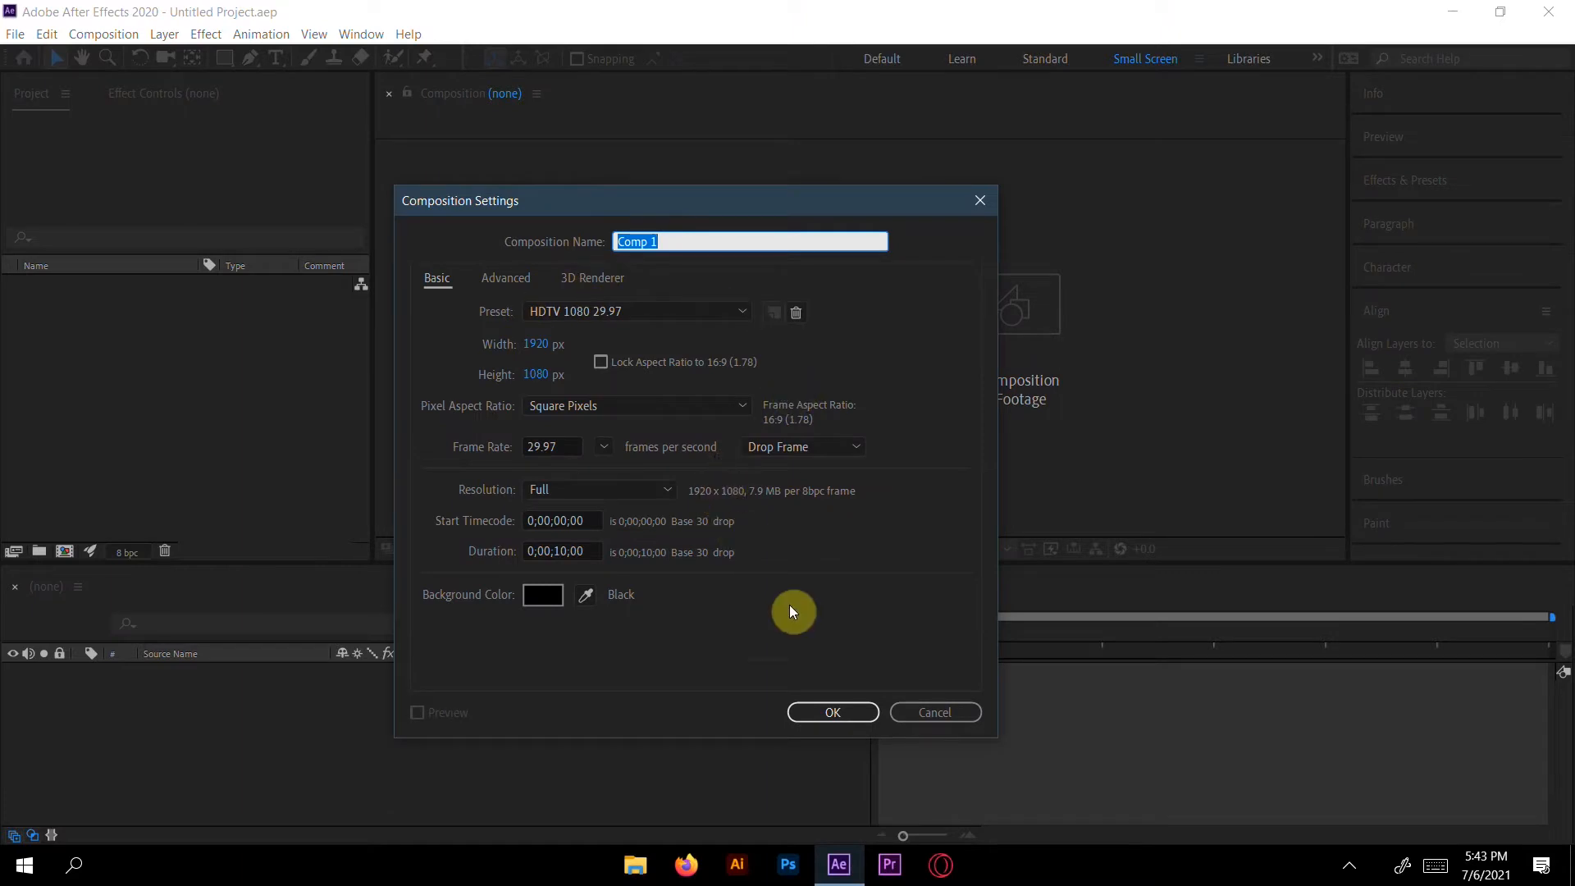
Create the 1920×1080 composition and add a white text layer reading "Hand Written".
left_click(830, 711)
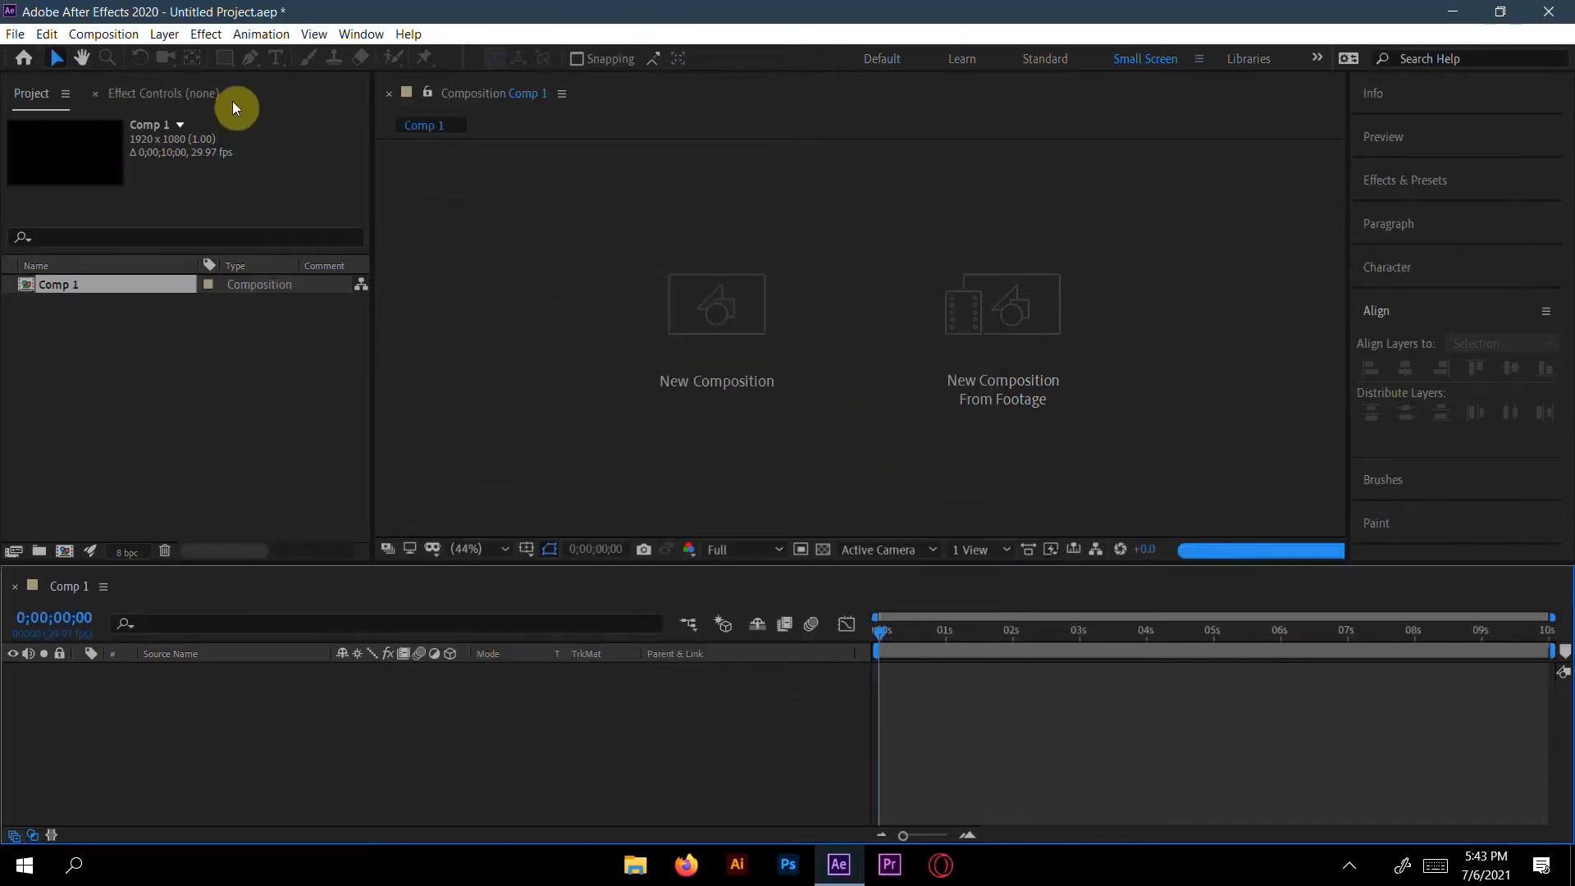
left_click(274, 58)
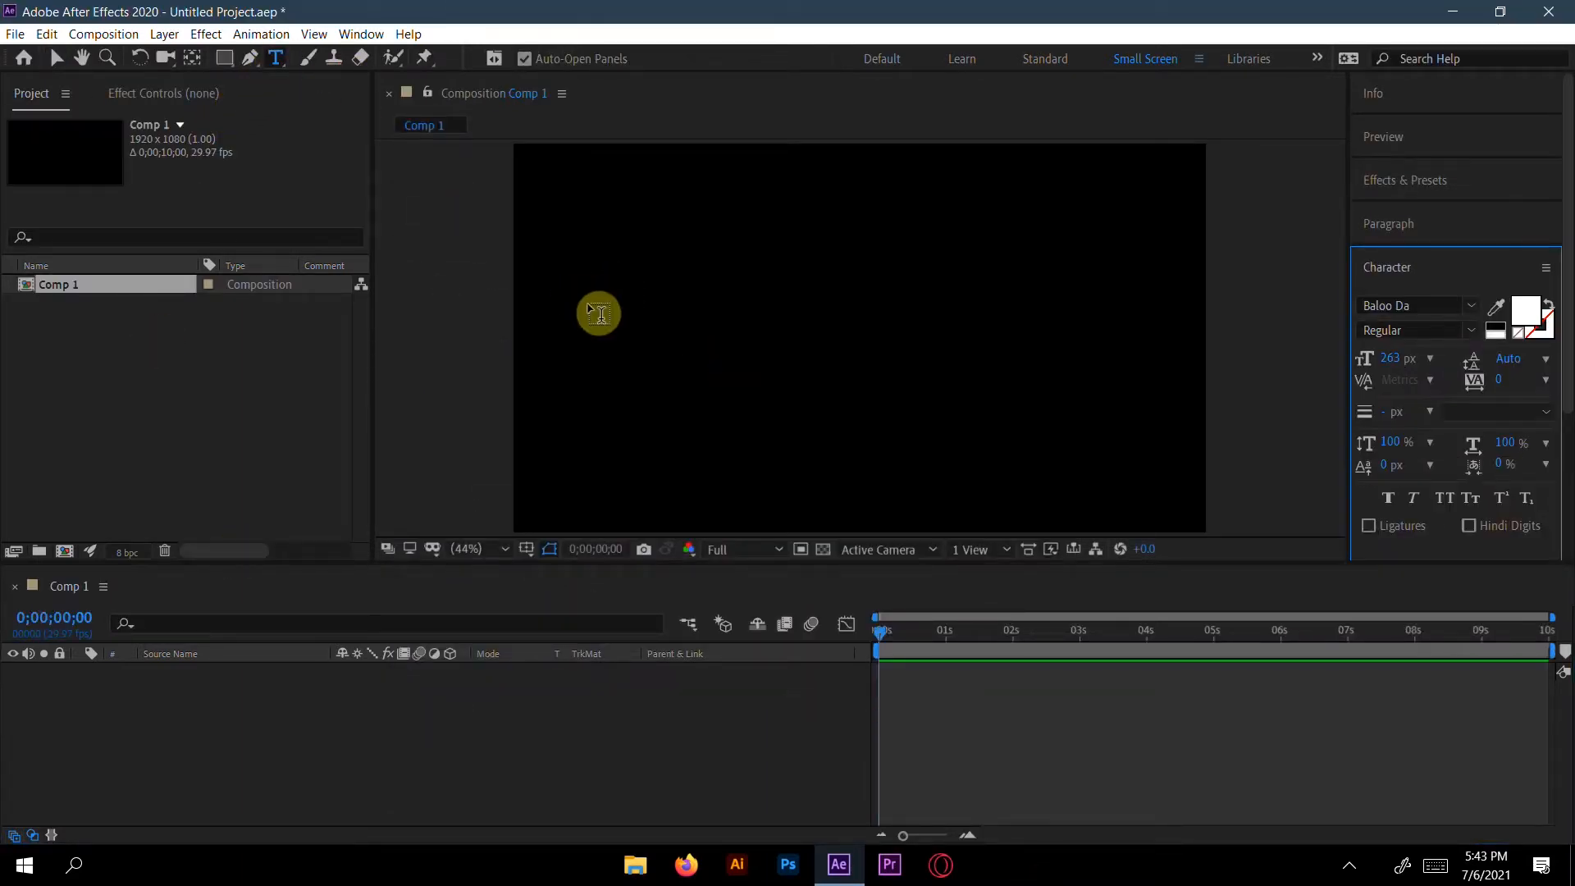
left_click(597, 313)
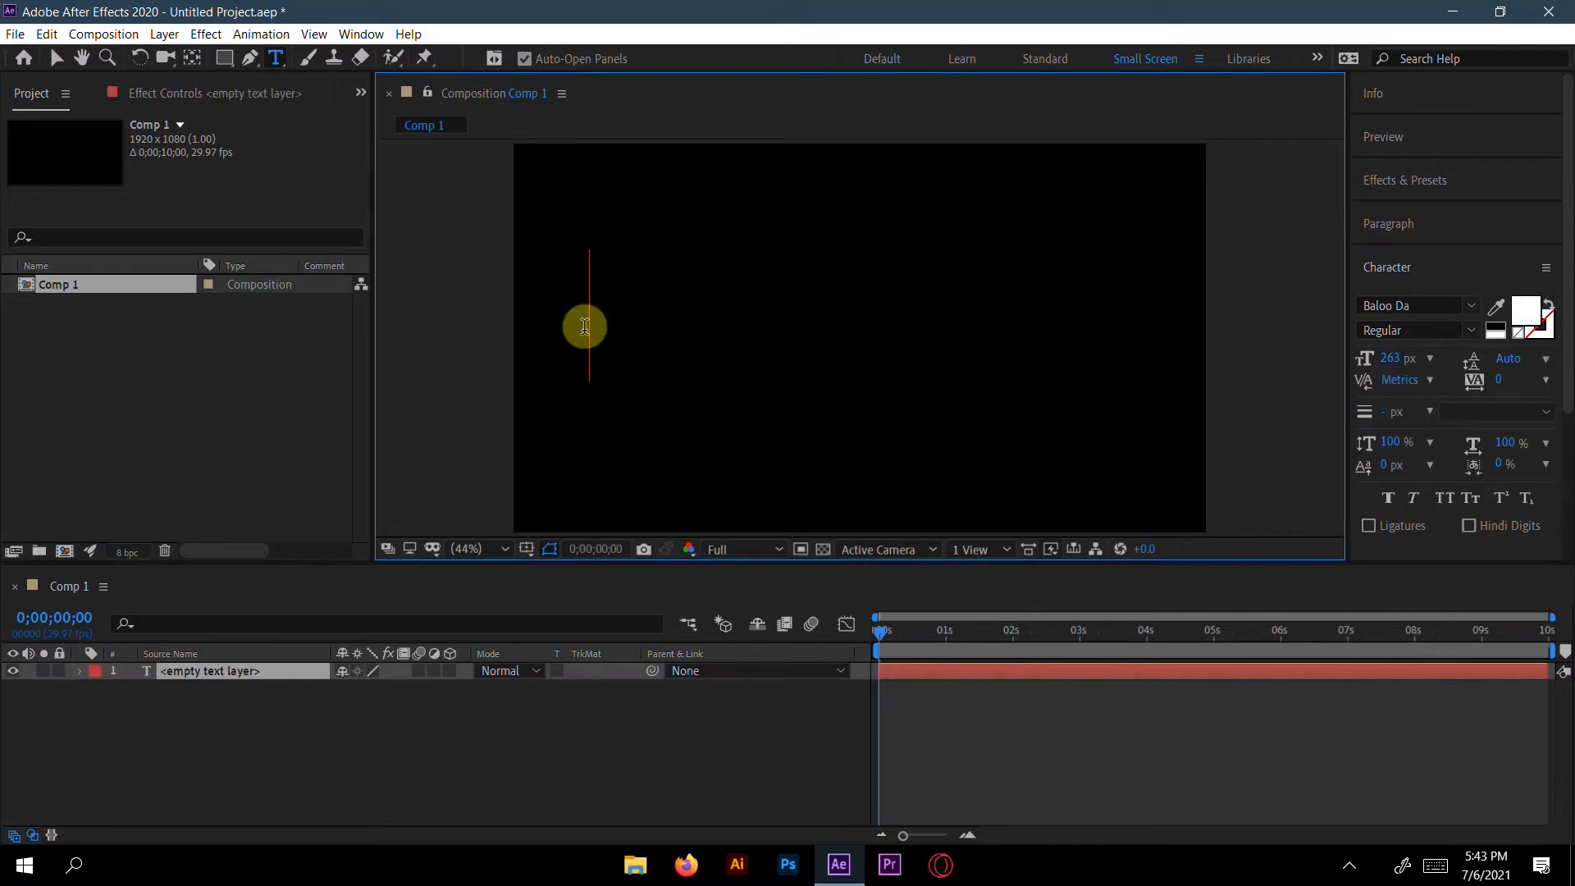
type("H")
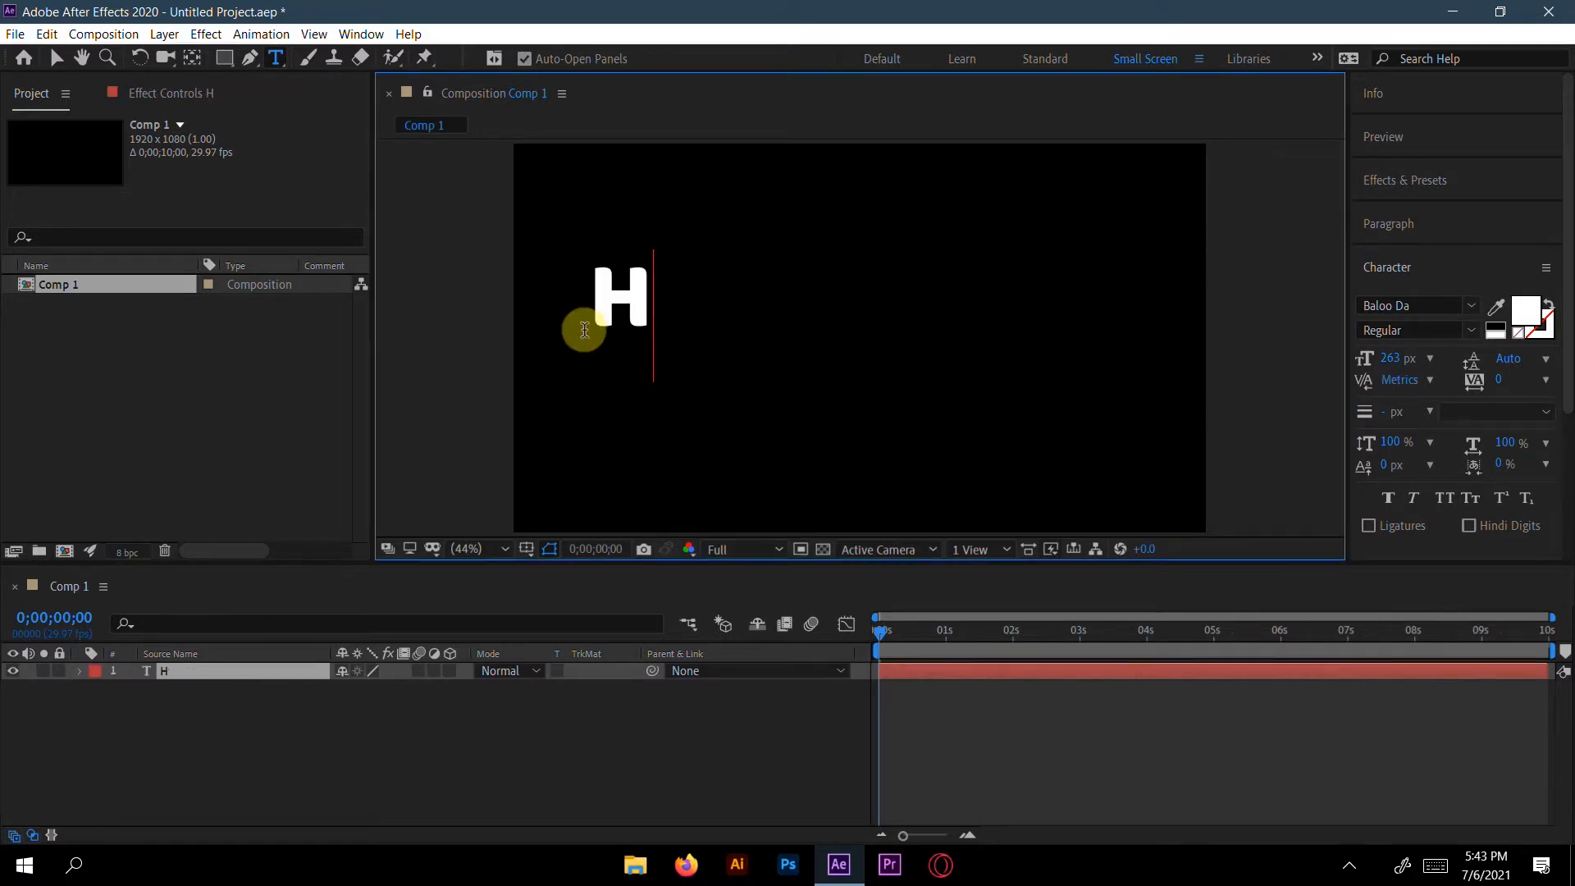
type("an")
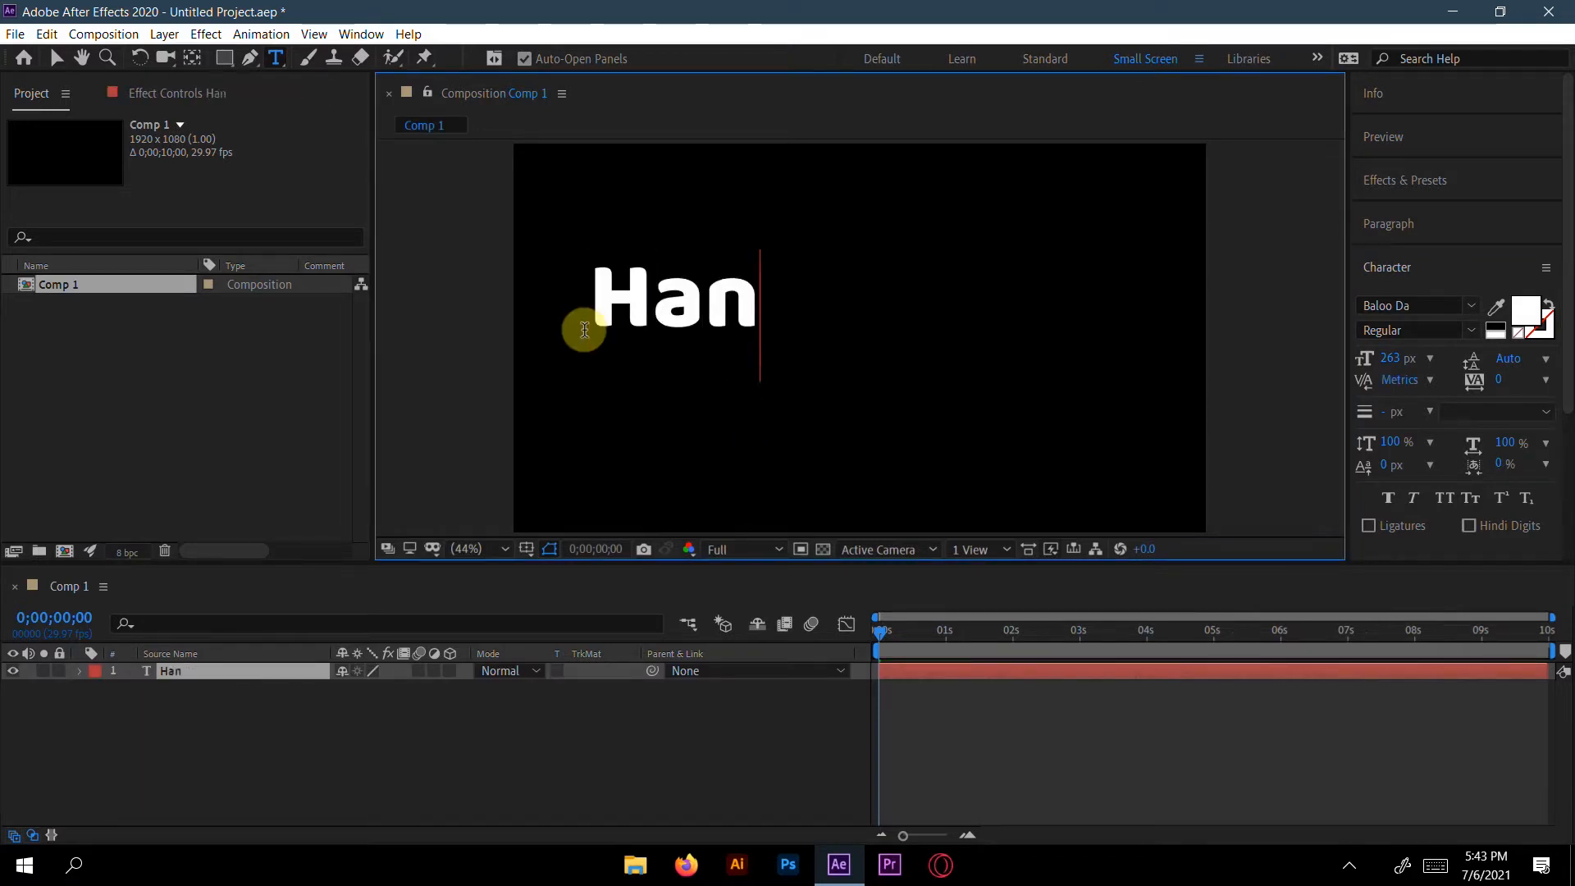
type("d")
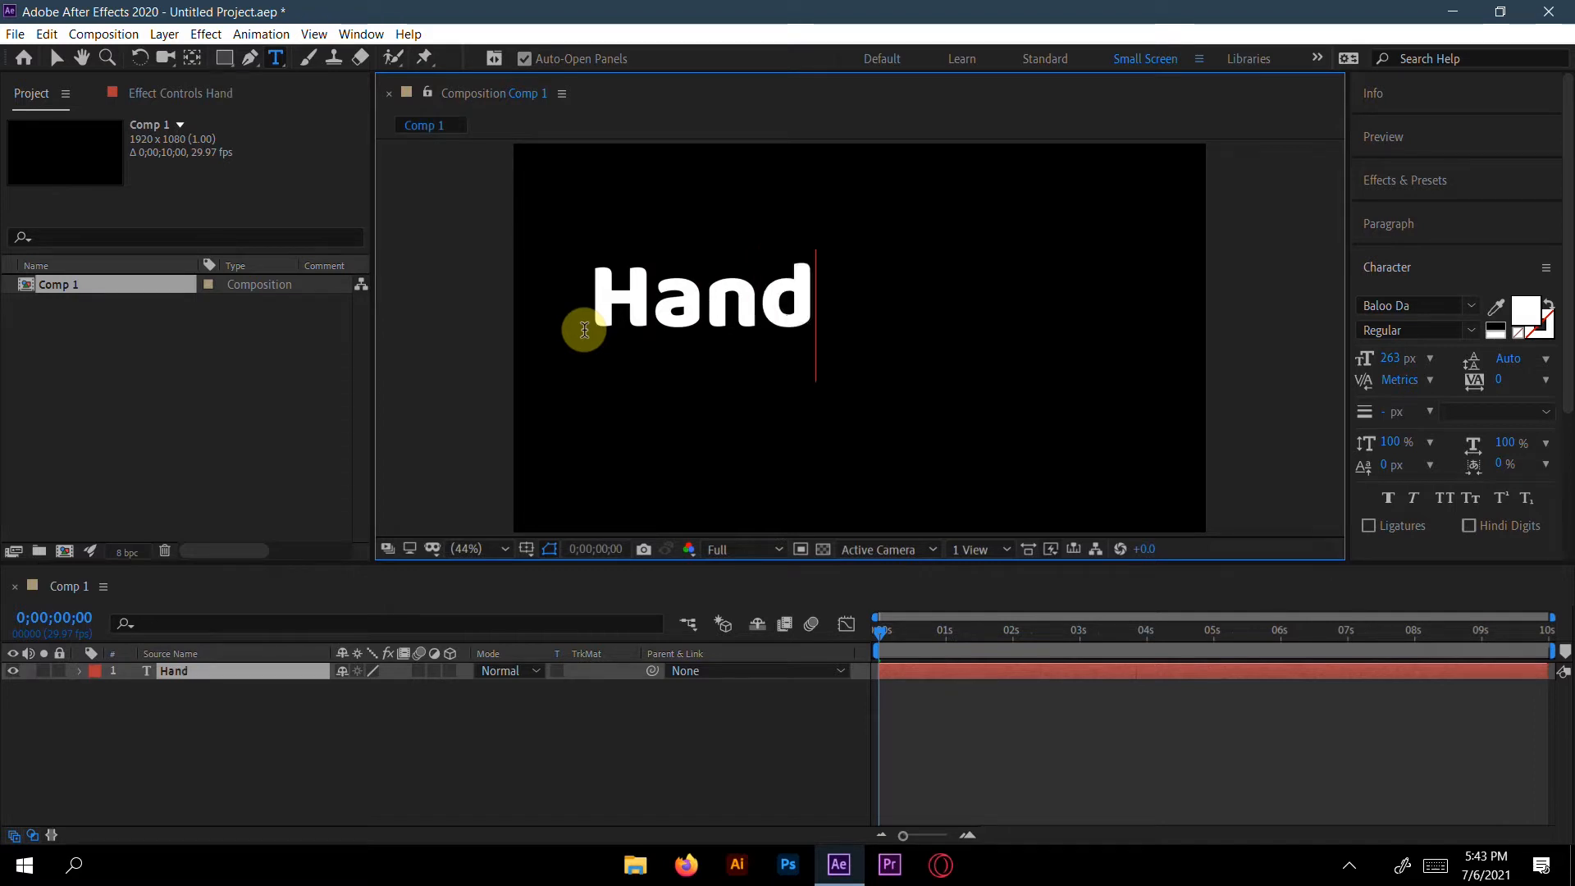
type("Wr")
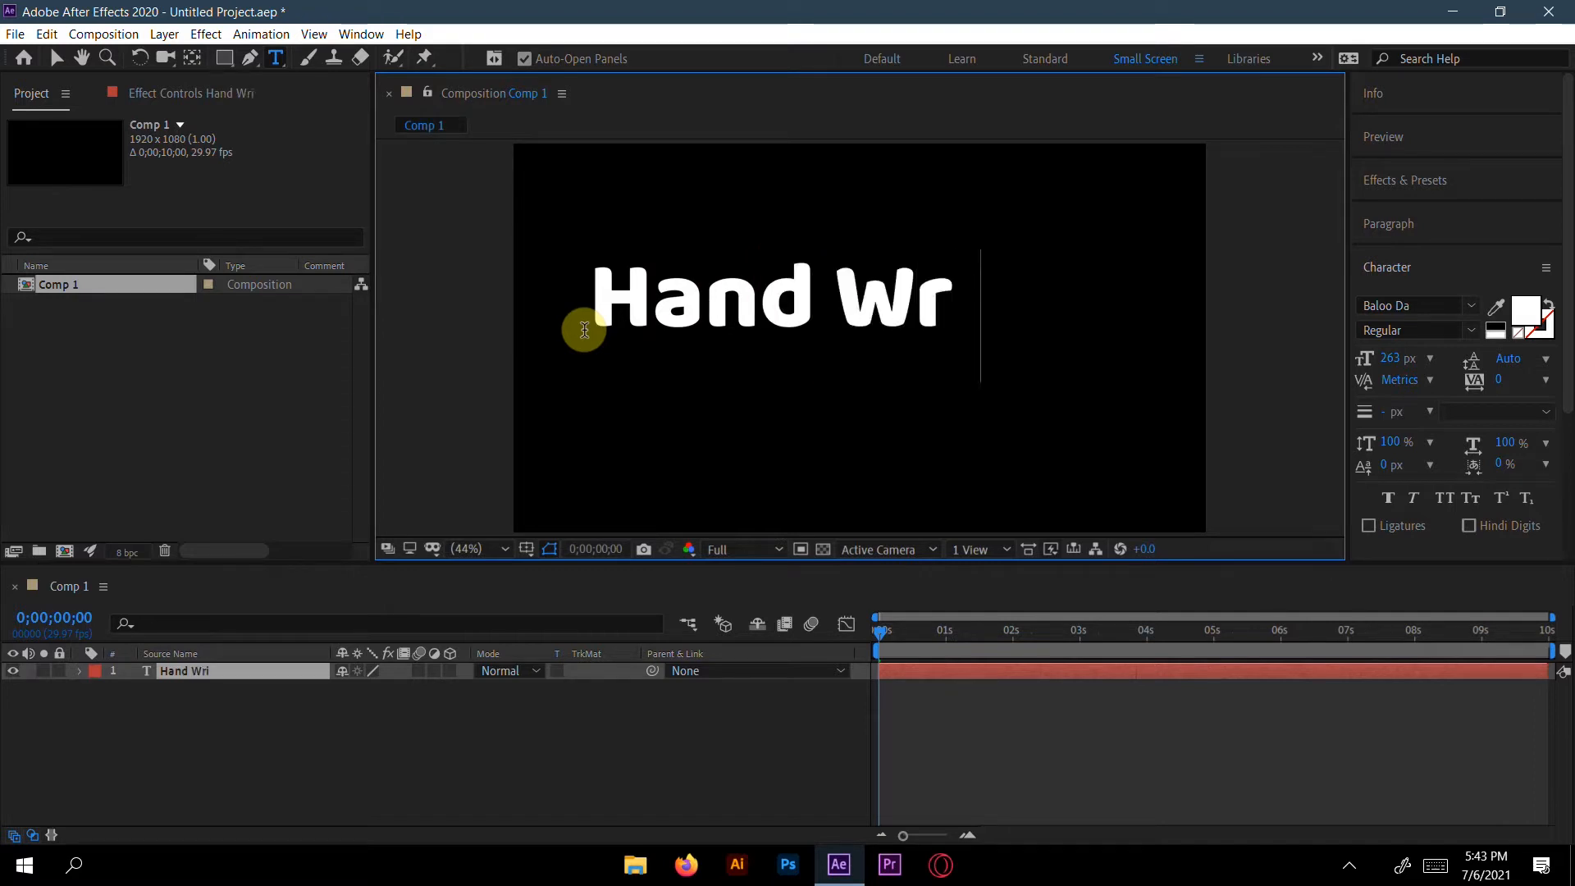
type("itten")
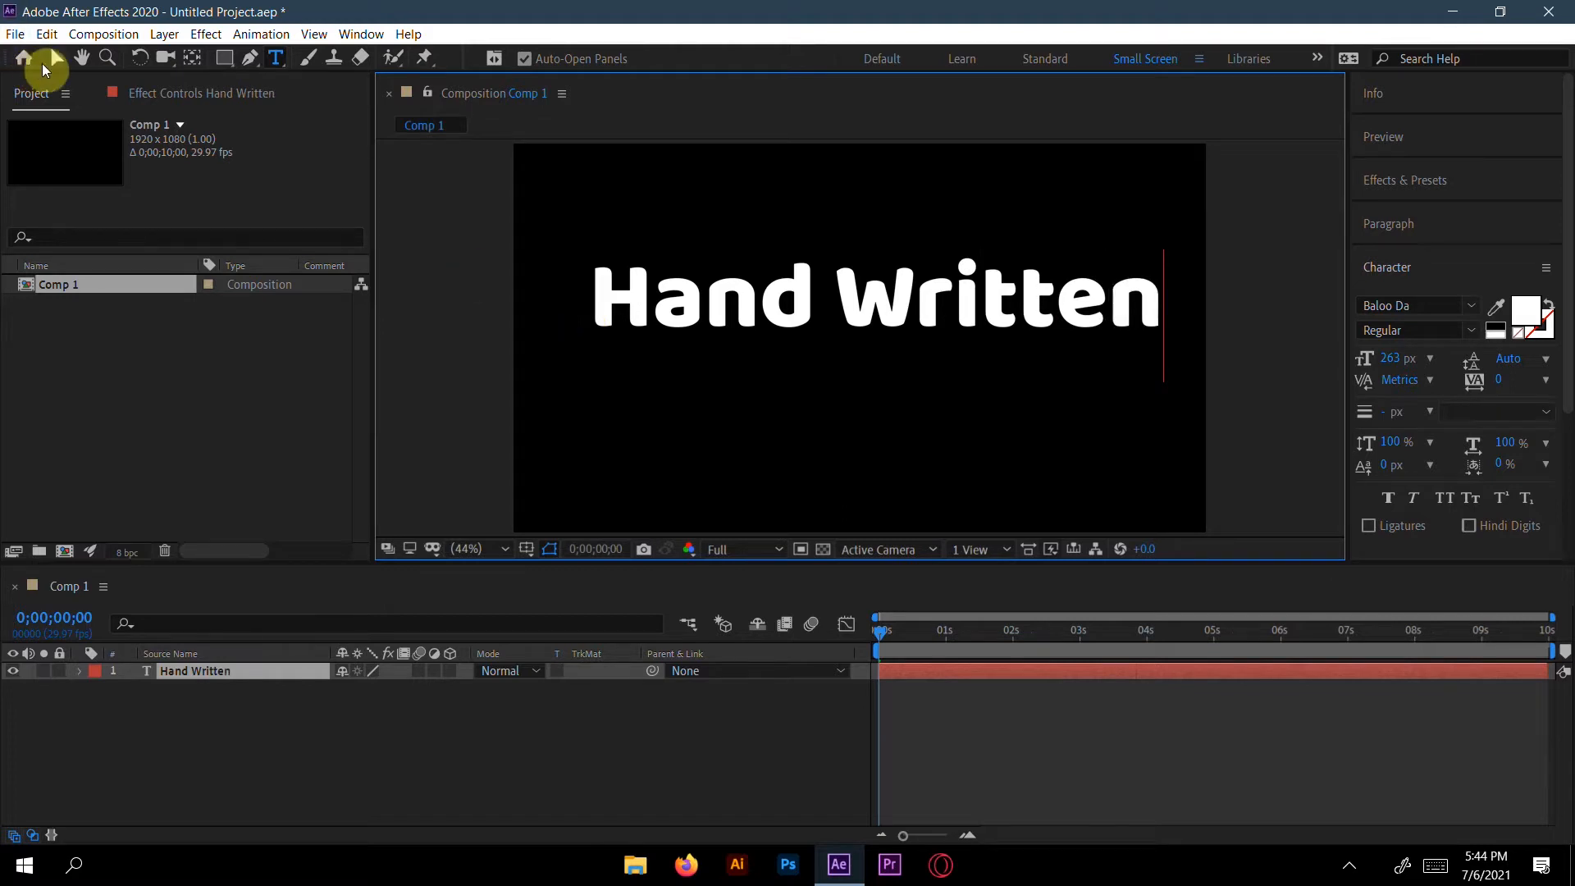
Centre the text vertically and convert it into a "Hand Written Outlines" shape layer.
left_click(58, 59)
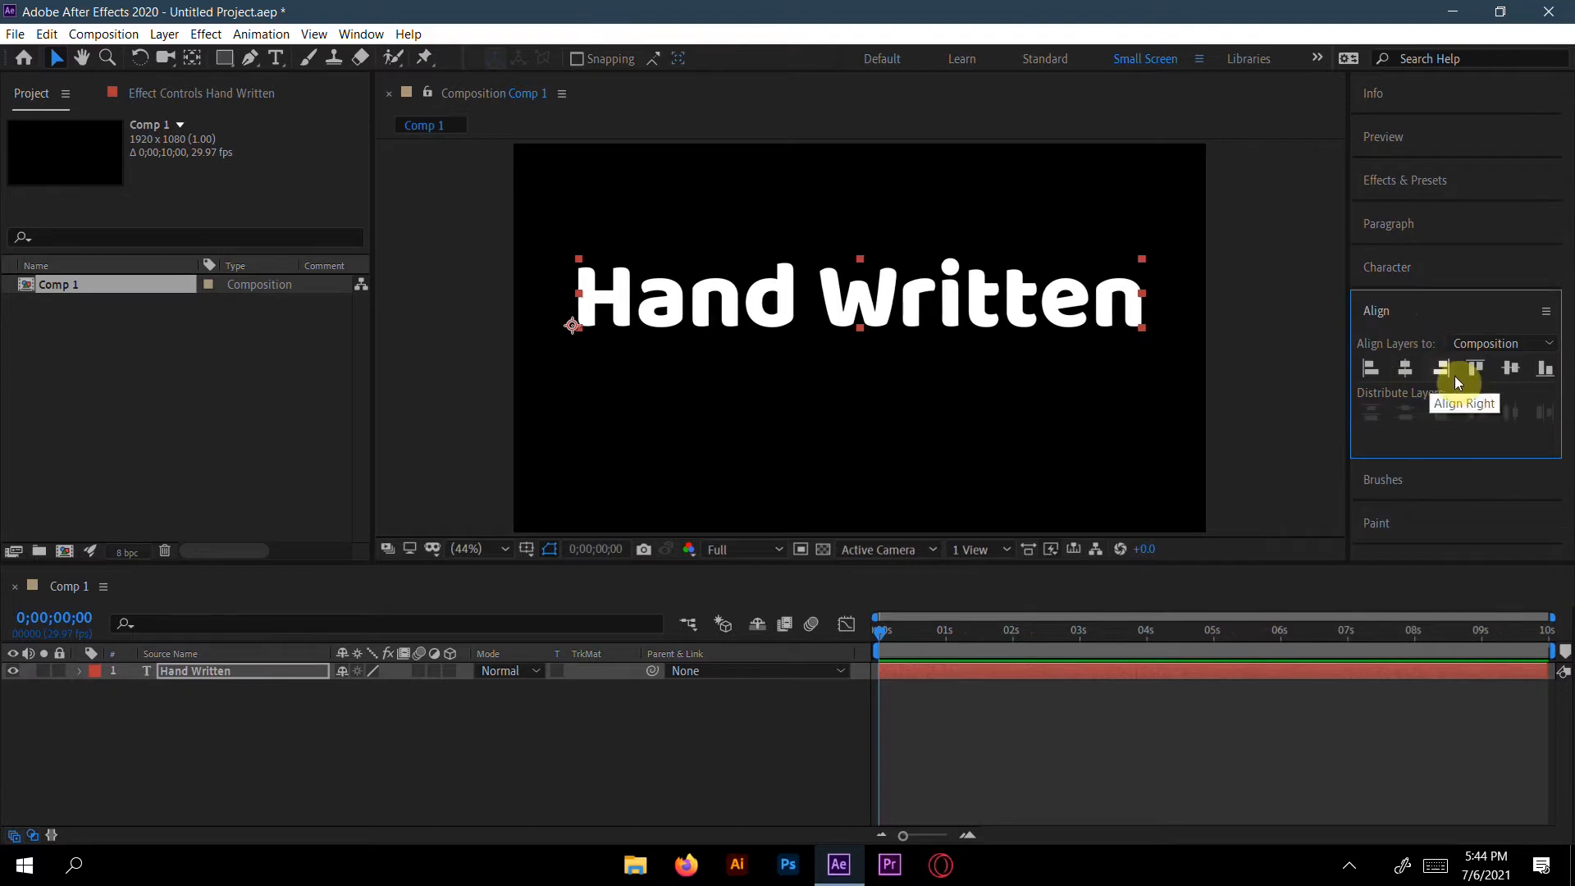
left_click(1473, 367)
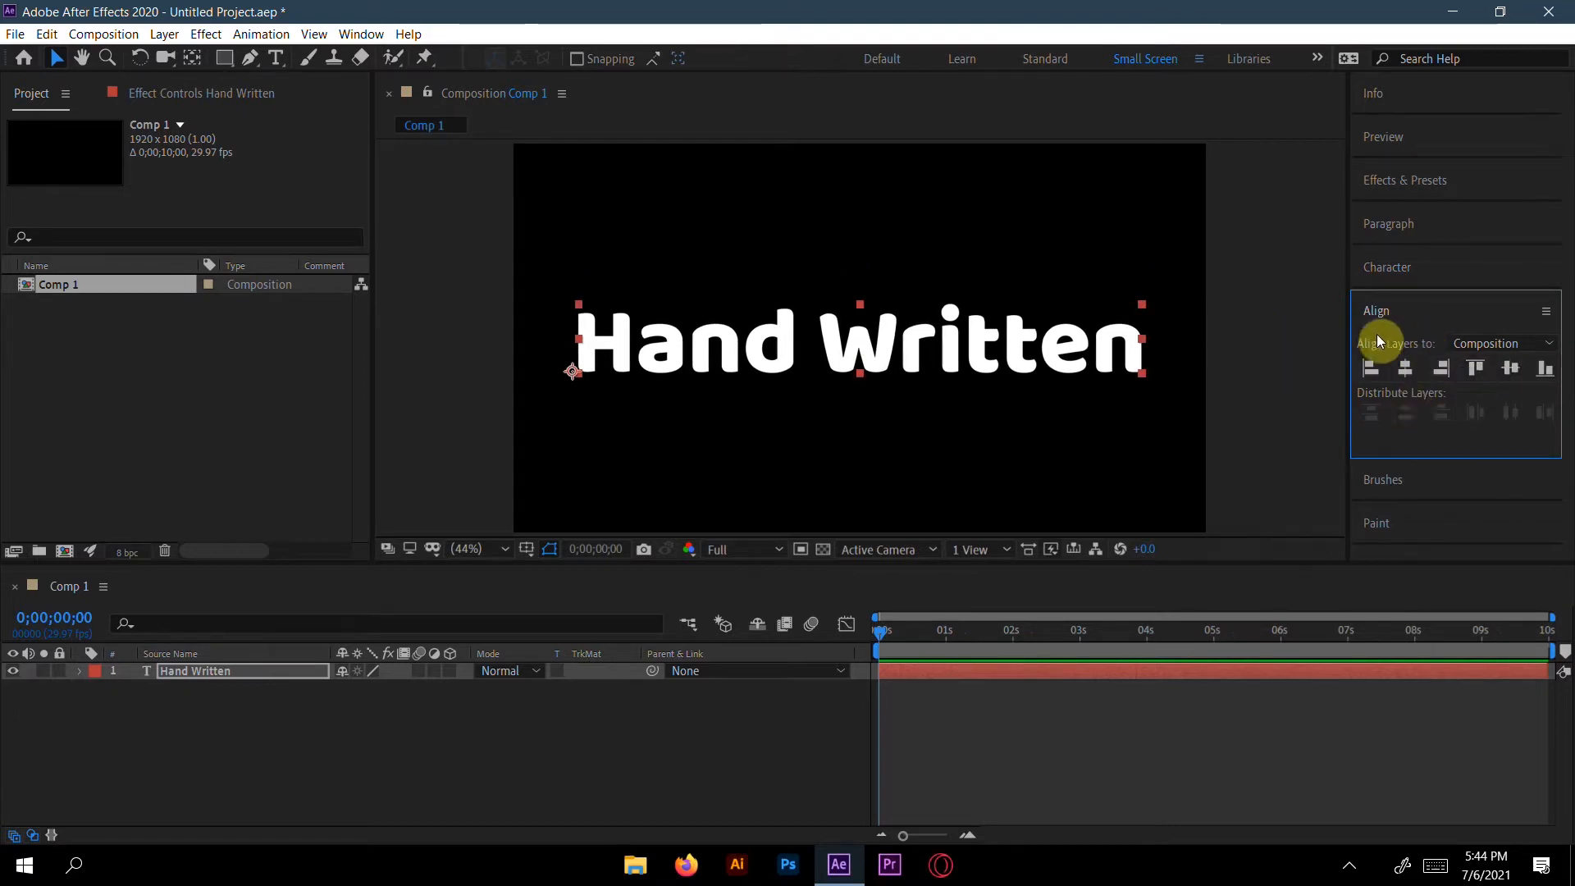
left_click(1377, 310)
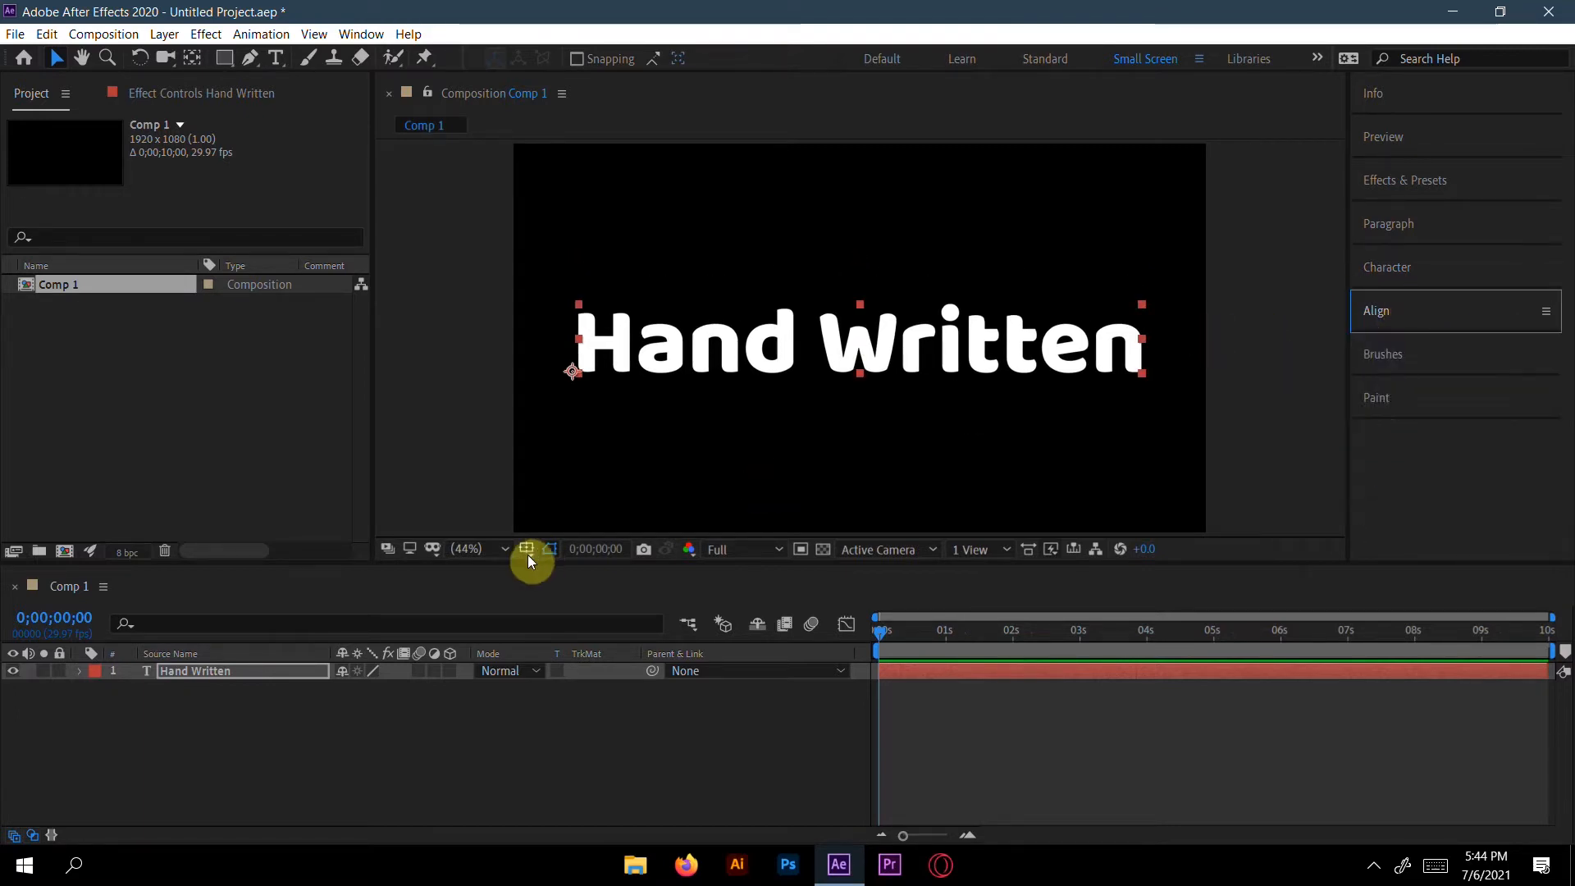
right_click(195, 671)
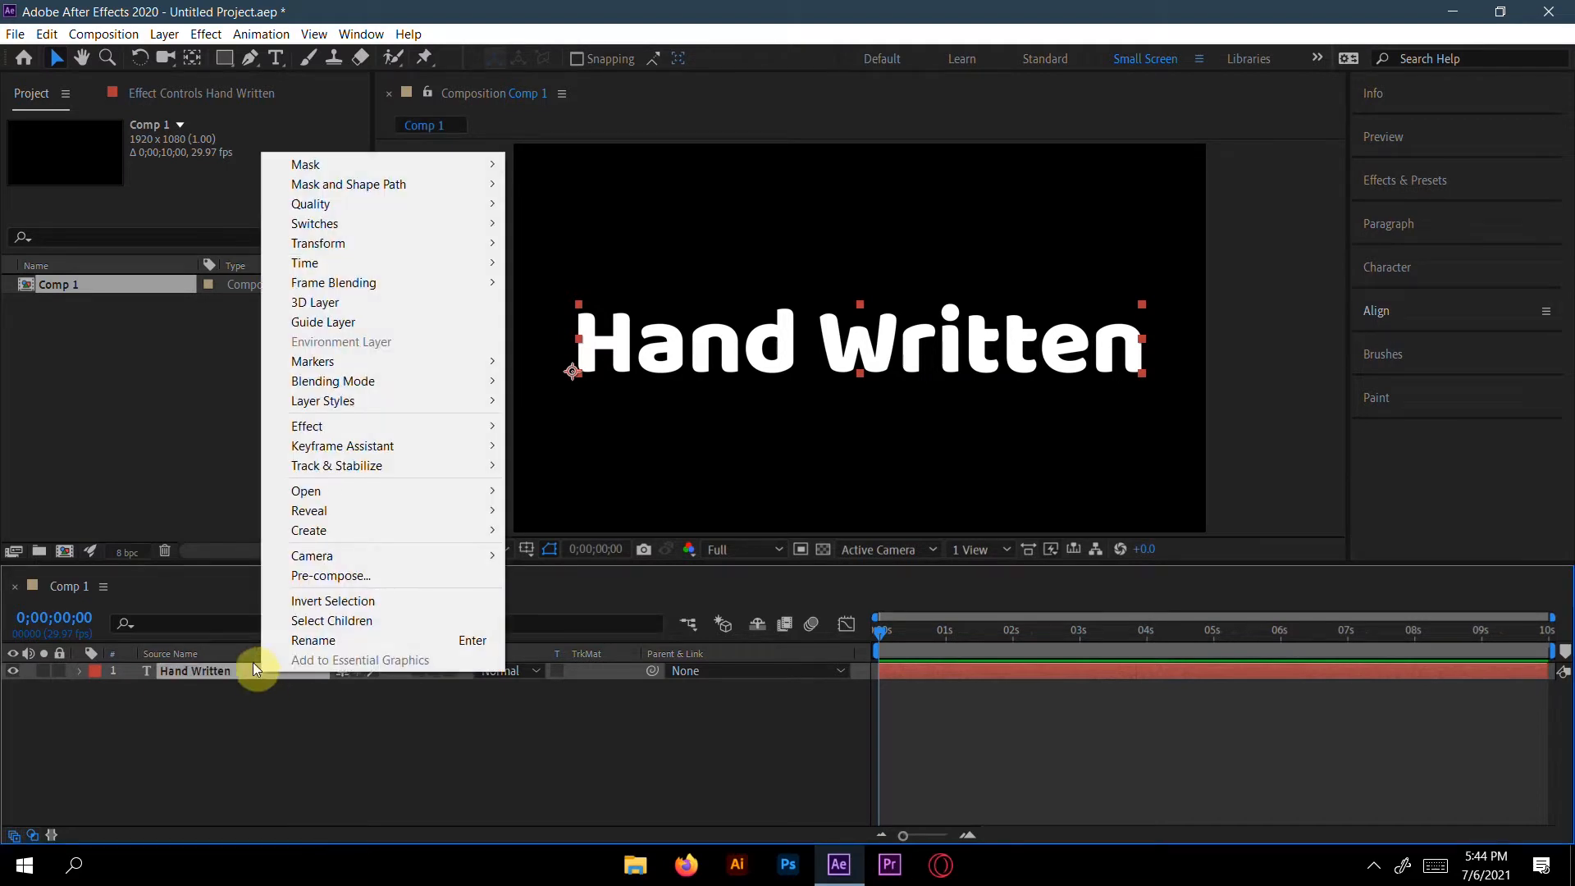
mouse_move(366, 580)
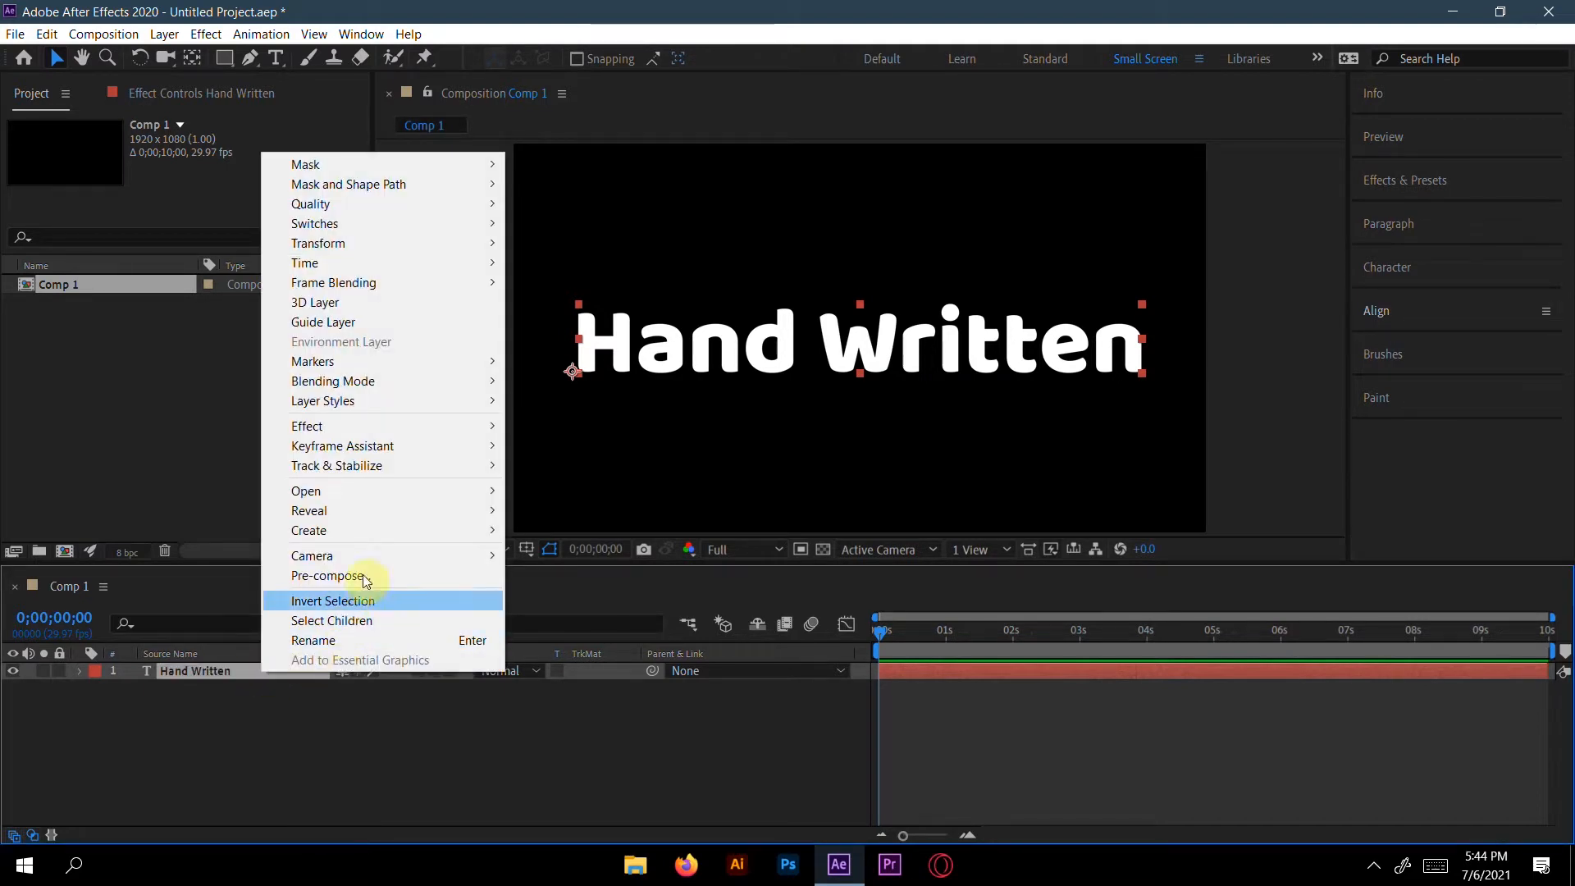
mouse_move(308, 530)
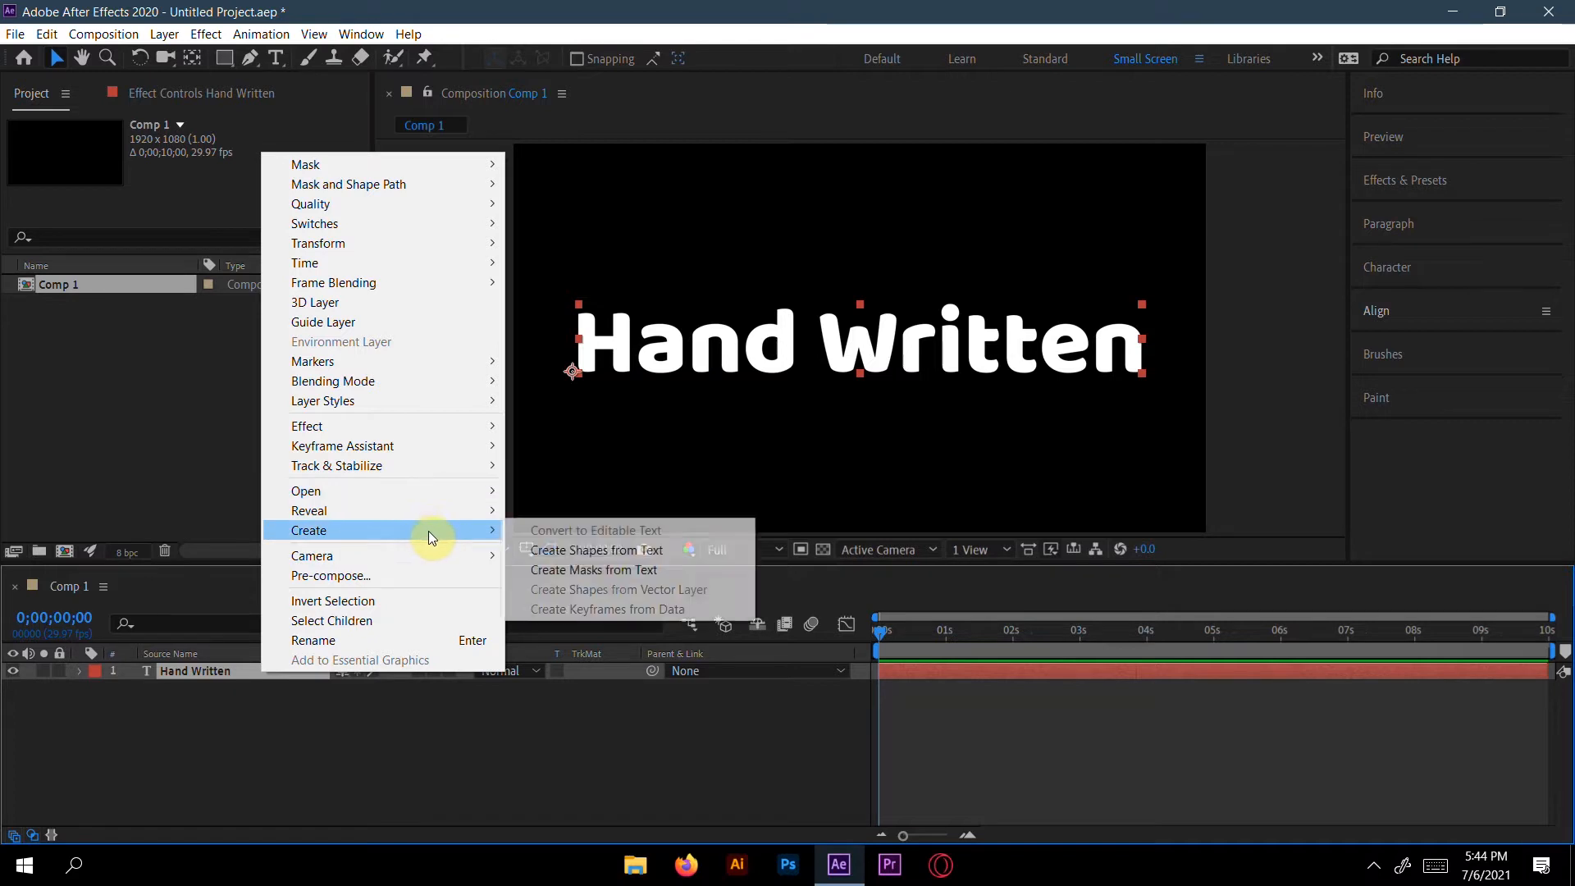
mouse_move(553, 569)
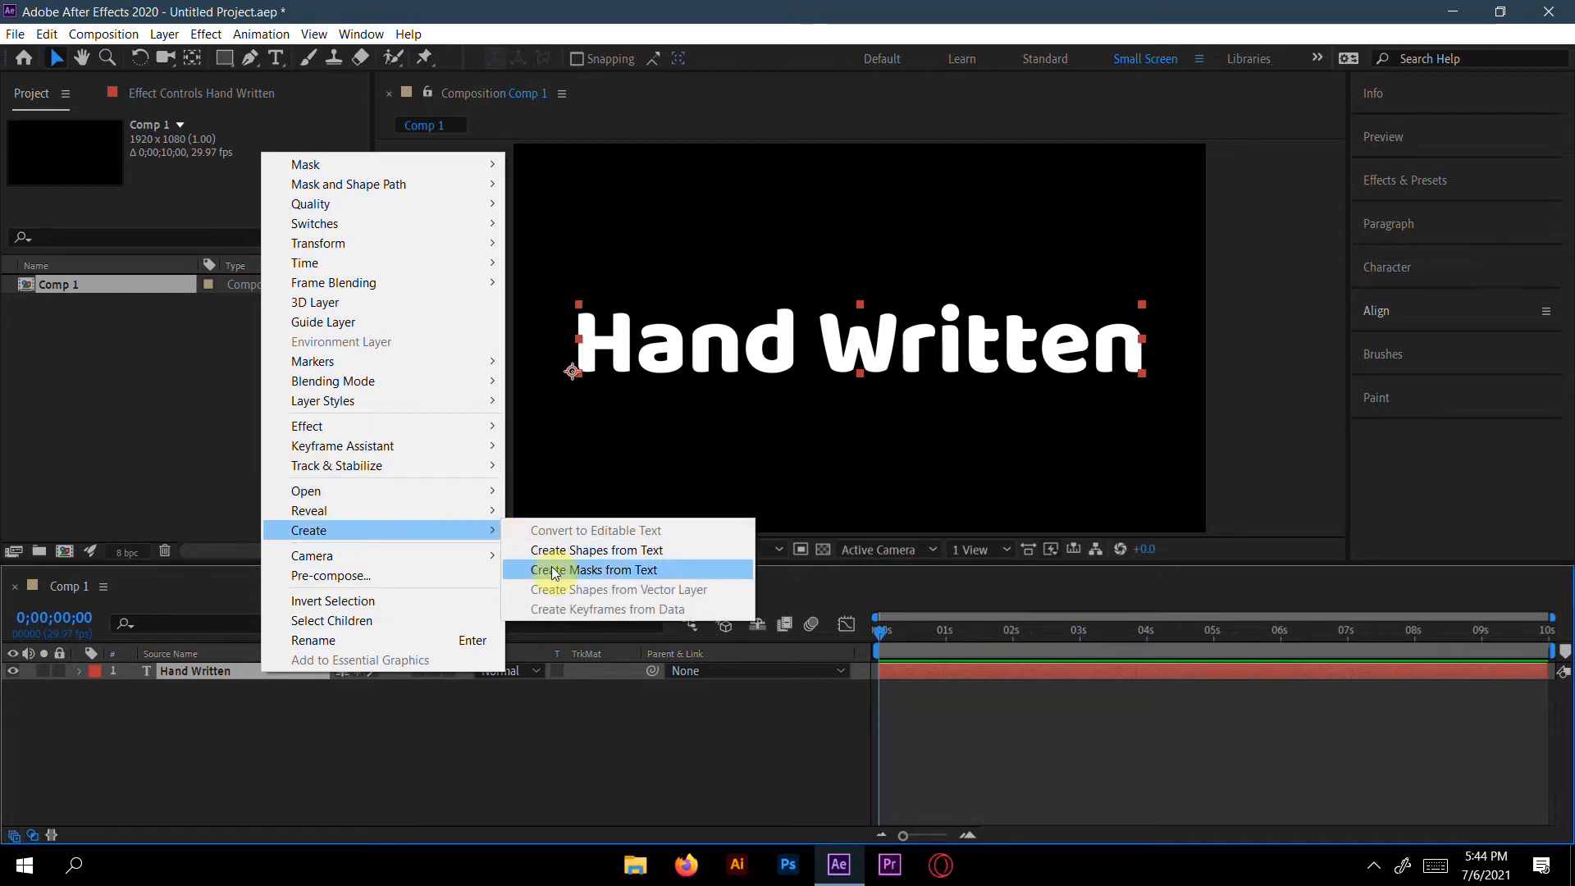
left_click(595, 569)
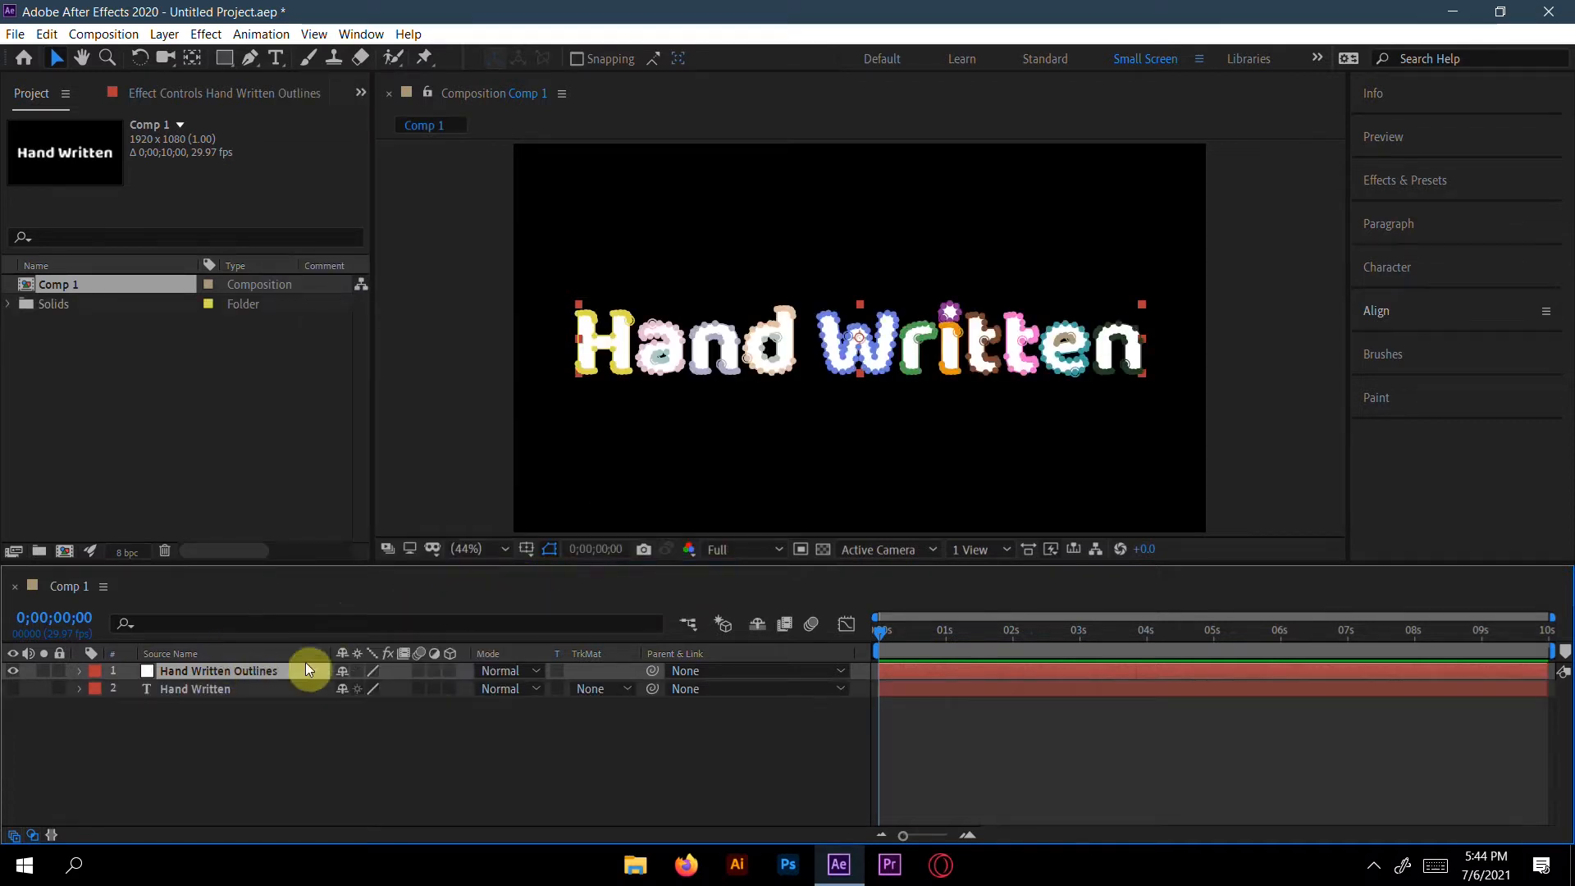
mouse_move(1406, 259)
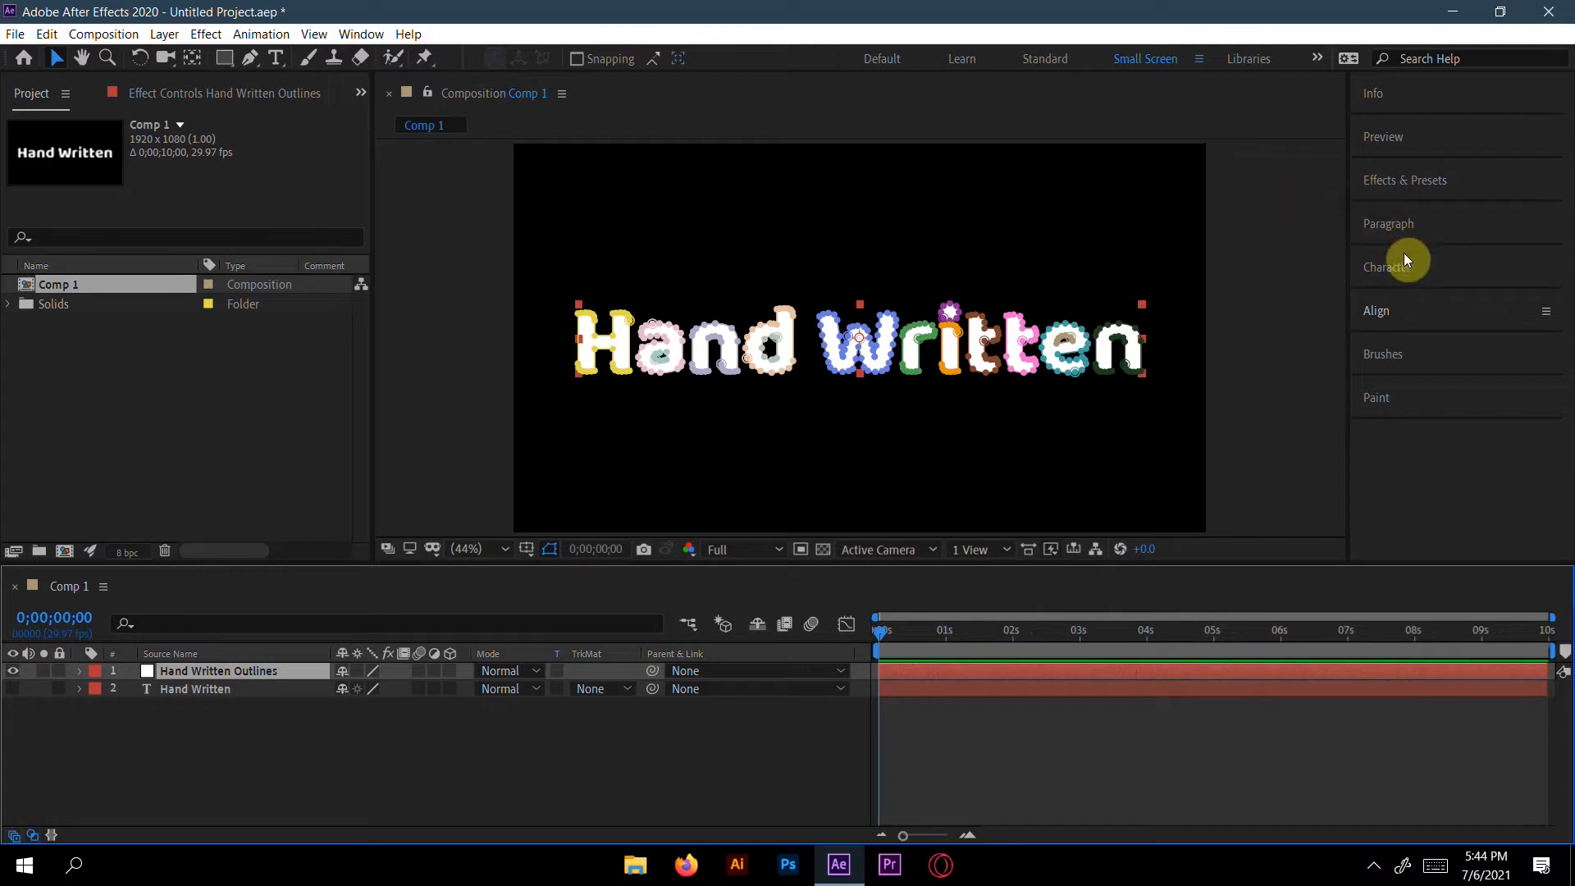
Find Scribble in Effects & Presets (search "scr") and apply it to the outlines layer.
left_click(1404, 181)
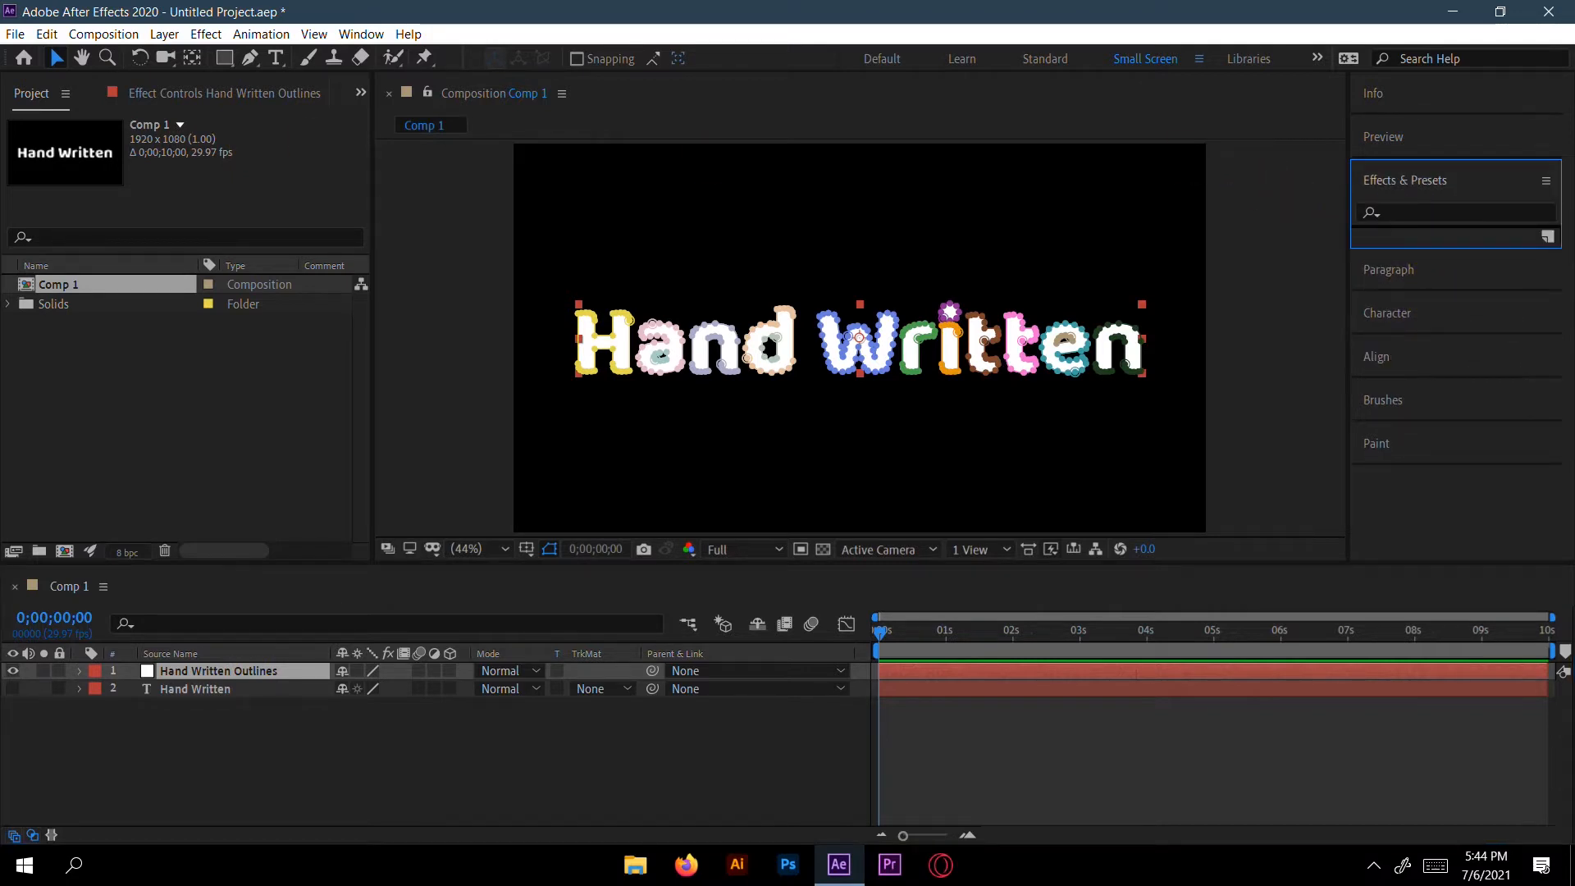
left_click(1454, 212)
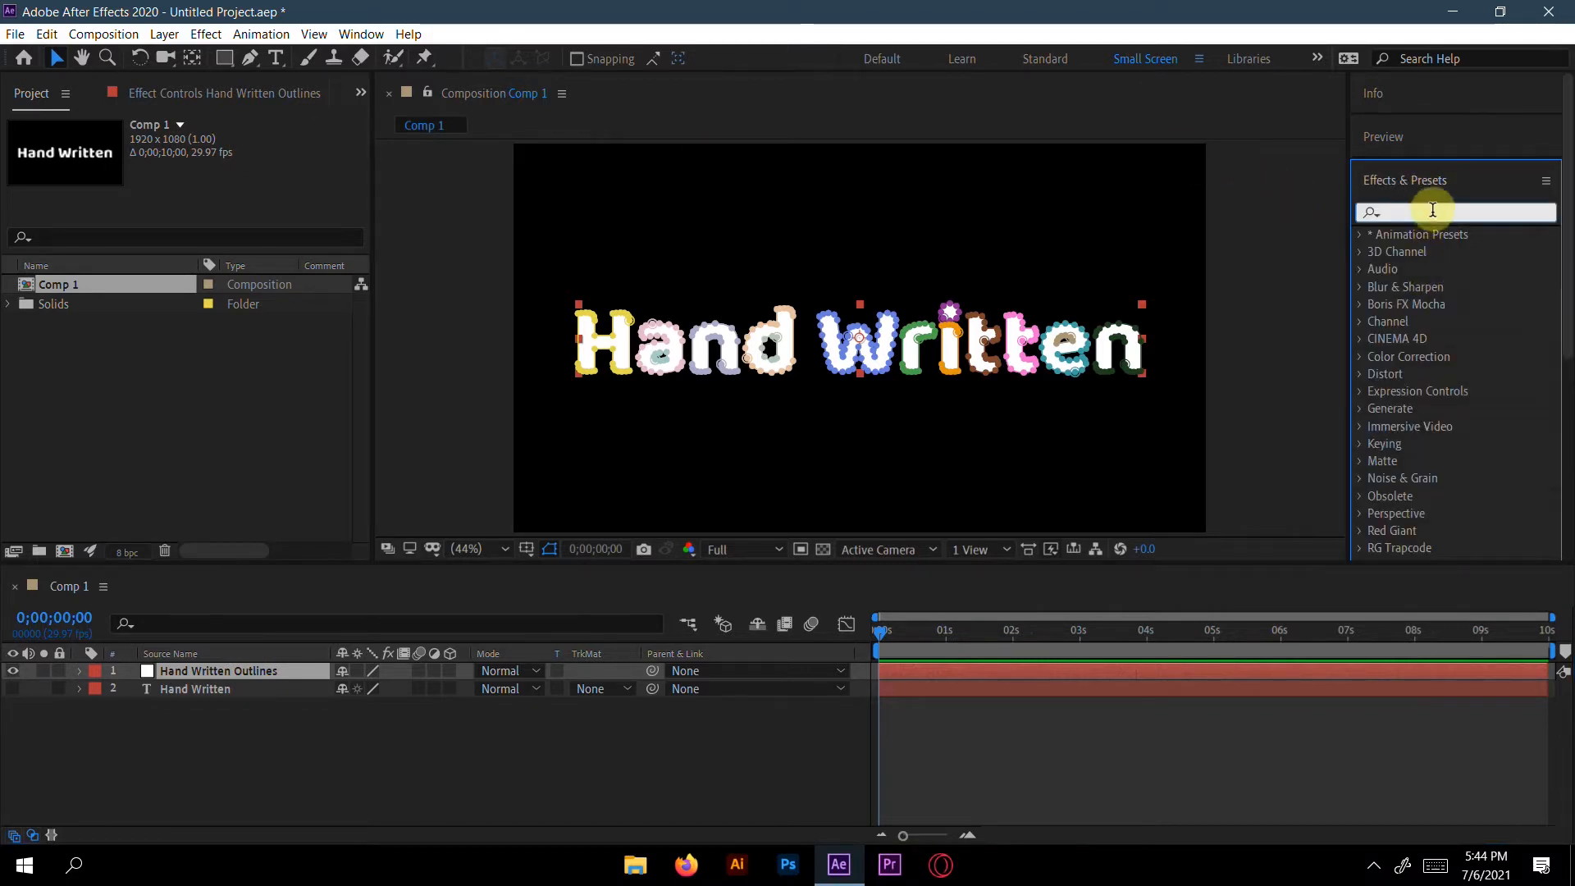
type("scr")
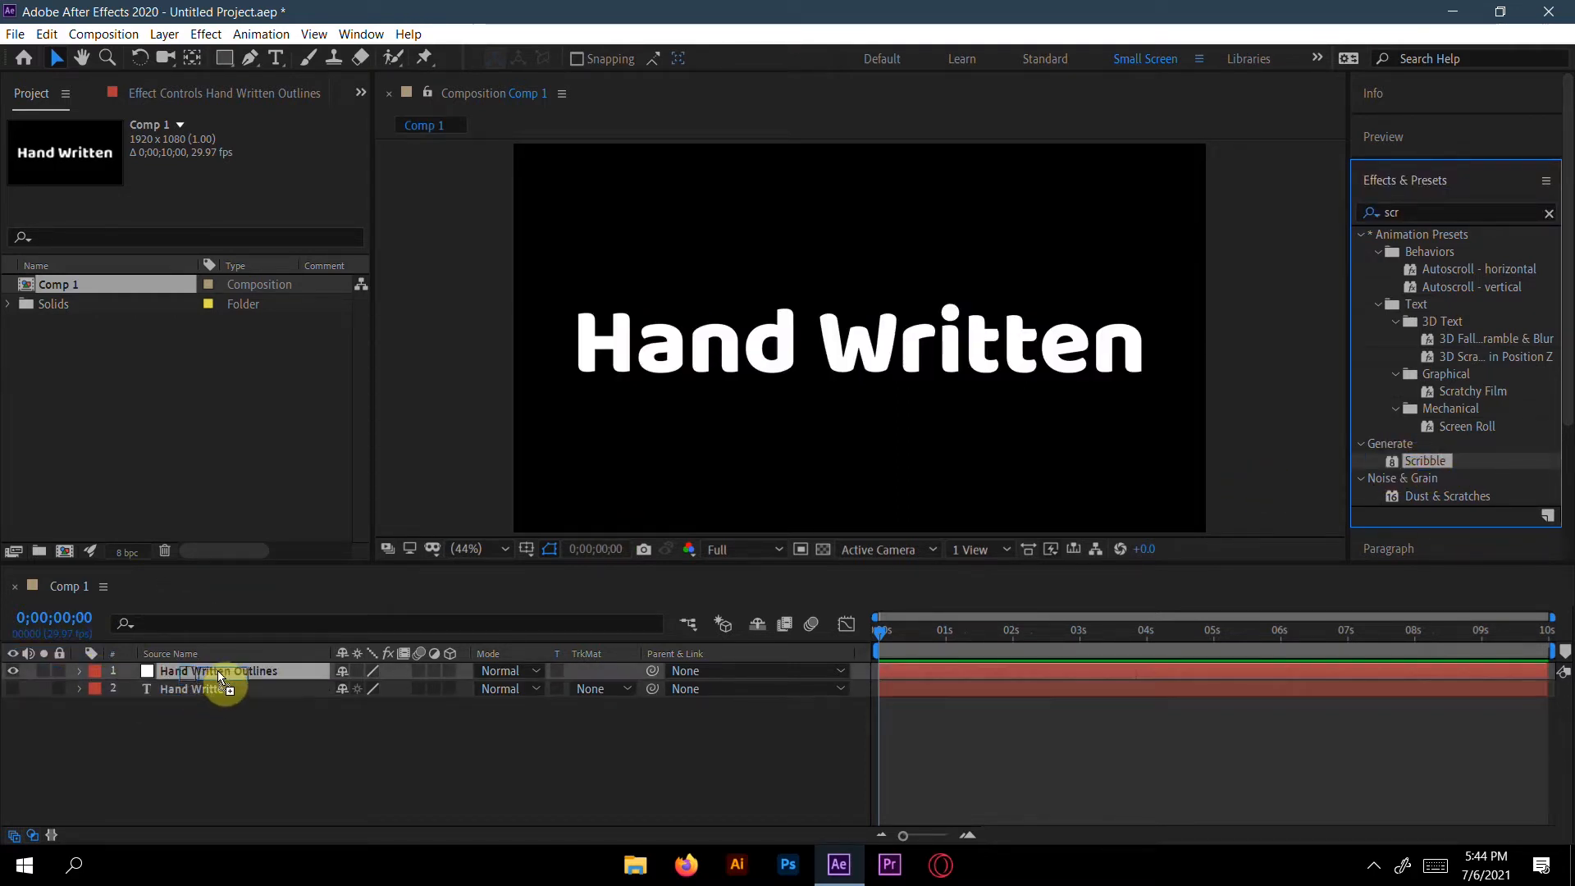
double_click(1424, 459)
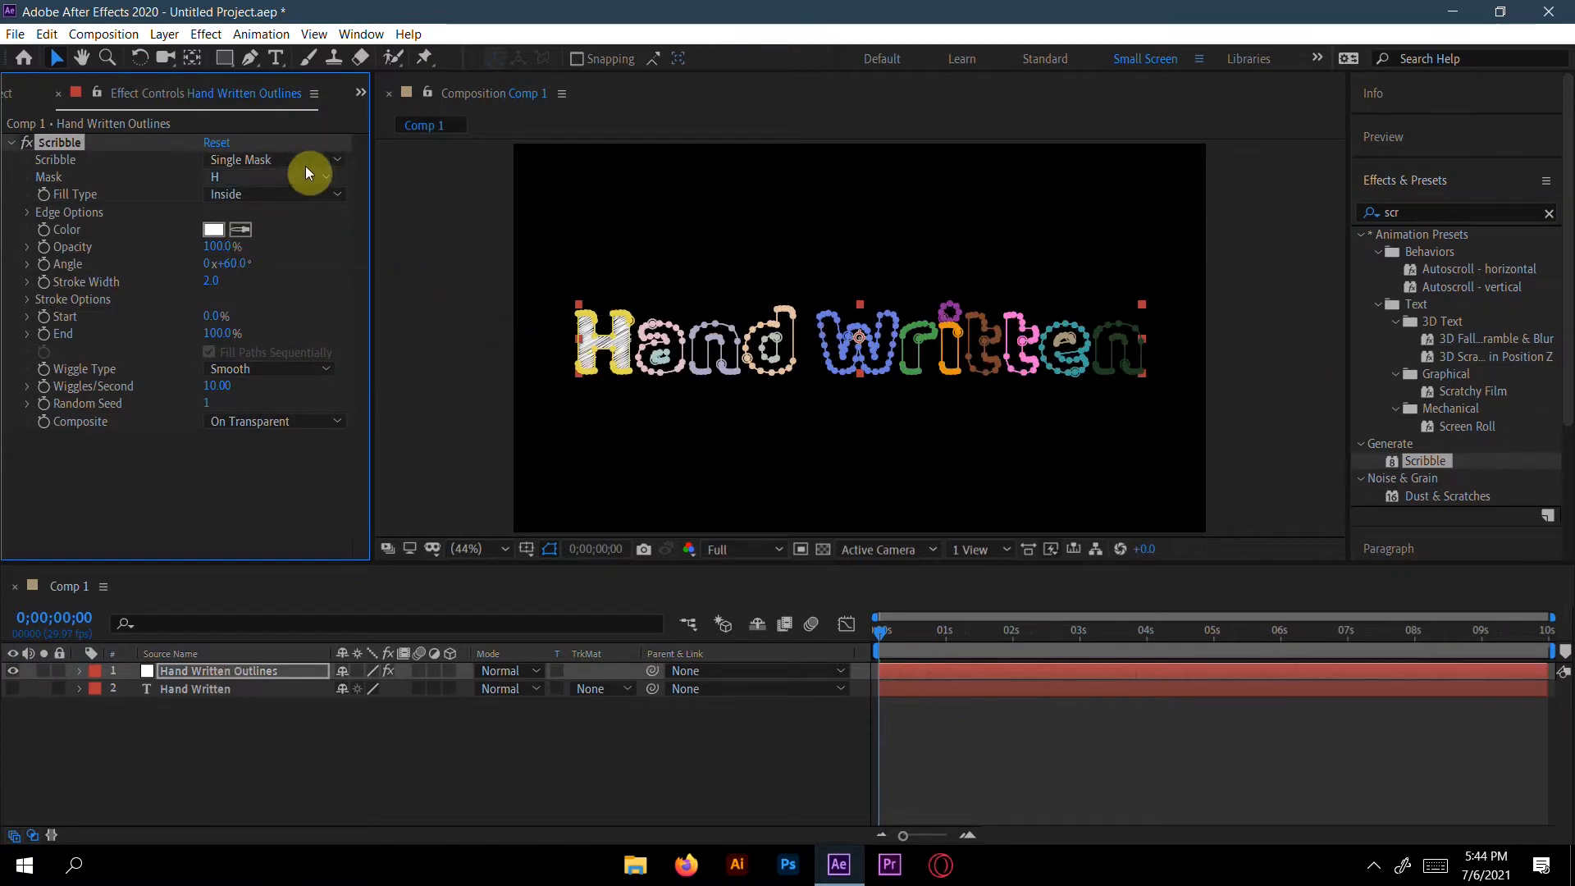
mouse_move(648, 384)
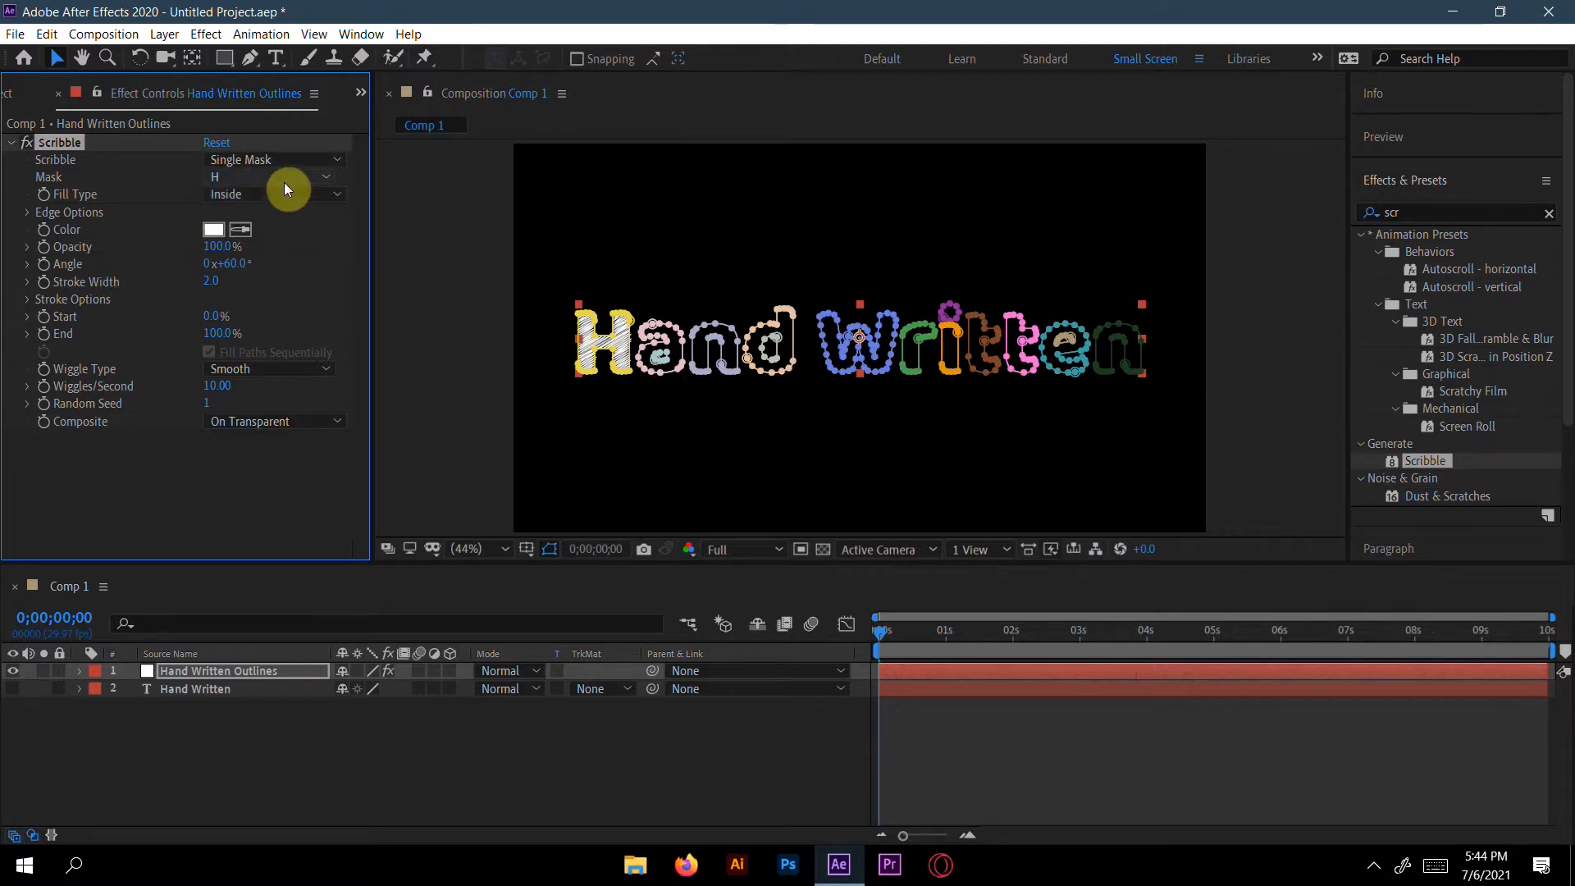
Set Scribble to fill All Masks Using Modes so every letter is scribbled with holes left open.
left_click(274, 159)
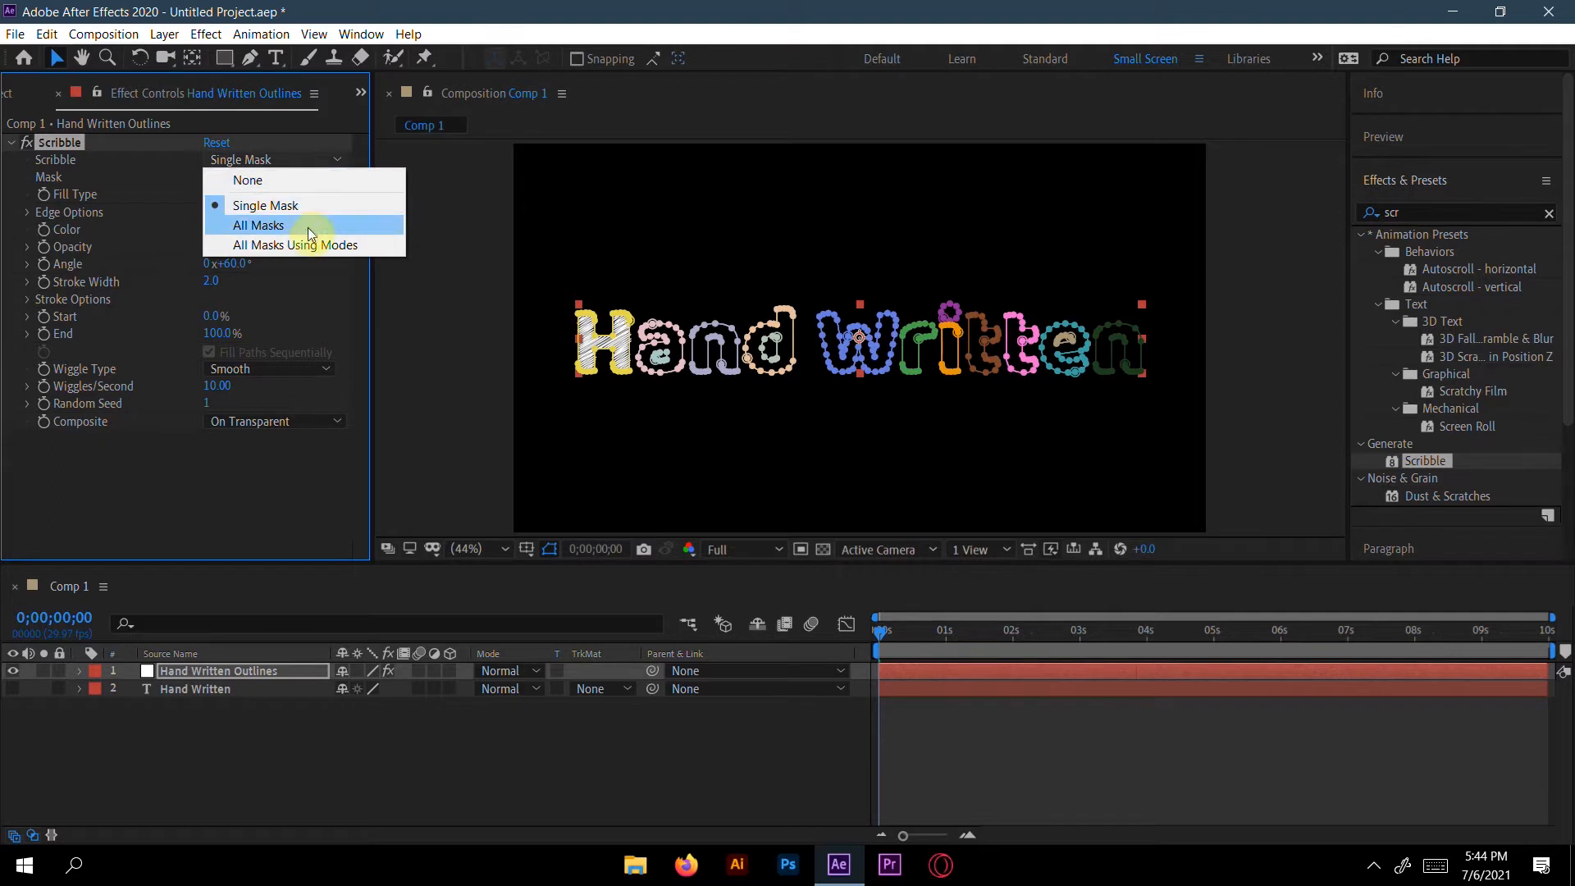
mouse_move(392, 289)
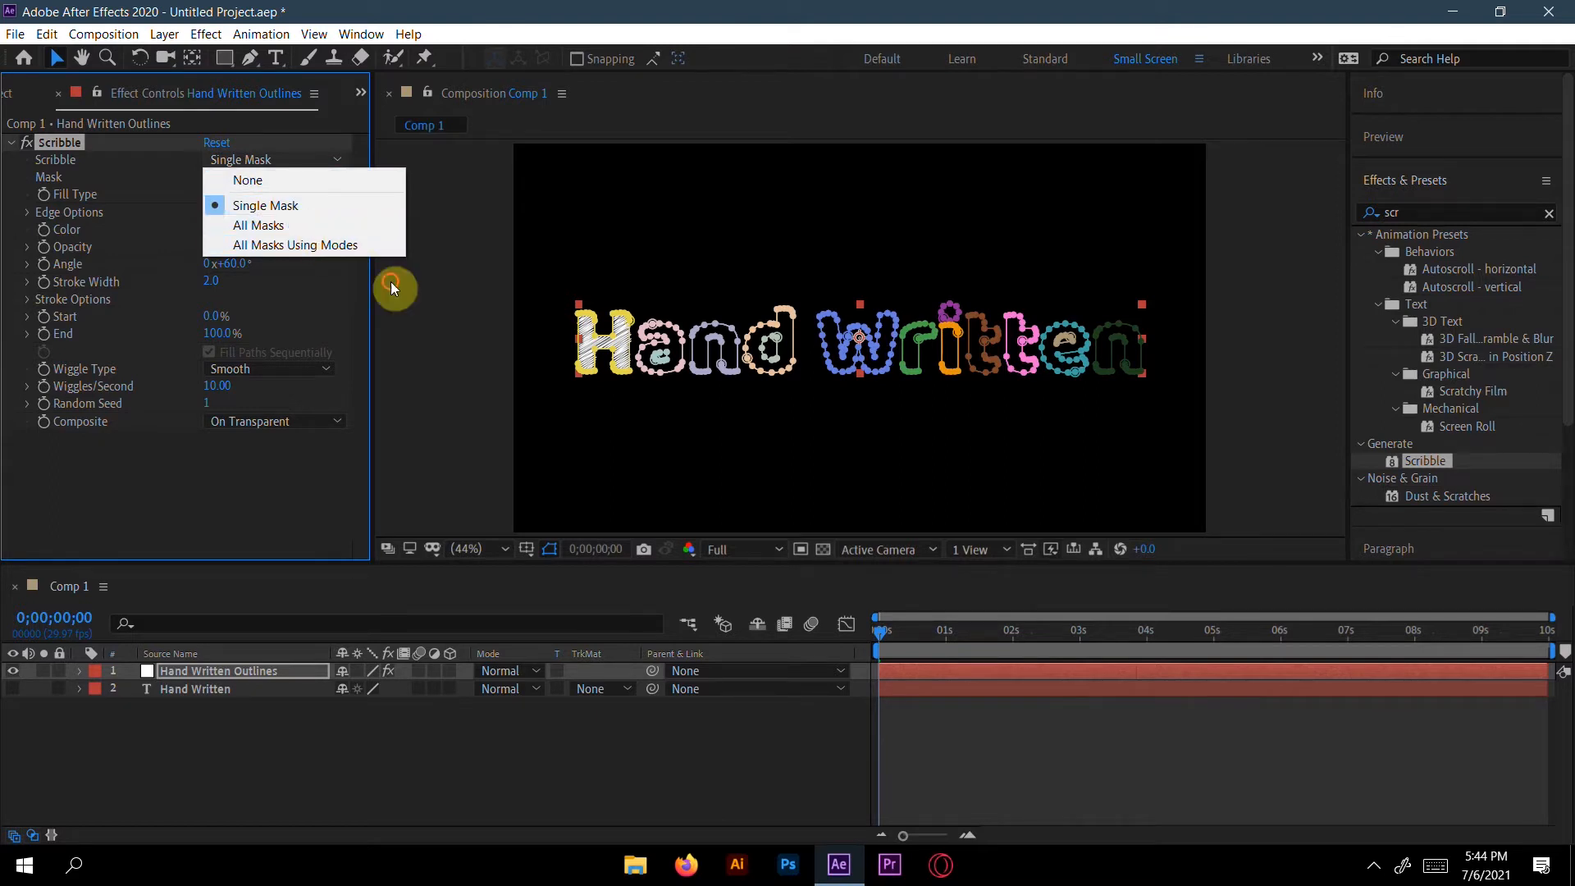
left_click(258, 225)
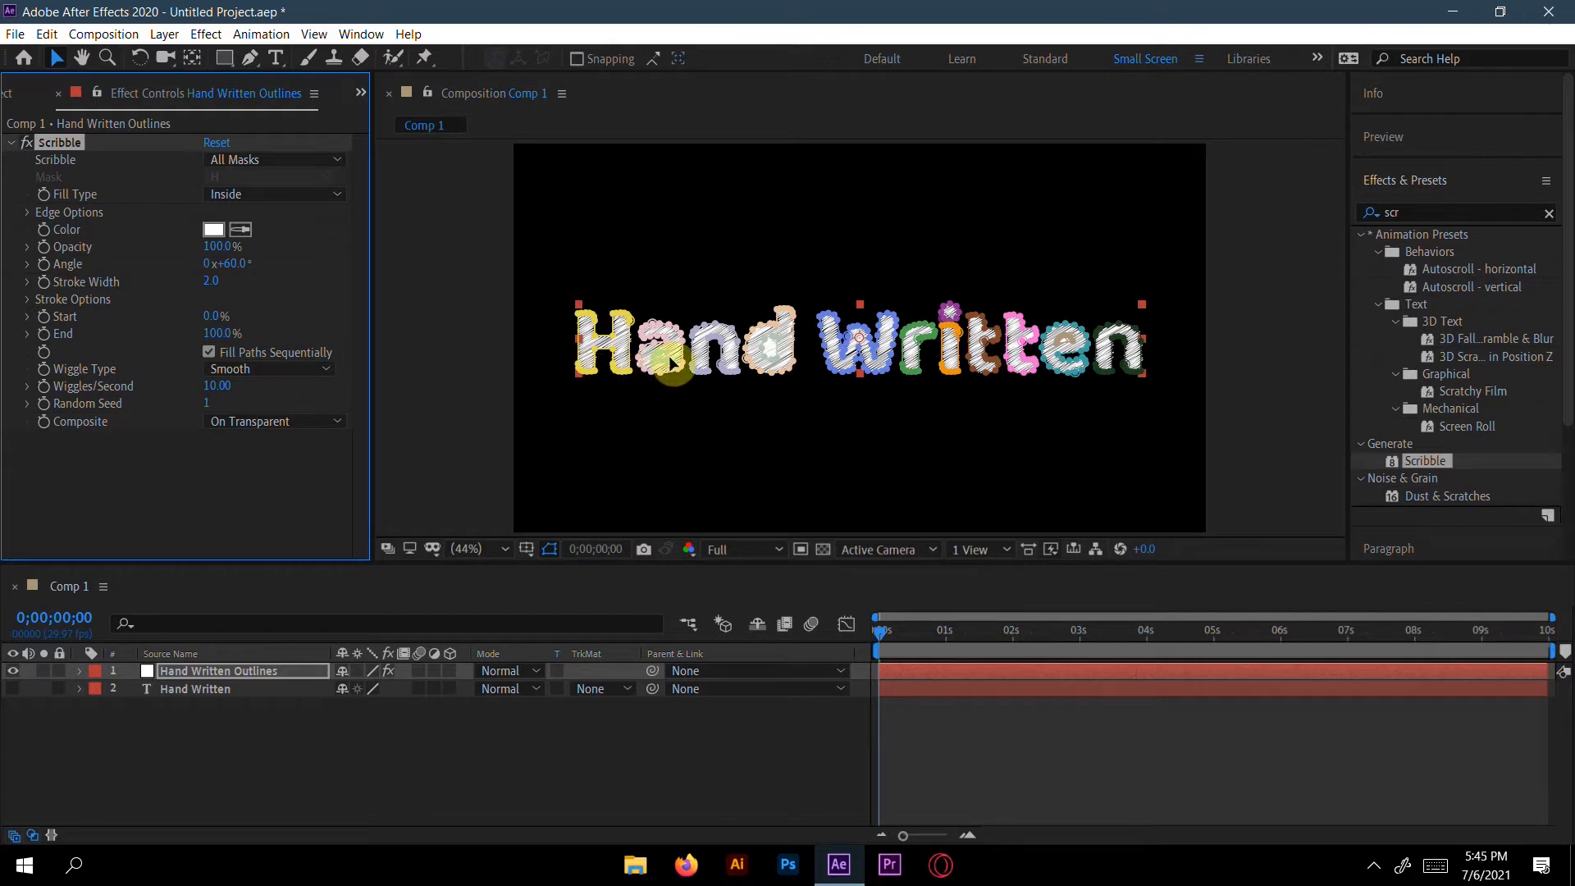
mouse_move(748, 390)
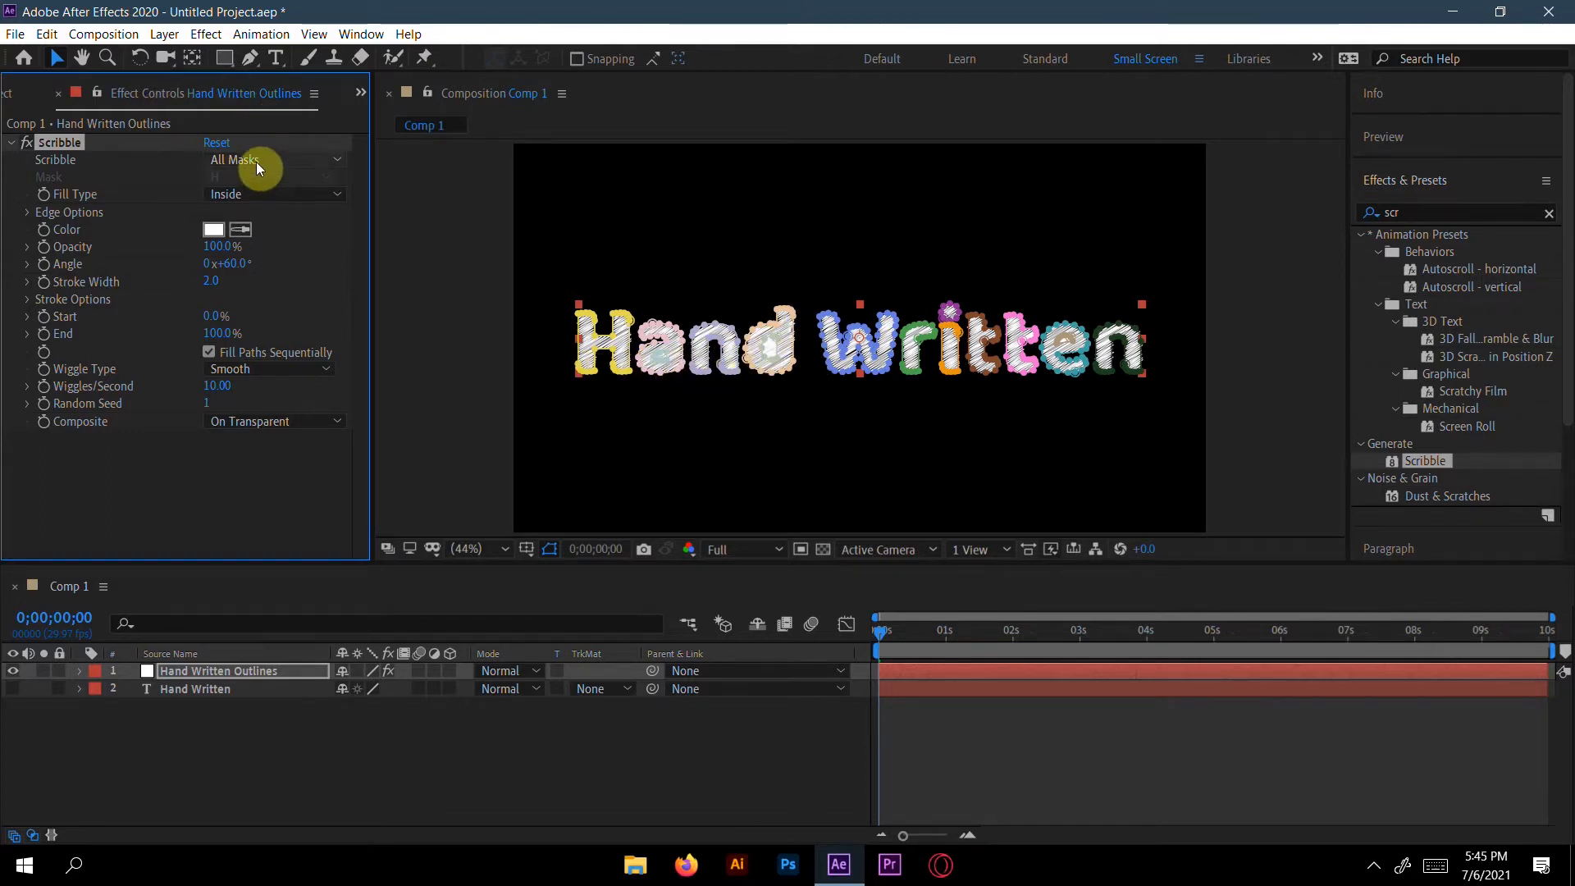
left_click(271, 159)
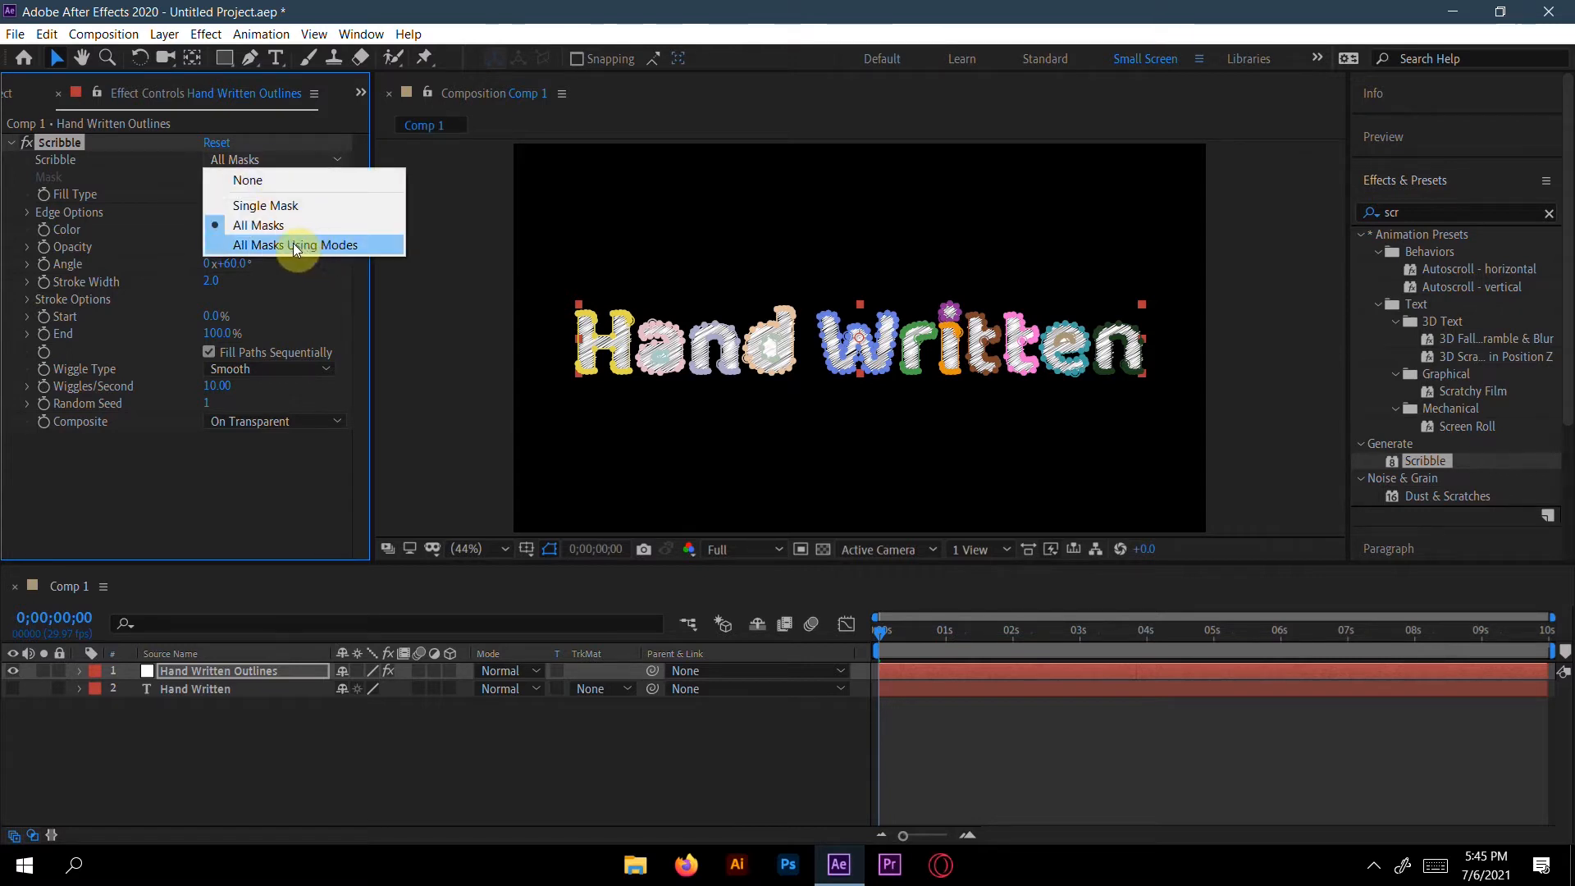
left_click(297, 244)
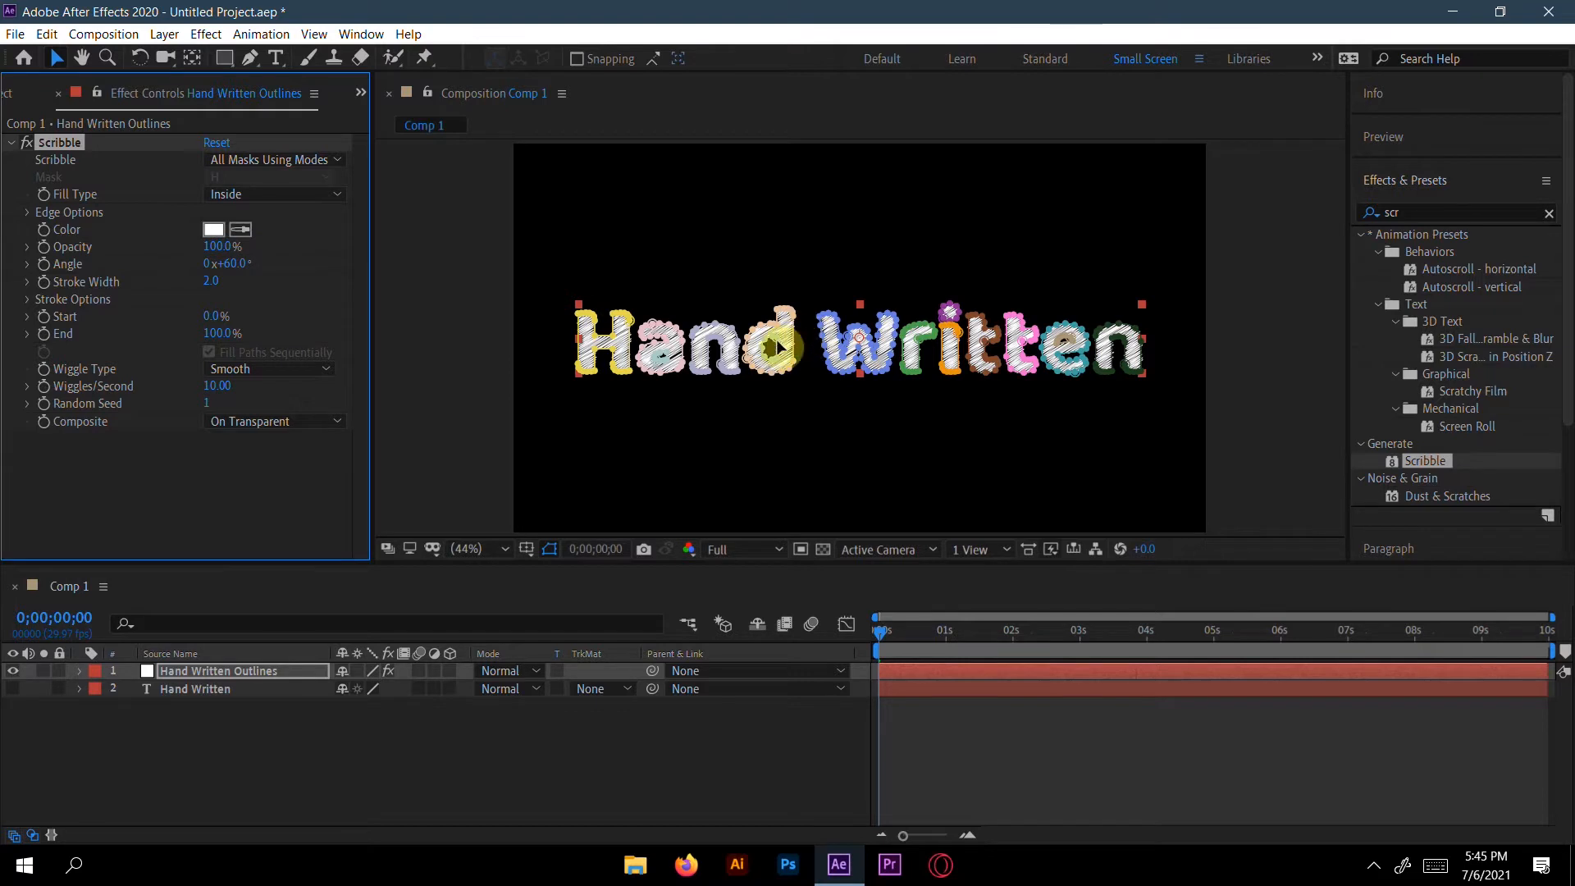
mouse_move(144, 187)
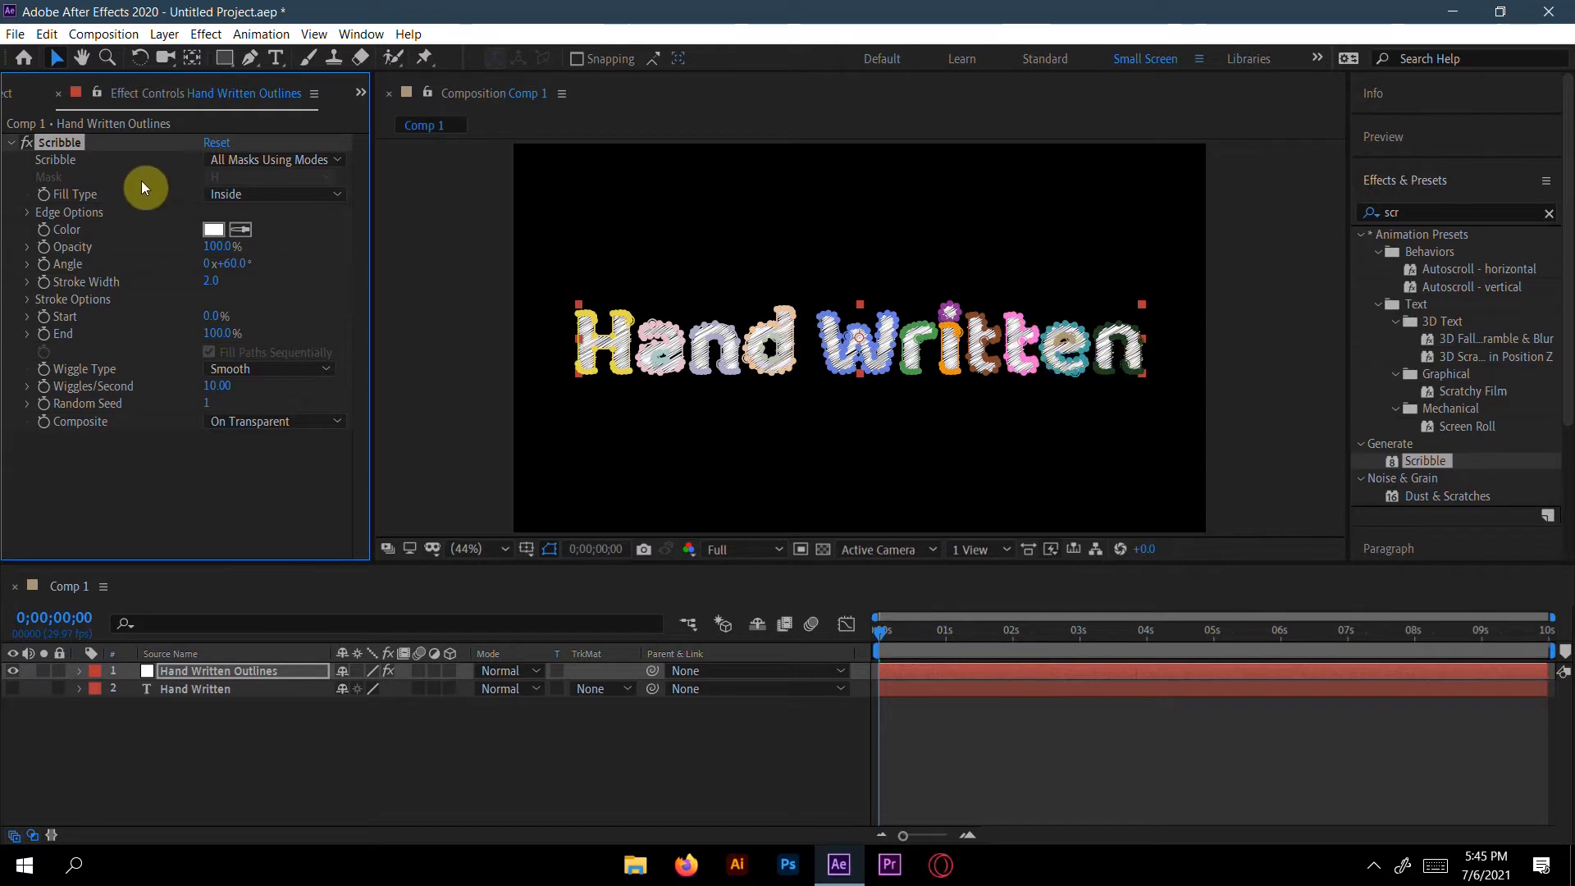
mouse_move(294, 255)
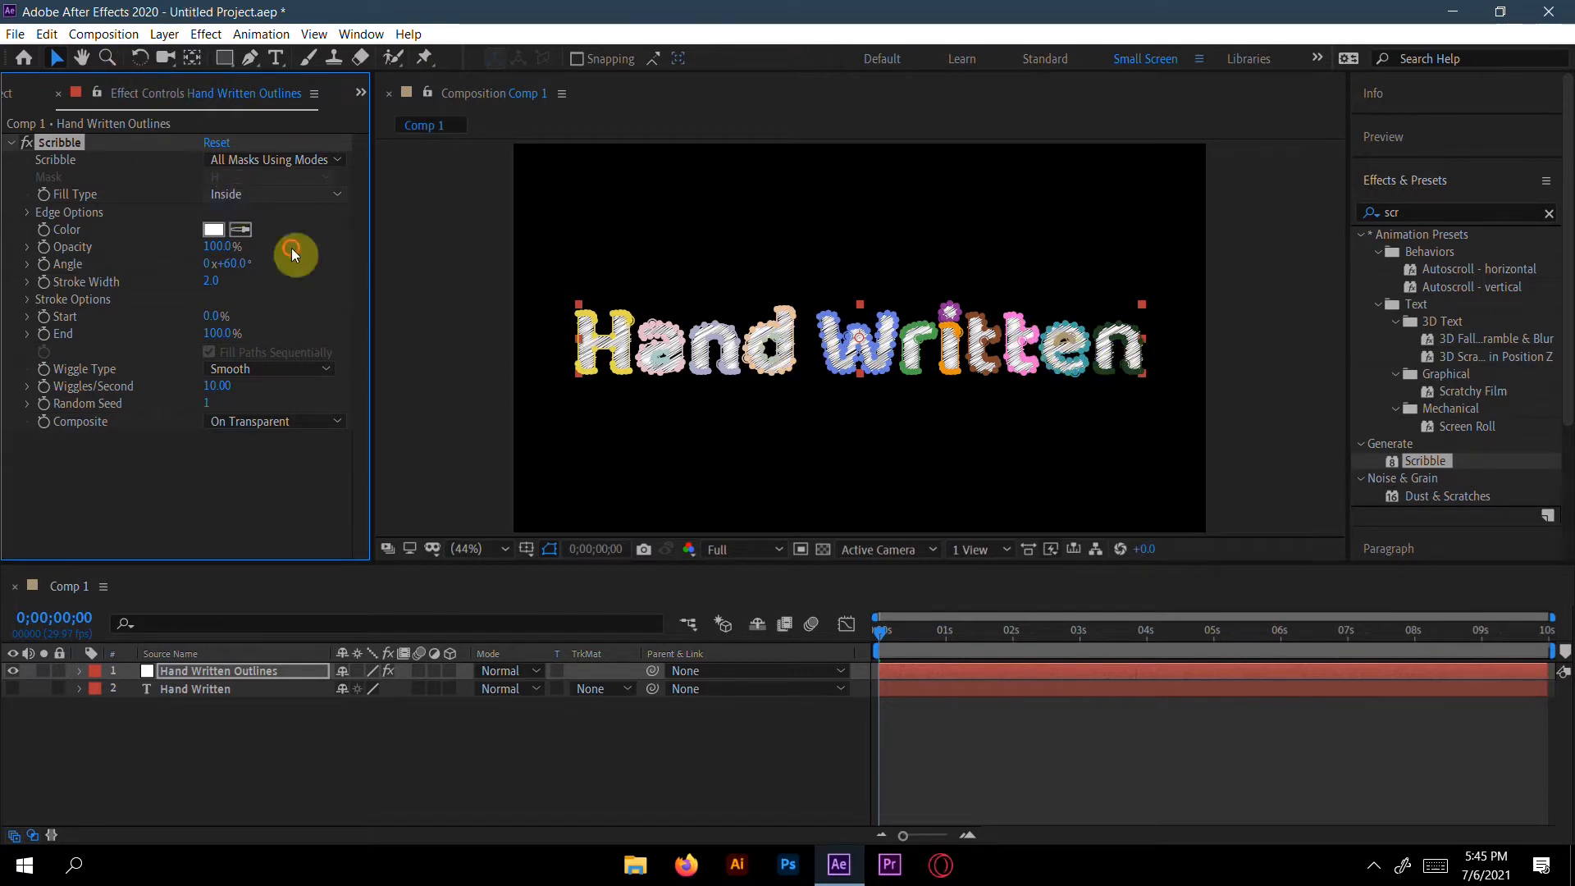
left_click(274, 193)
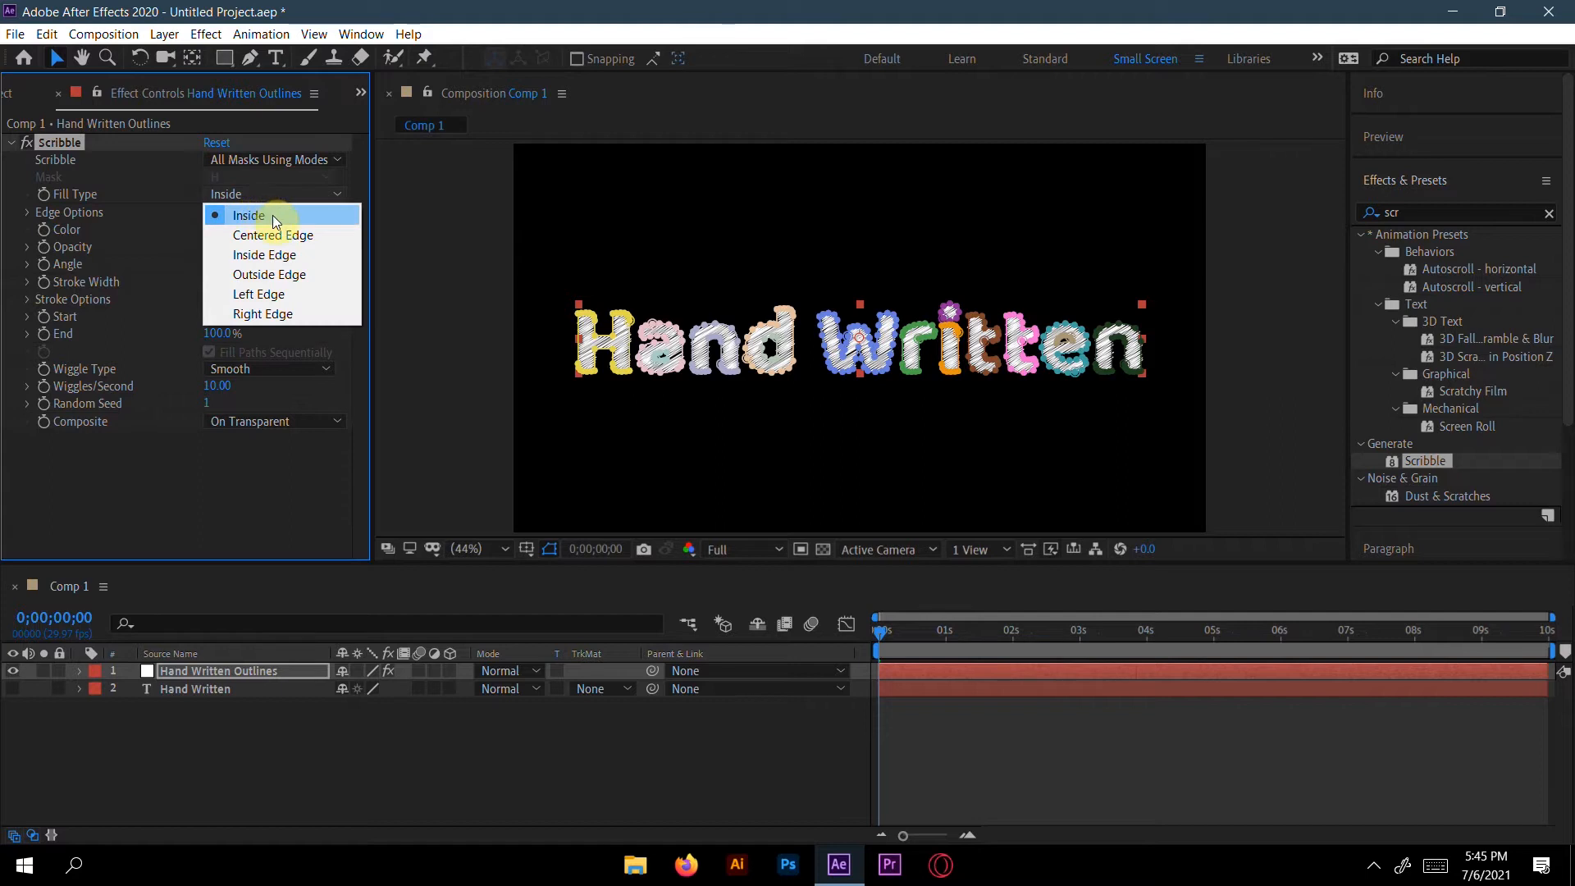
mouse_move(320, 243)
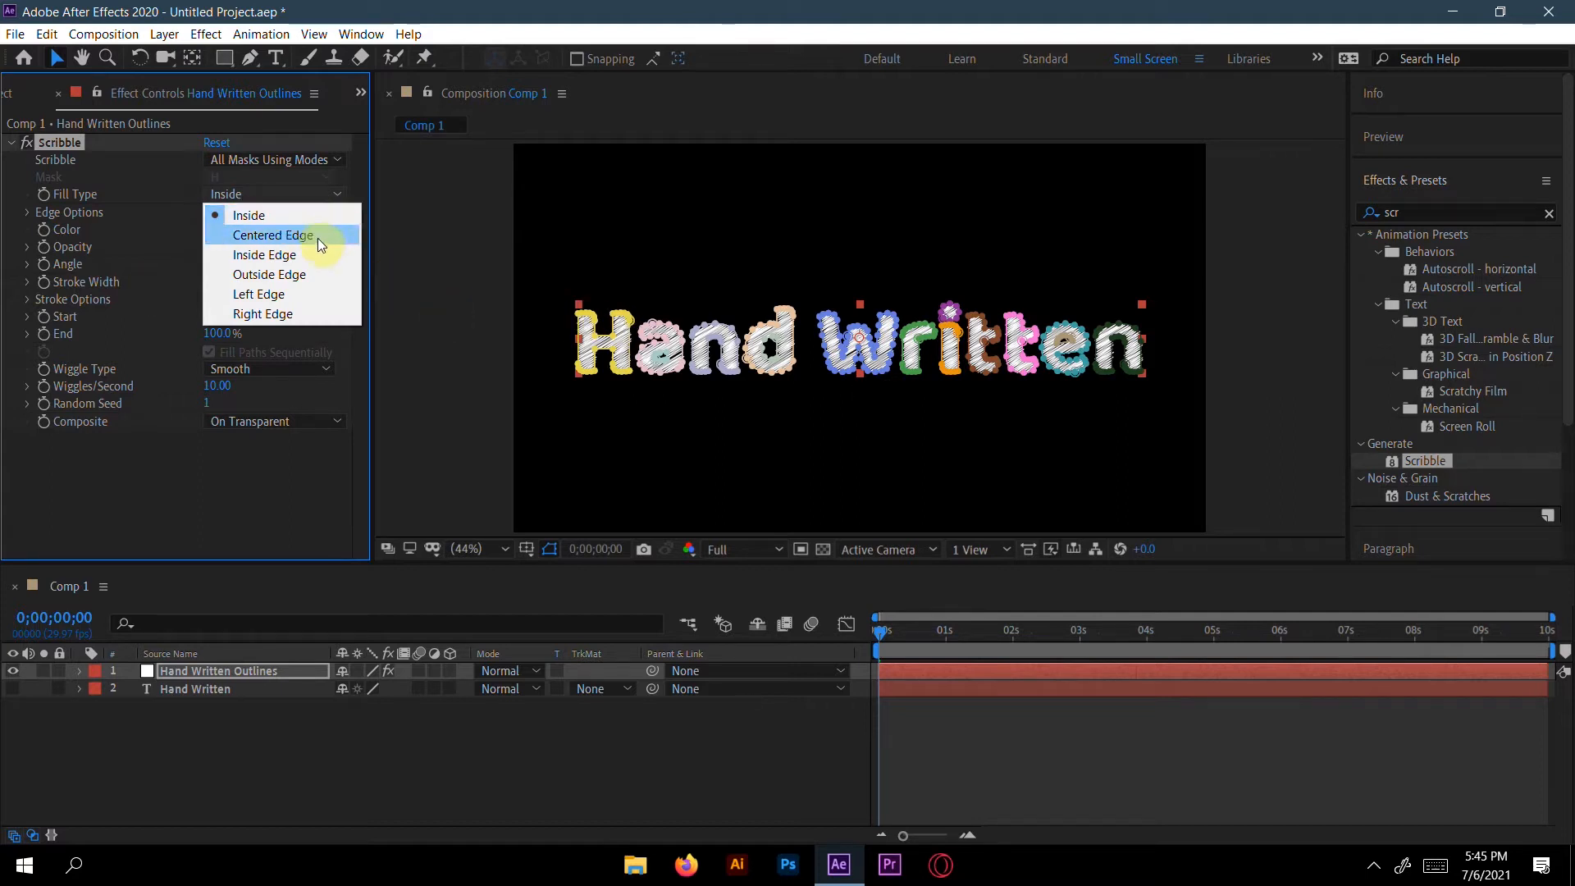
left_click(271, 235)
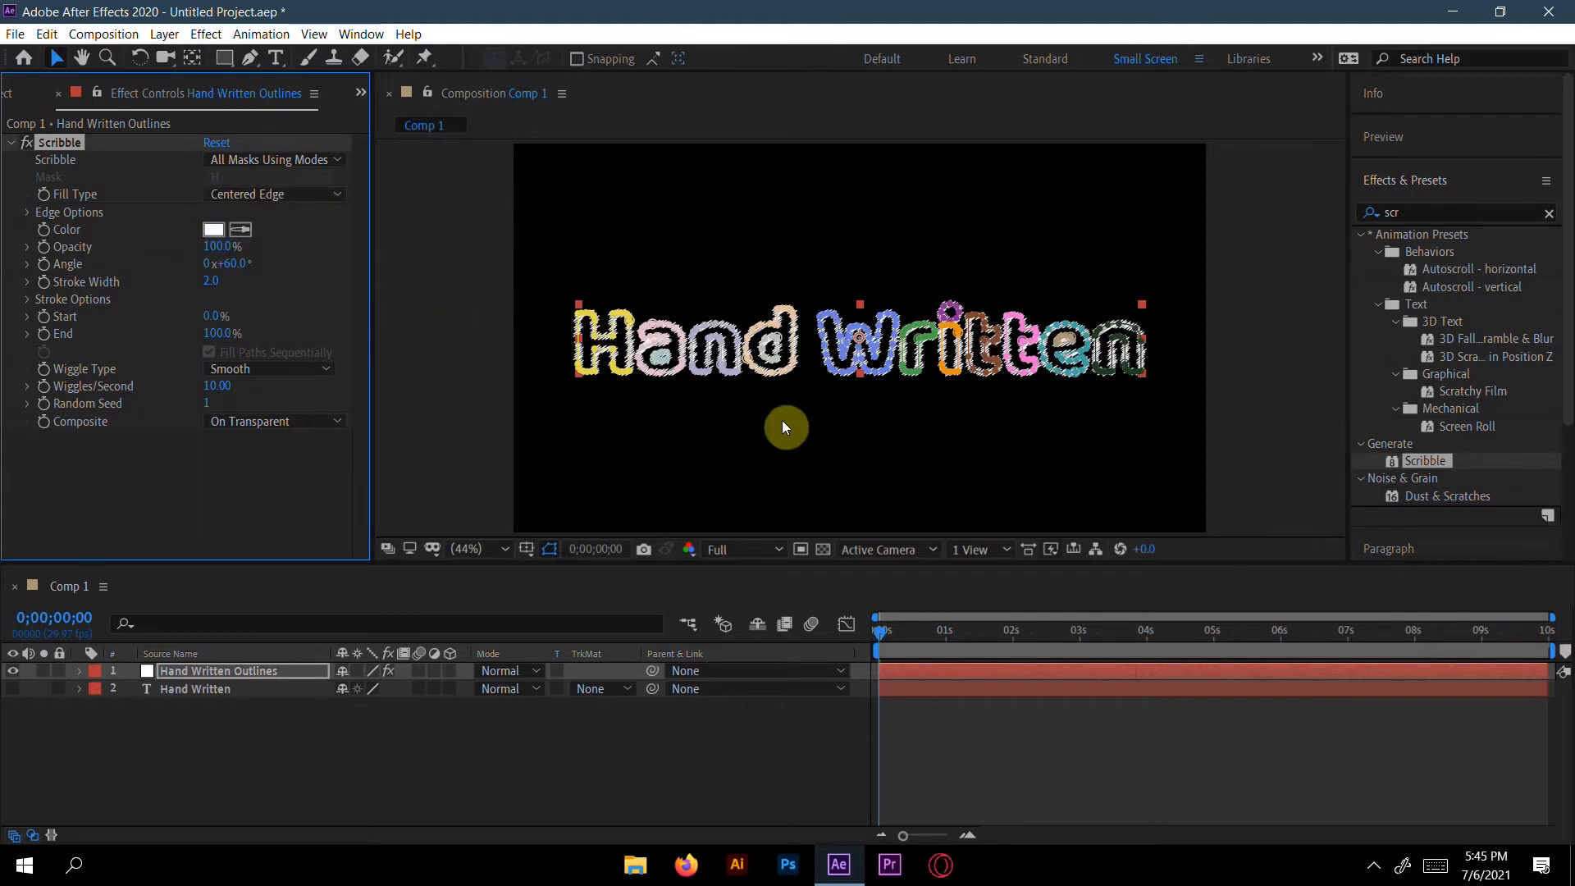
mouse_move(207, 218)
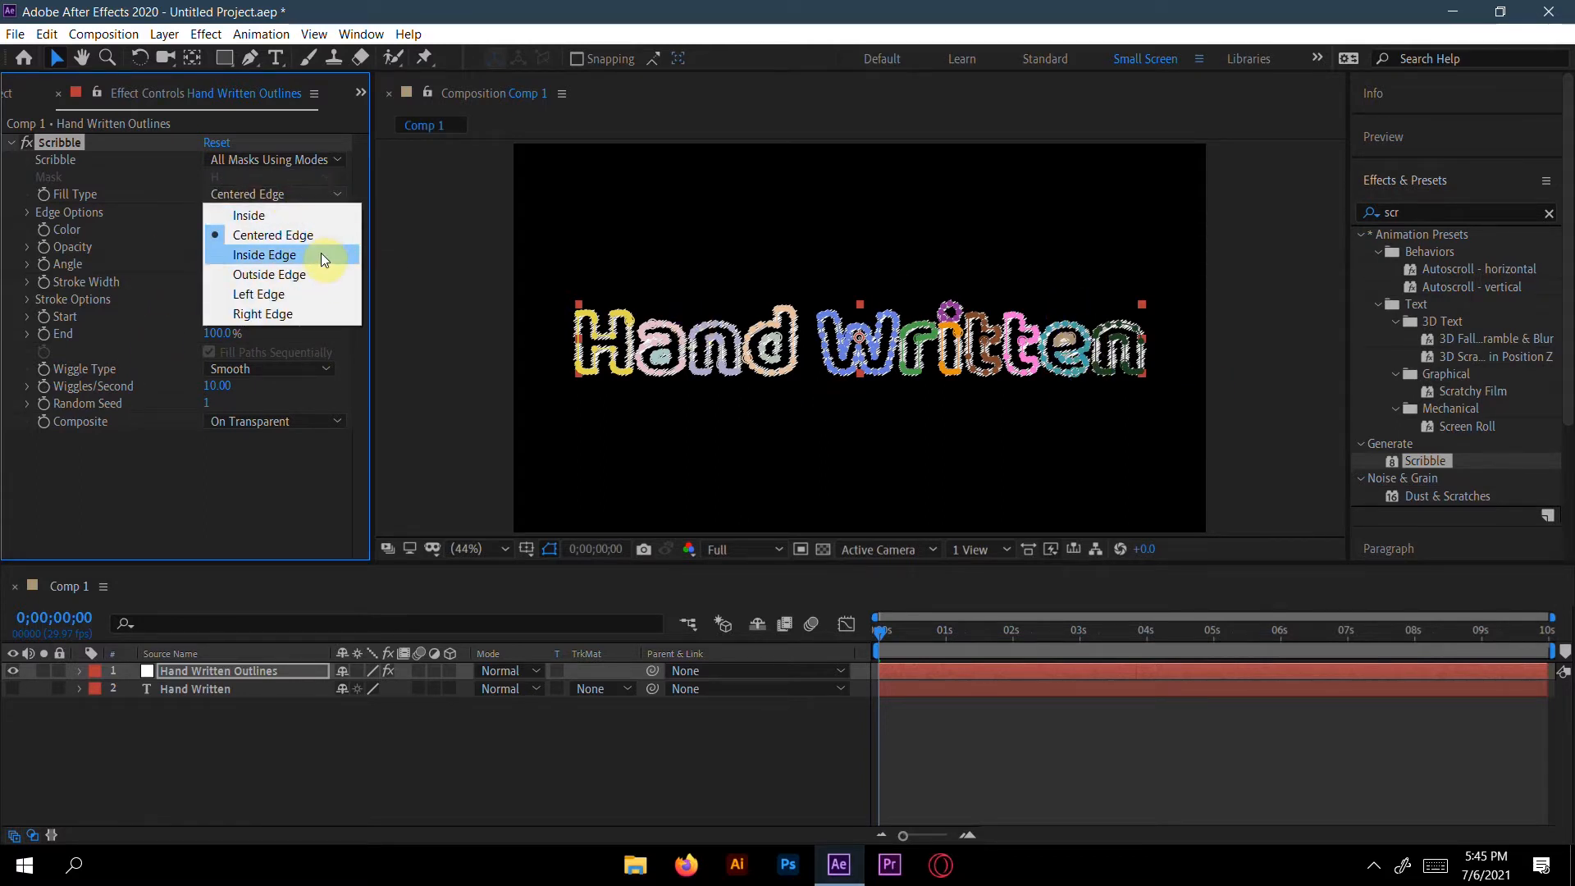
left_click(268, 274)
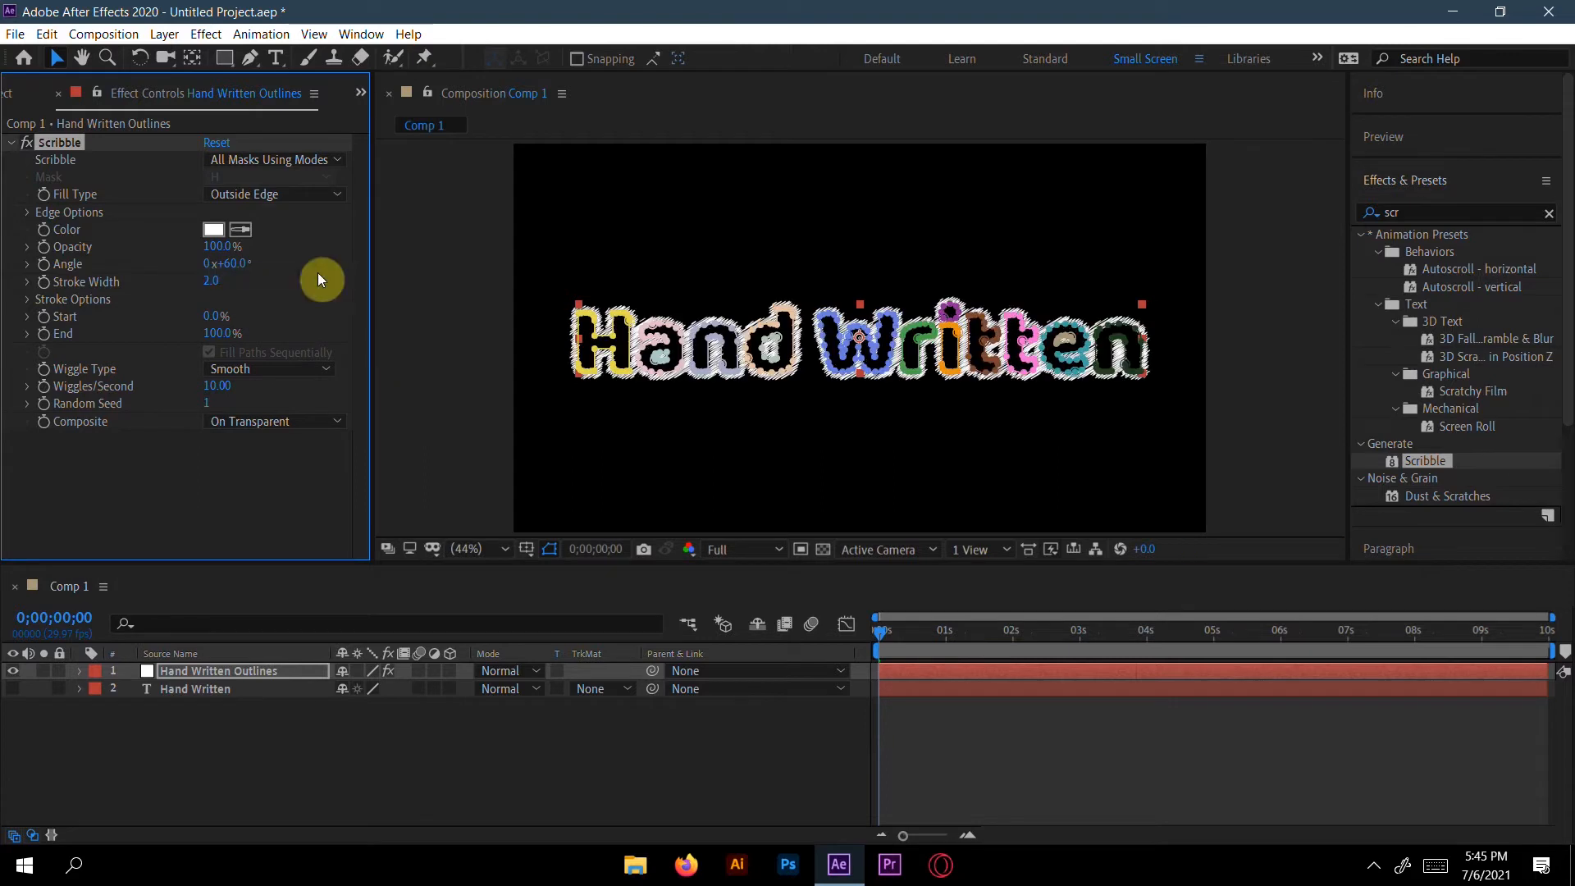
left_click(270, 193)
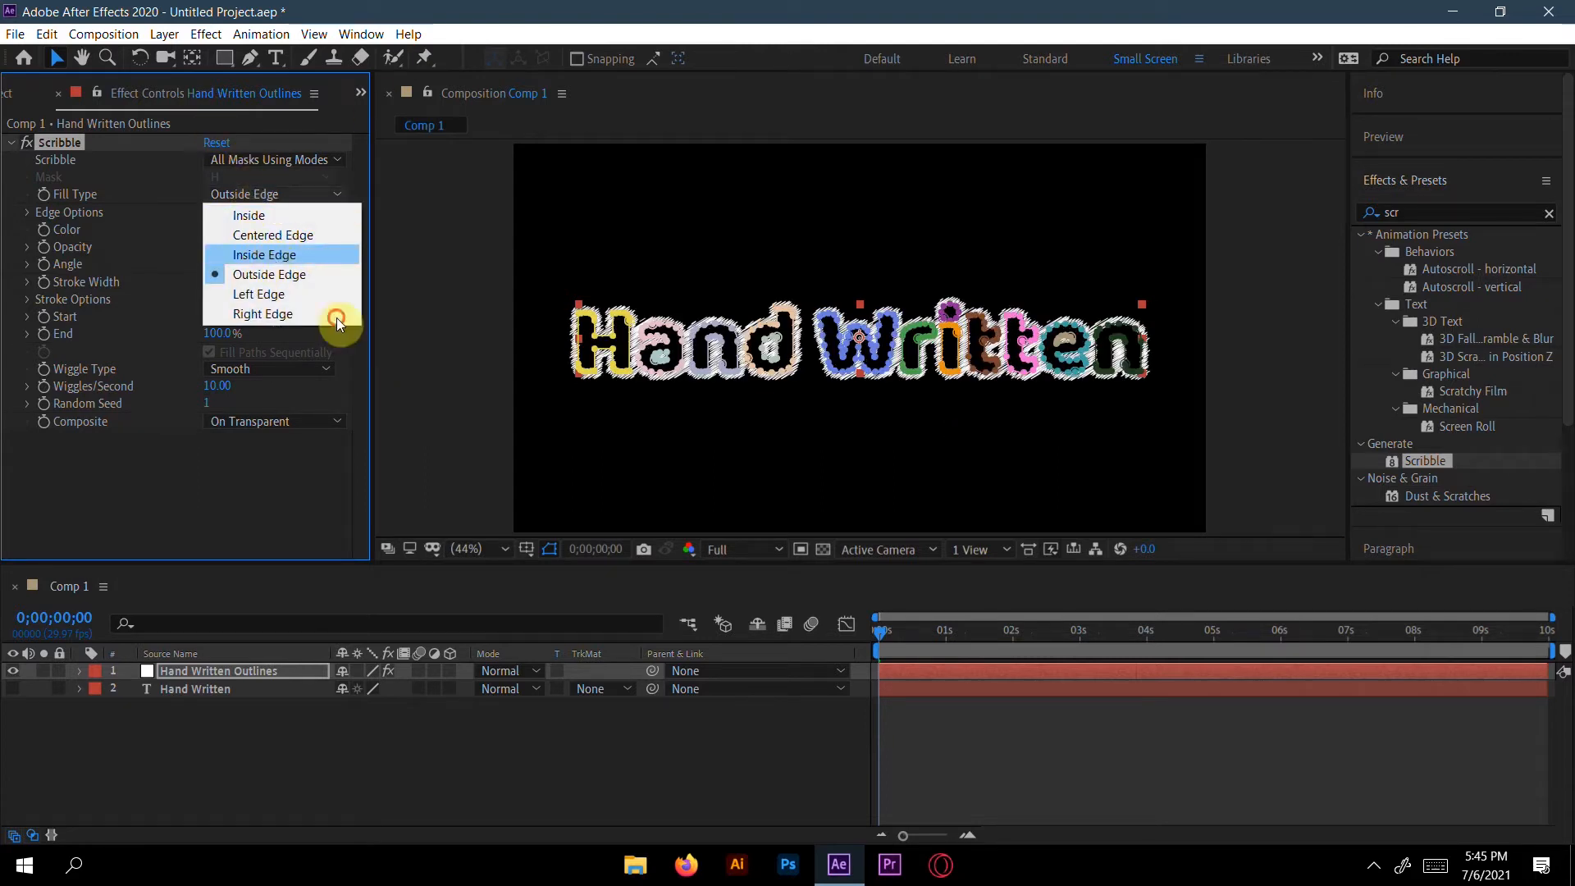
left_click(264, 254)
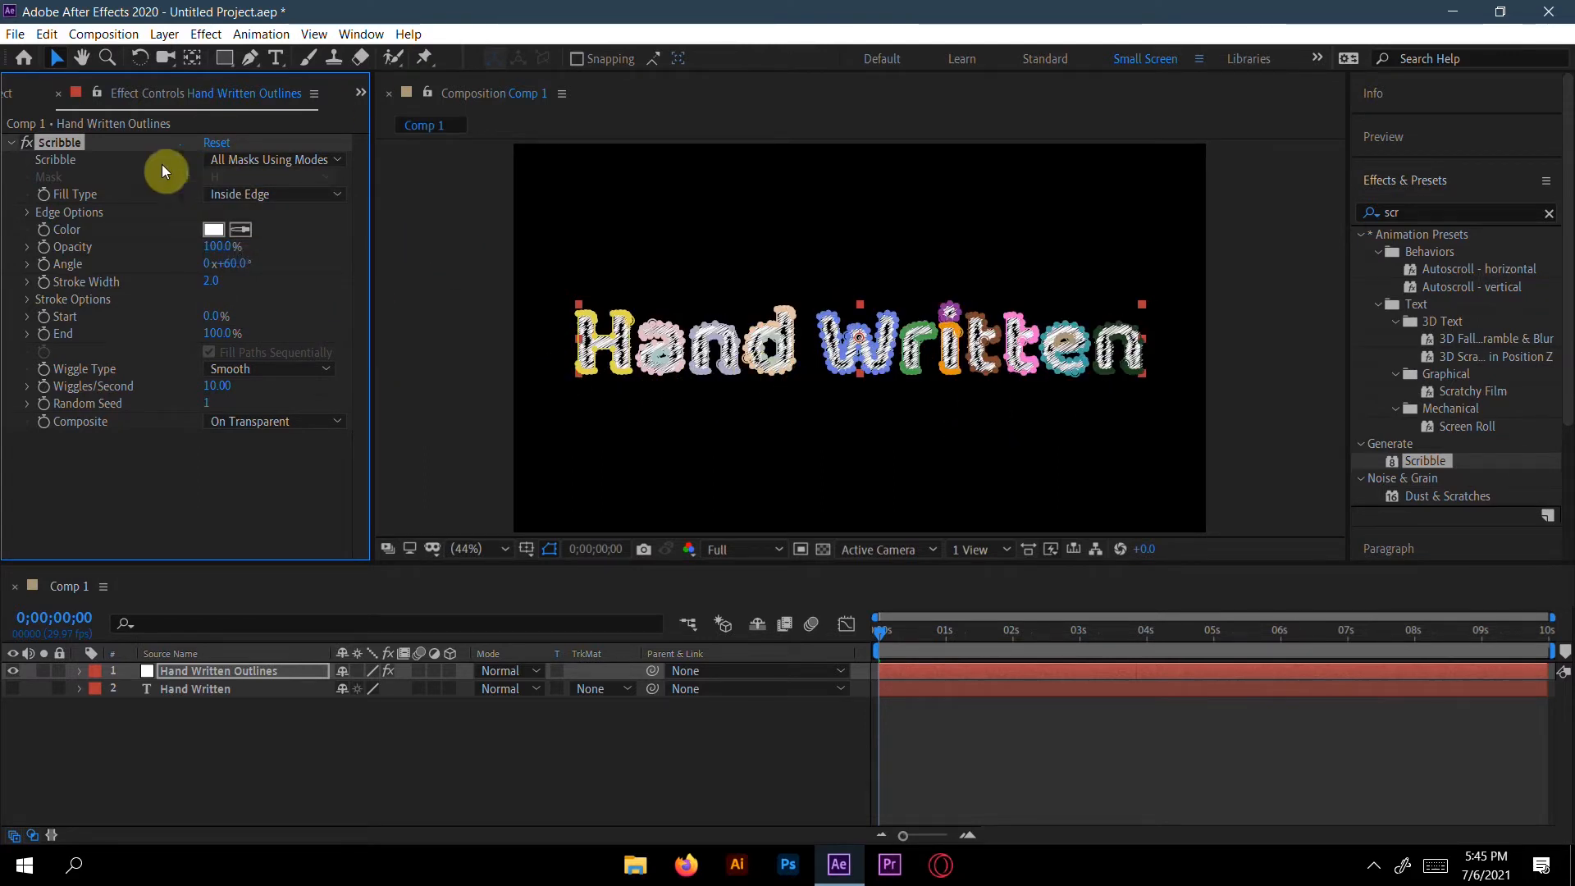
left_click(274, 194)
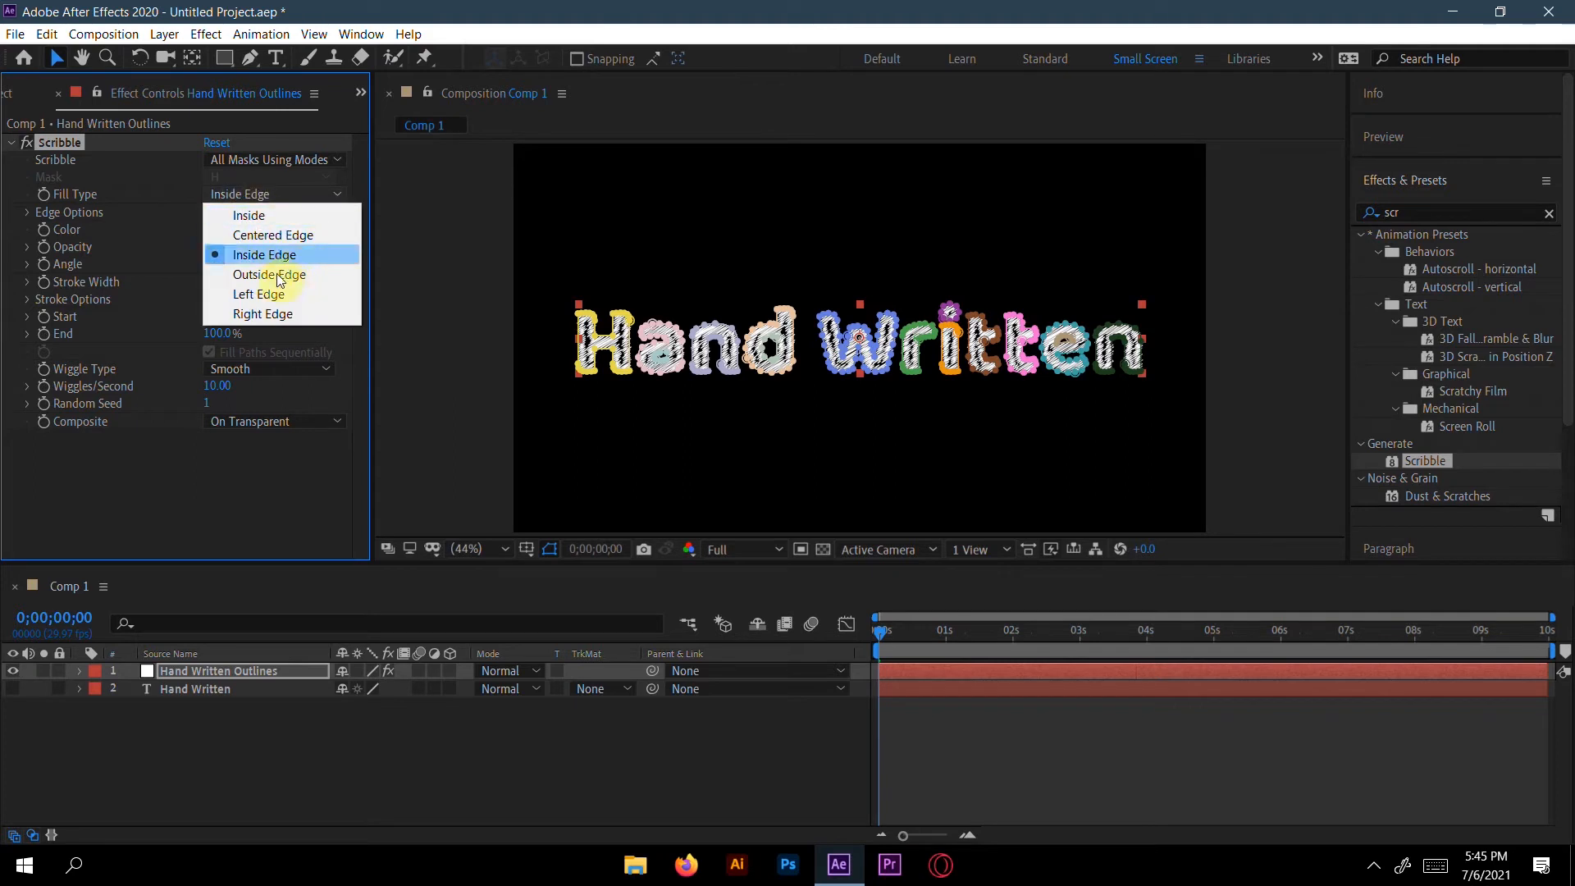
left_click(261, 294)
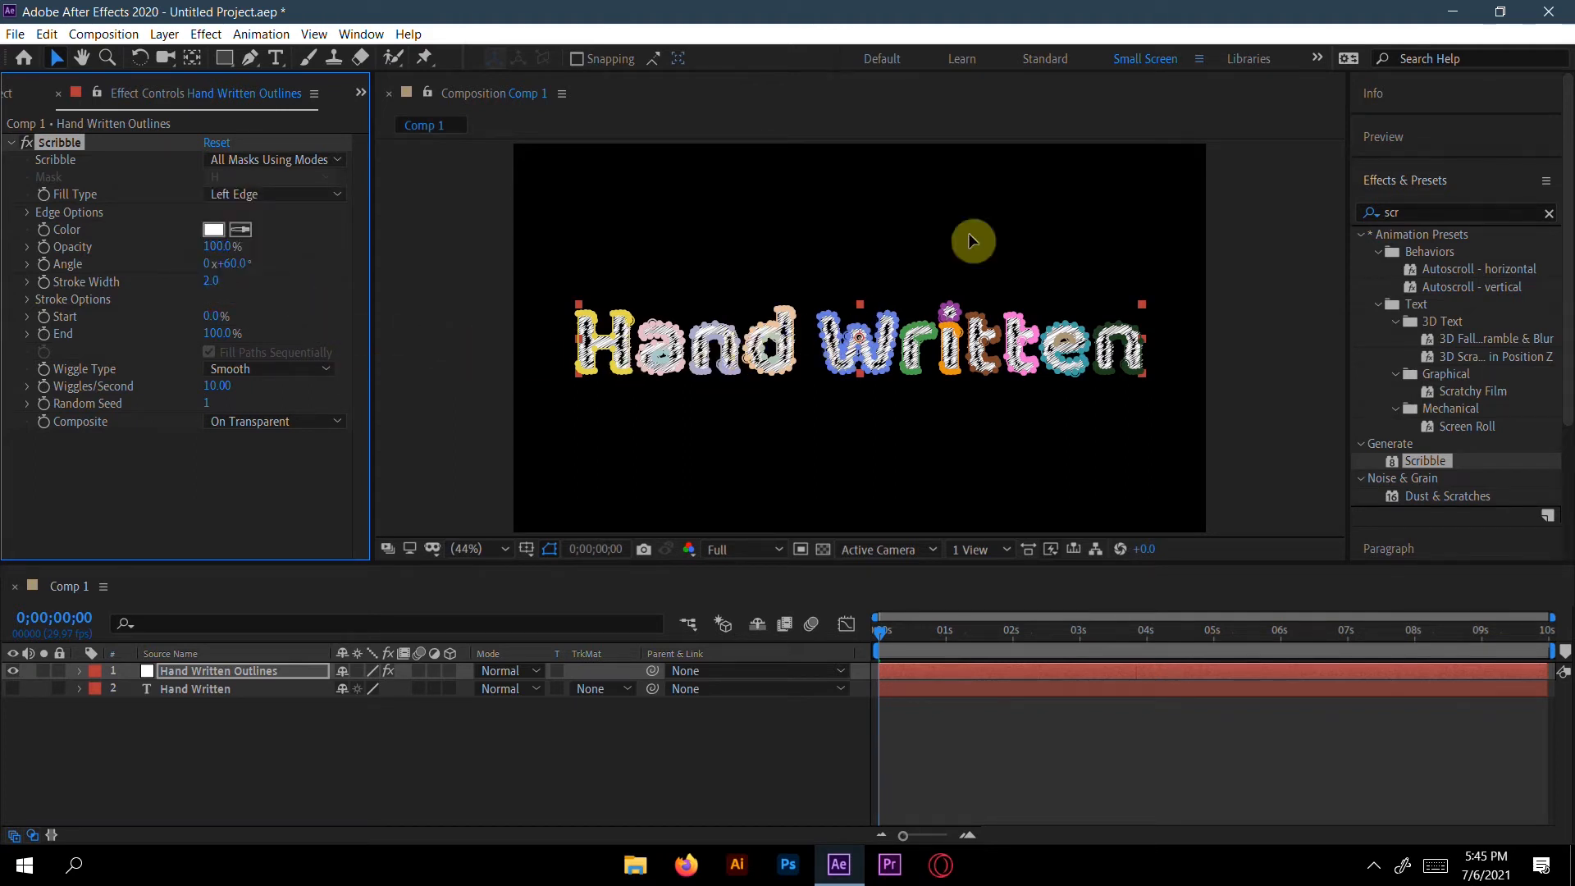
mouse_move(292, 307)
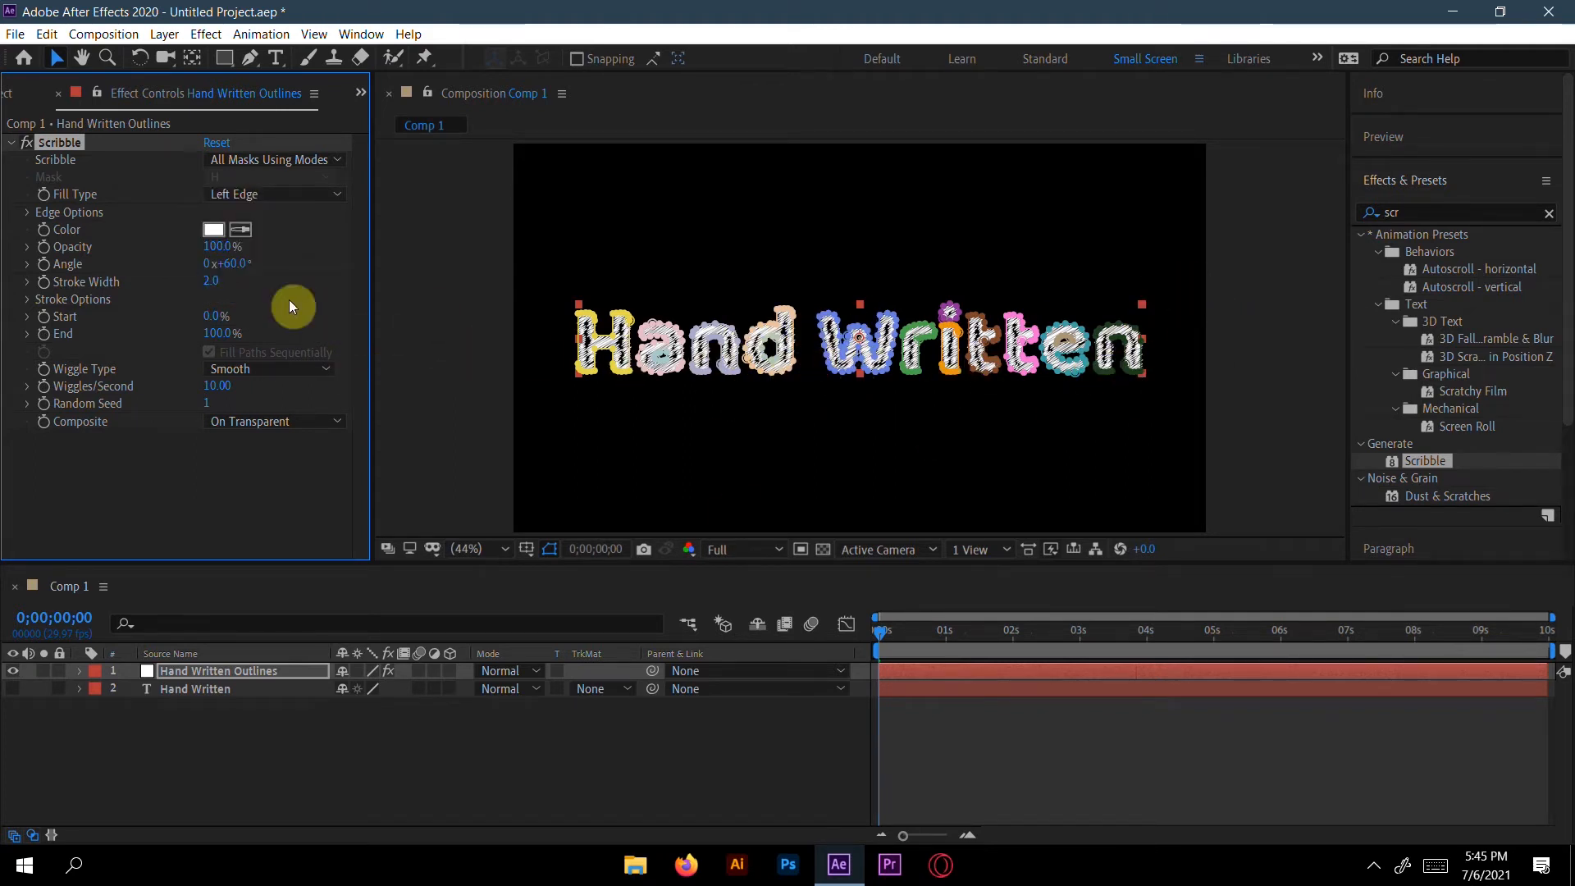
left_click(274, 193)
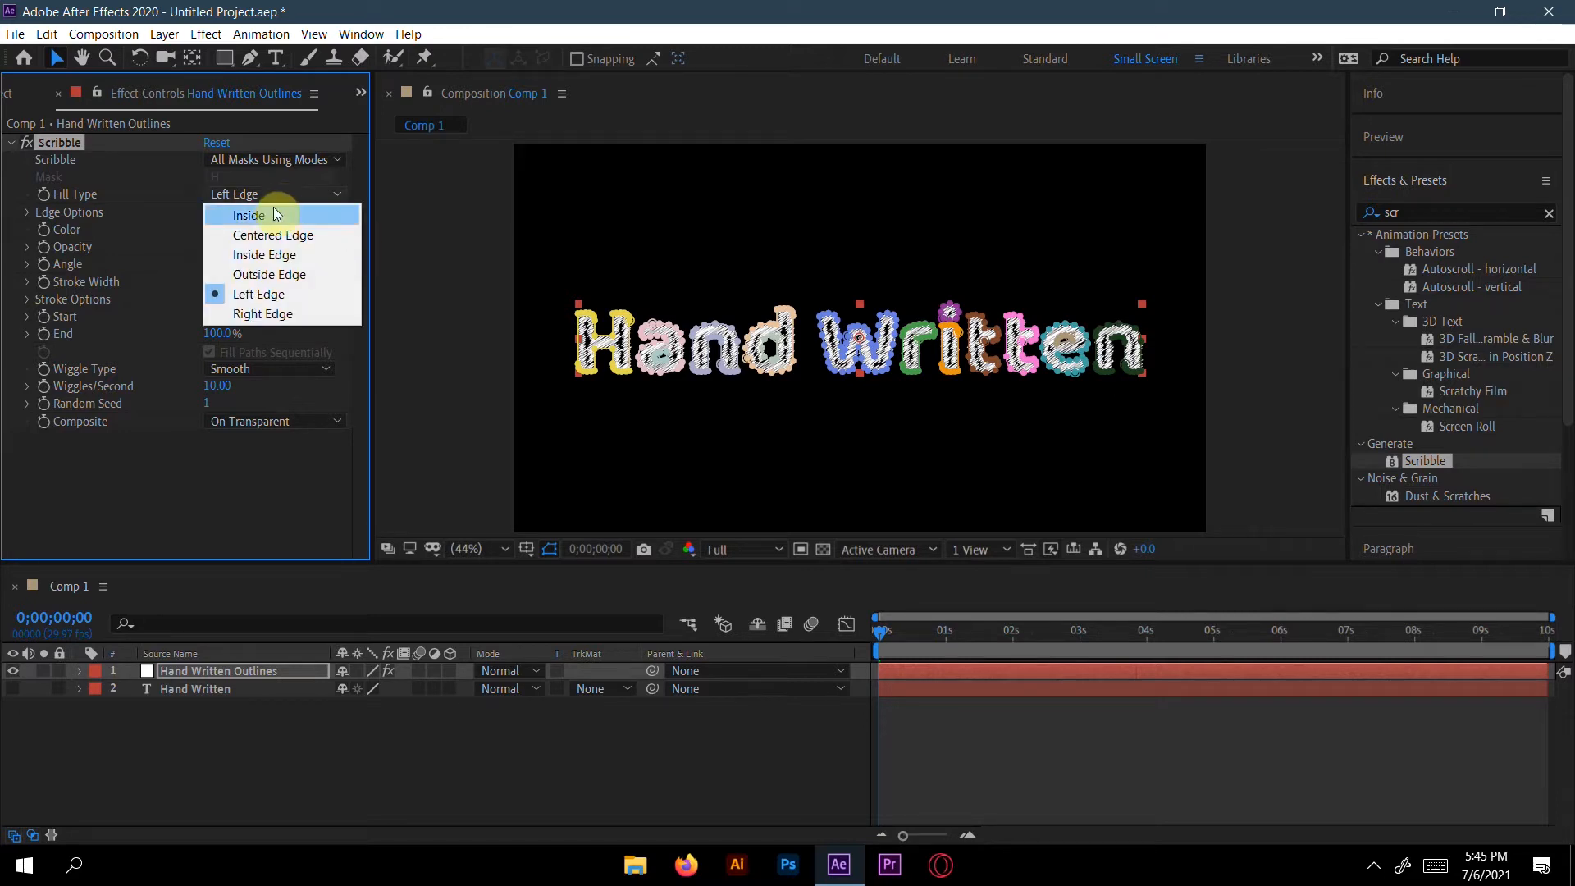
left_click(248, 215)
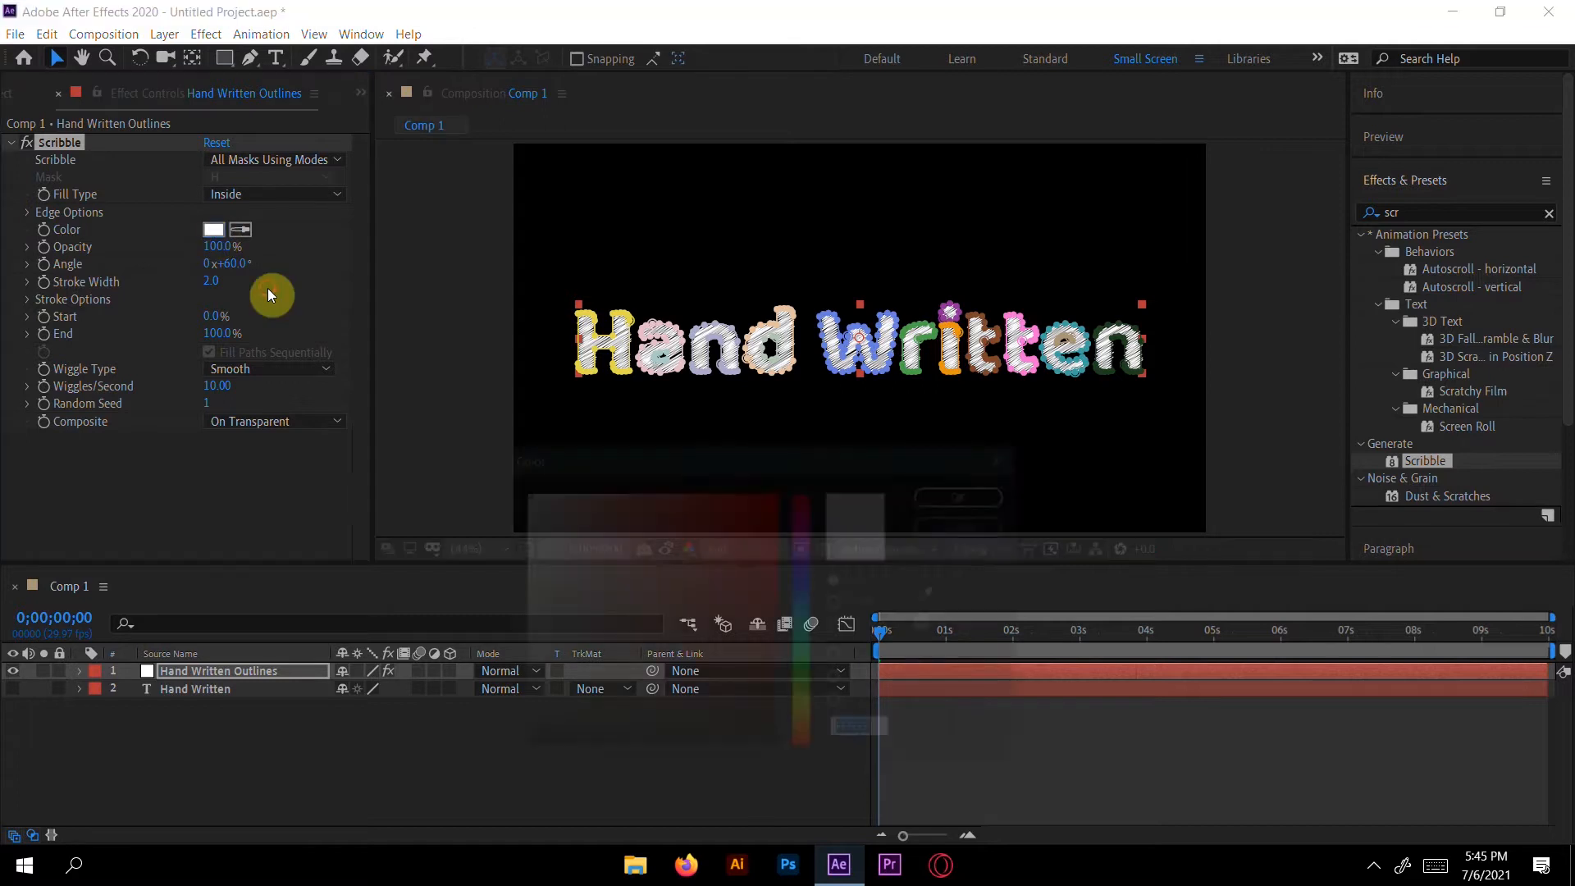
Make the scribble red with a 54° angle and a 1.5 stroke width.
left_click(213, 229)
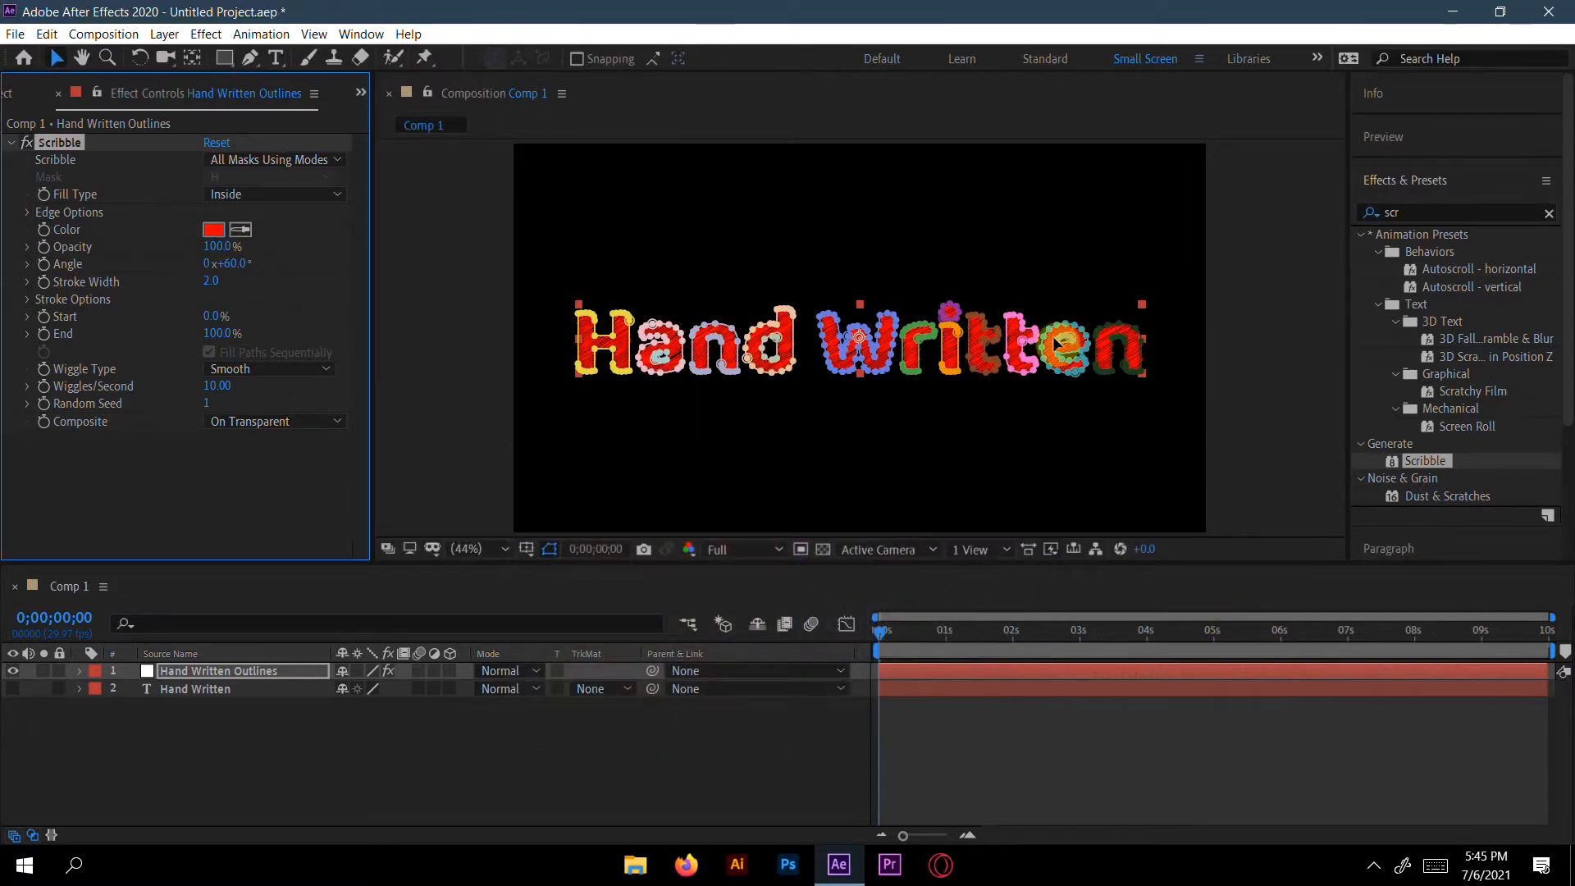
mouse_move(233, 308)
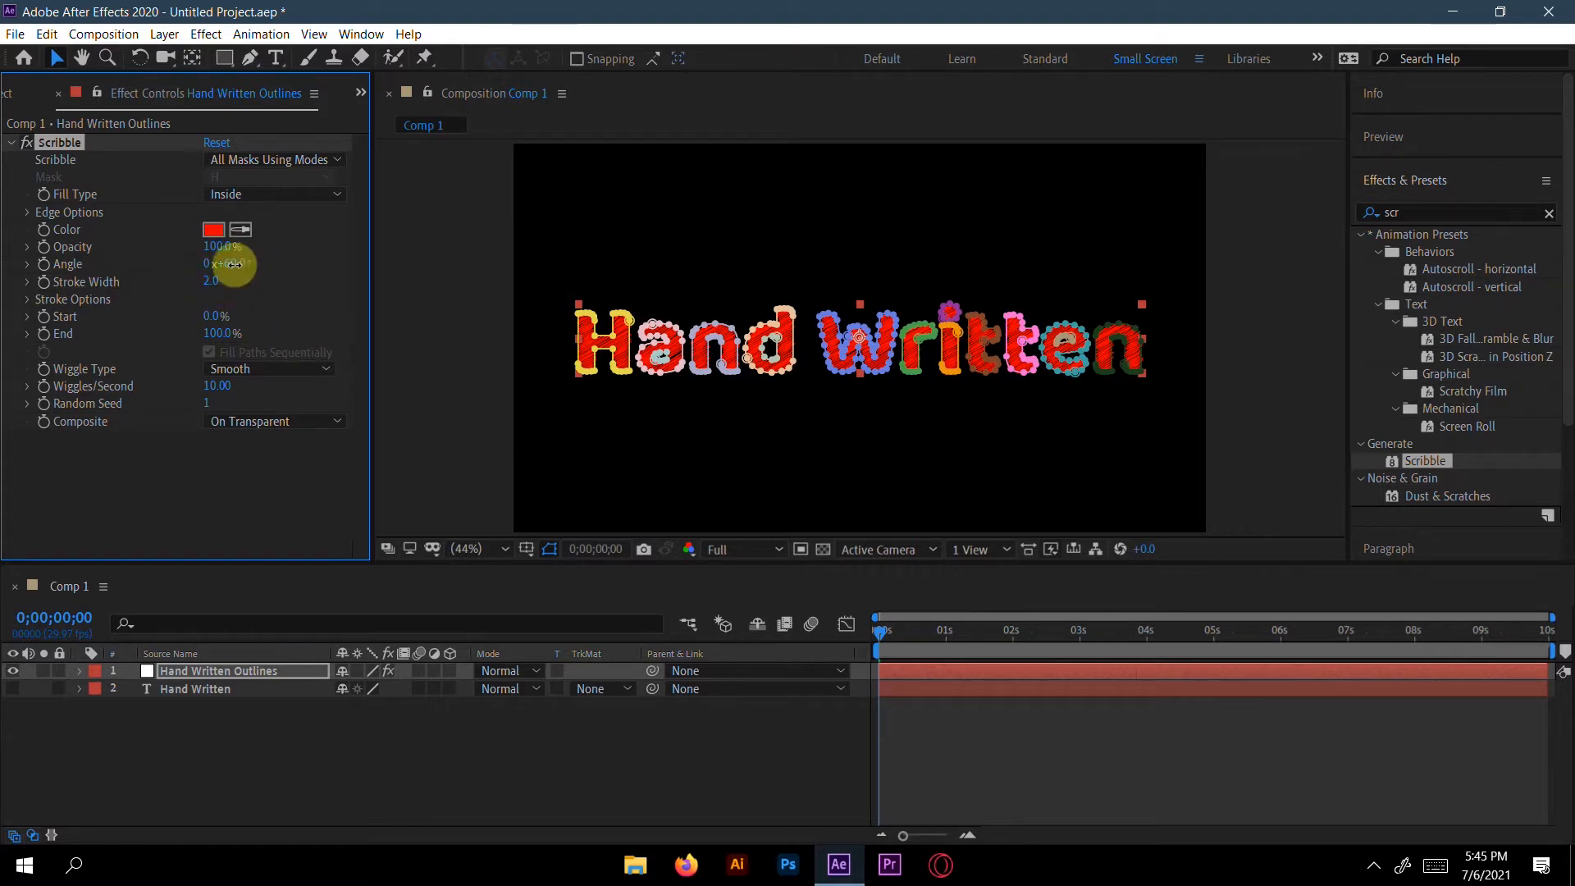
left_click_drag(226, 263, 297, 267)
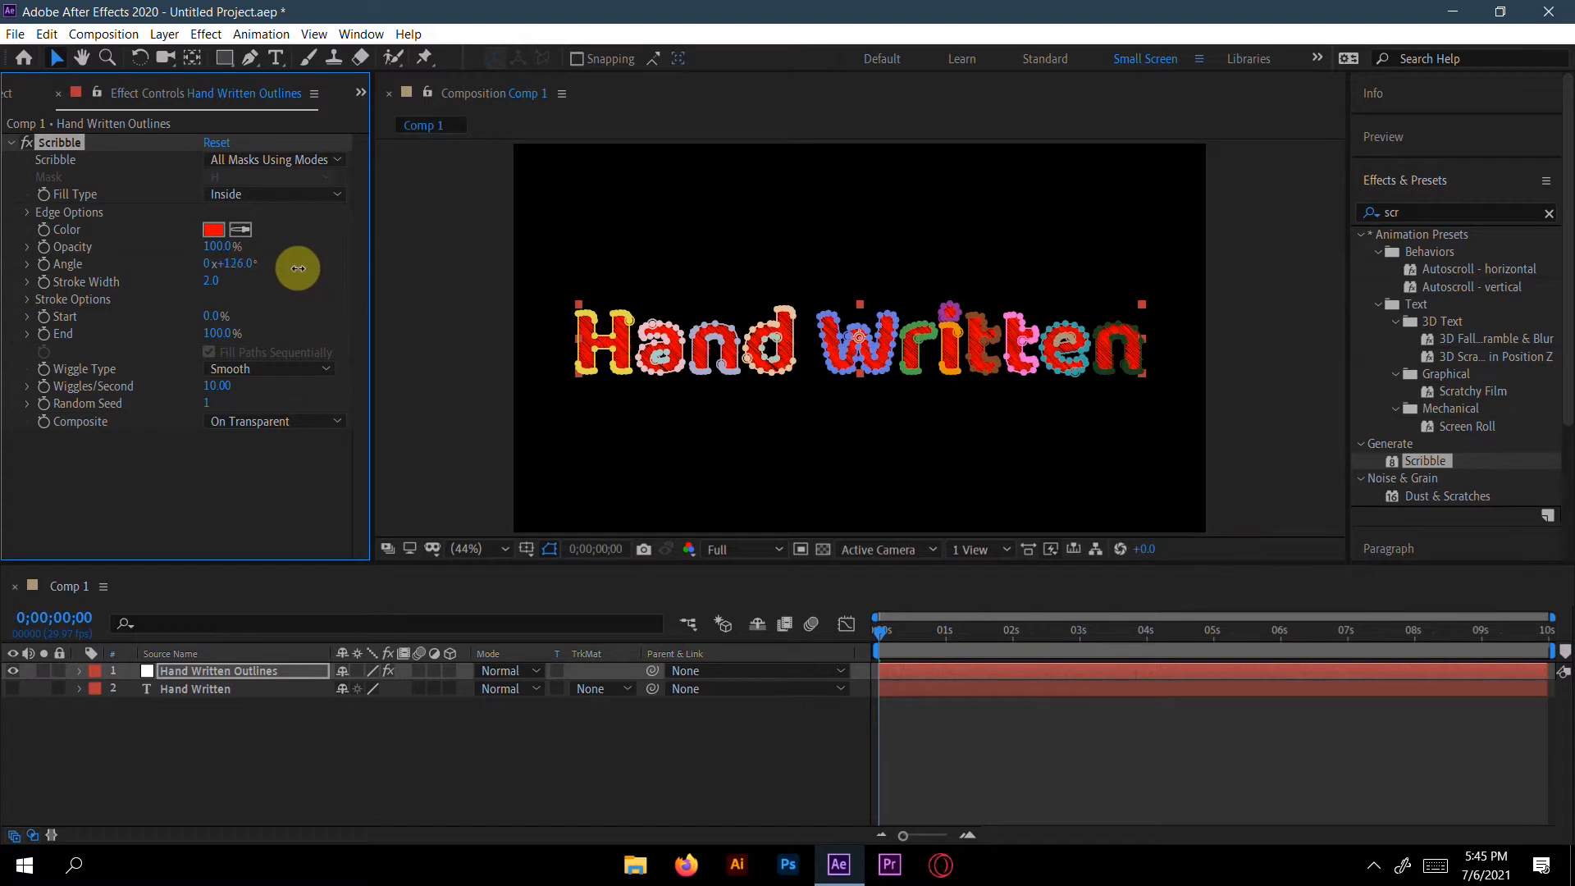
left_click_drag(299, 268, 236, 272)
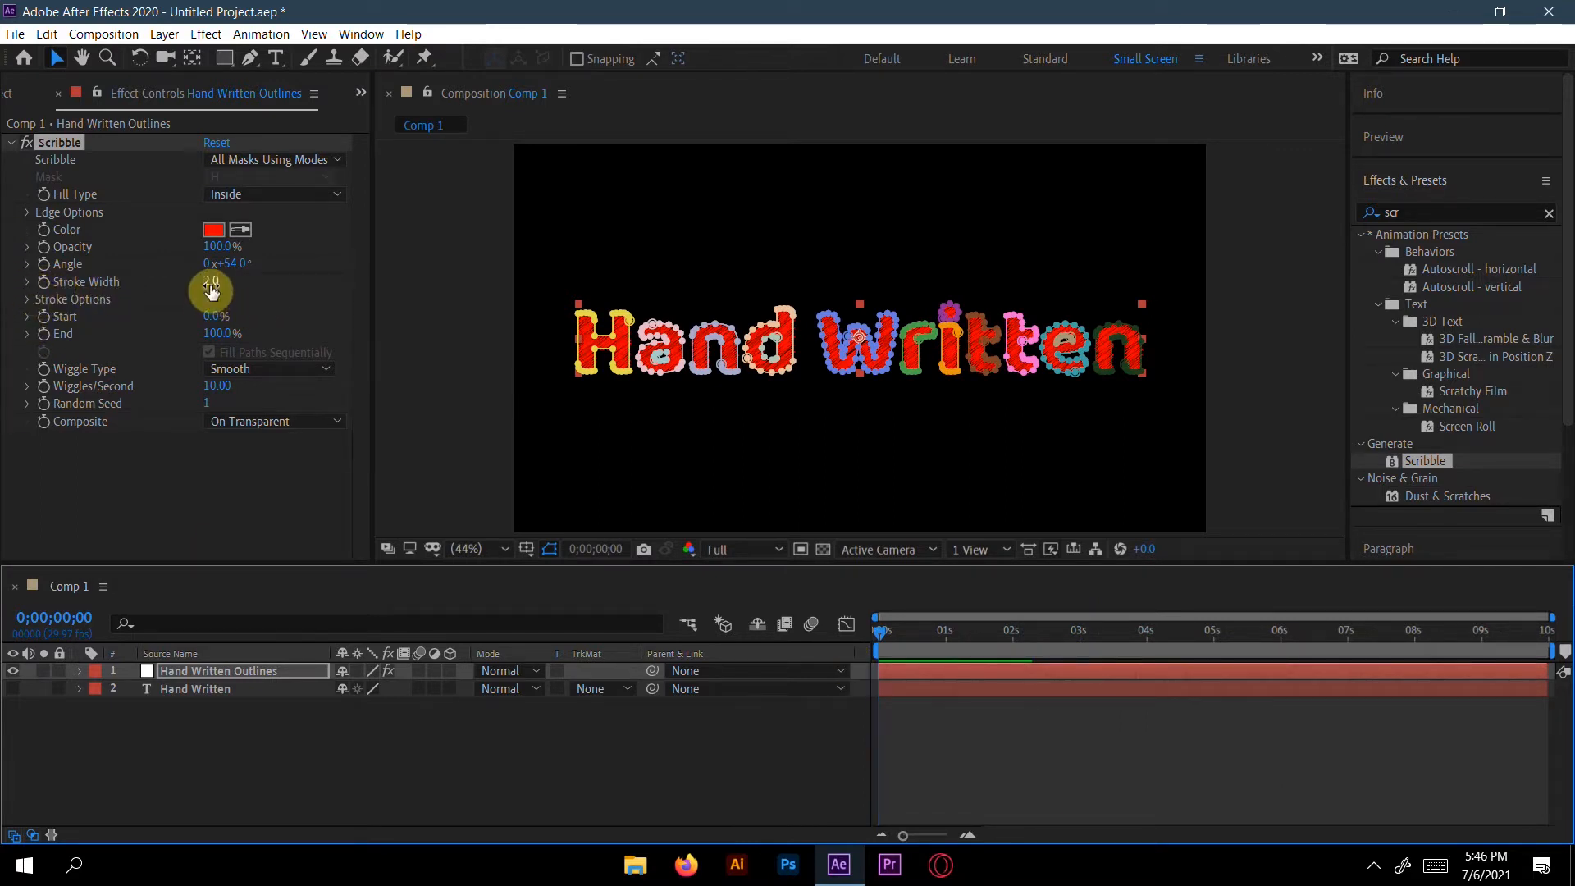
left_click_drag(212, 289, 203, 284)
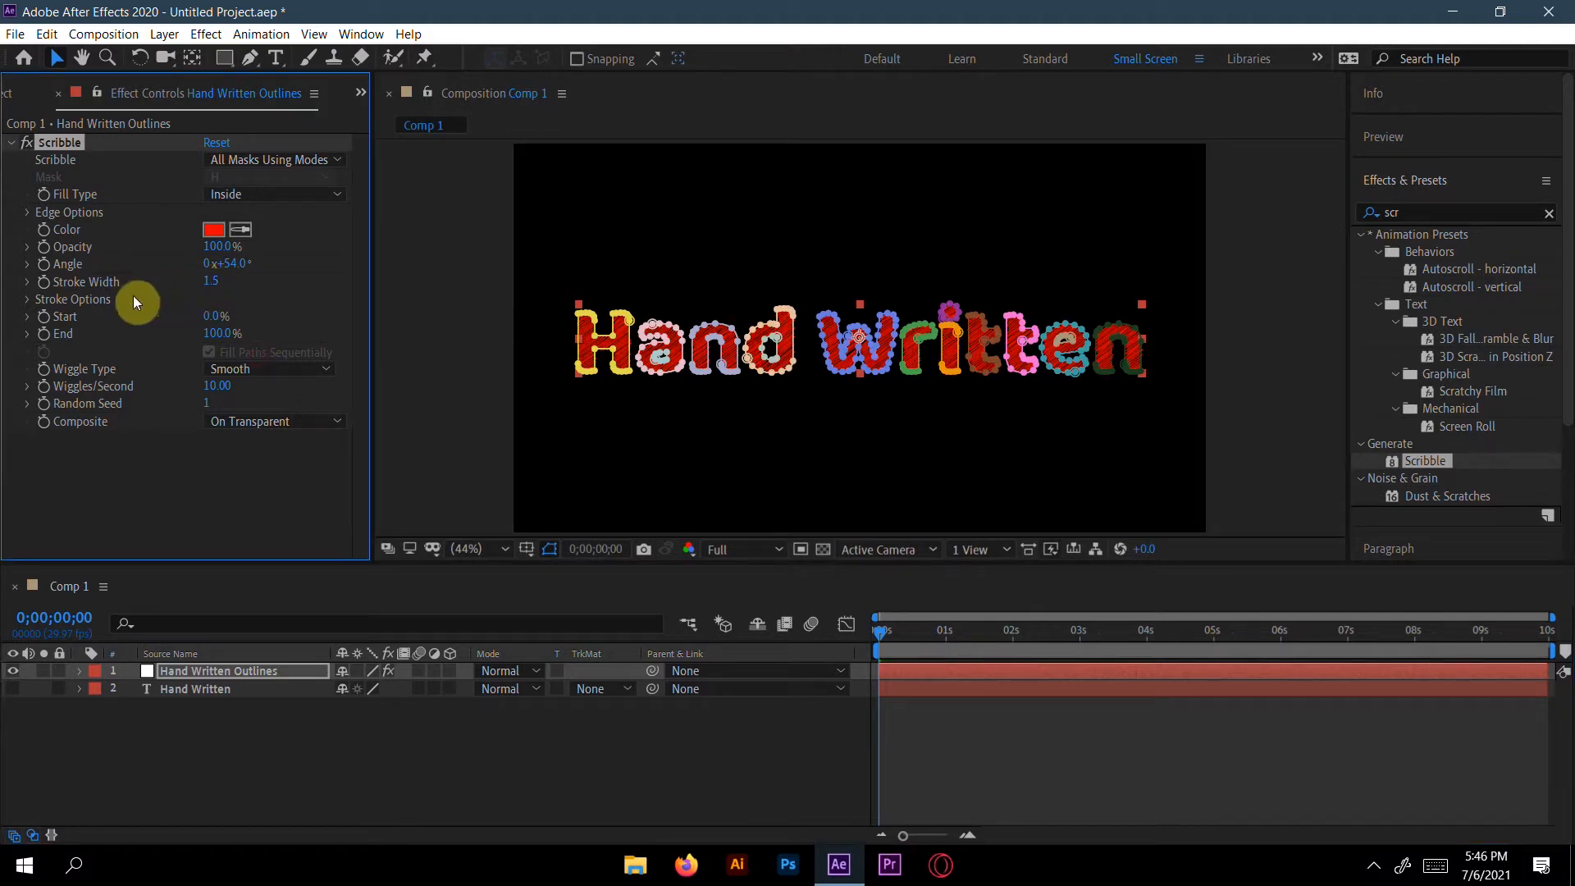
Set stroke curviness 29%, curviness variation 13%, spacing 3.8 and spacing variation 3.7, then return to frame 0.
left_click(27, 299)
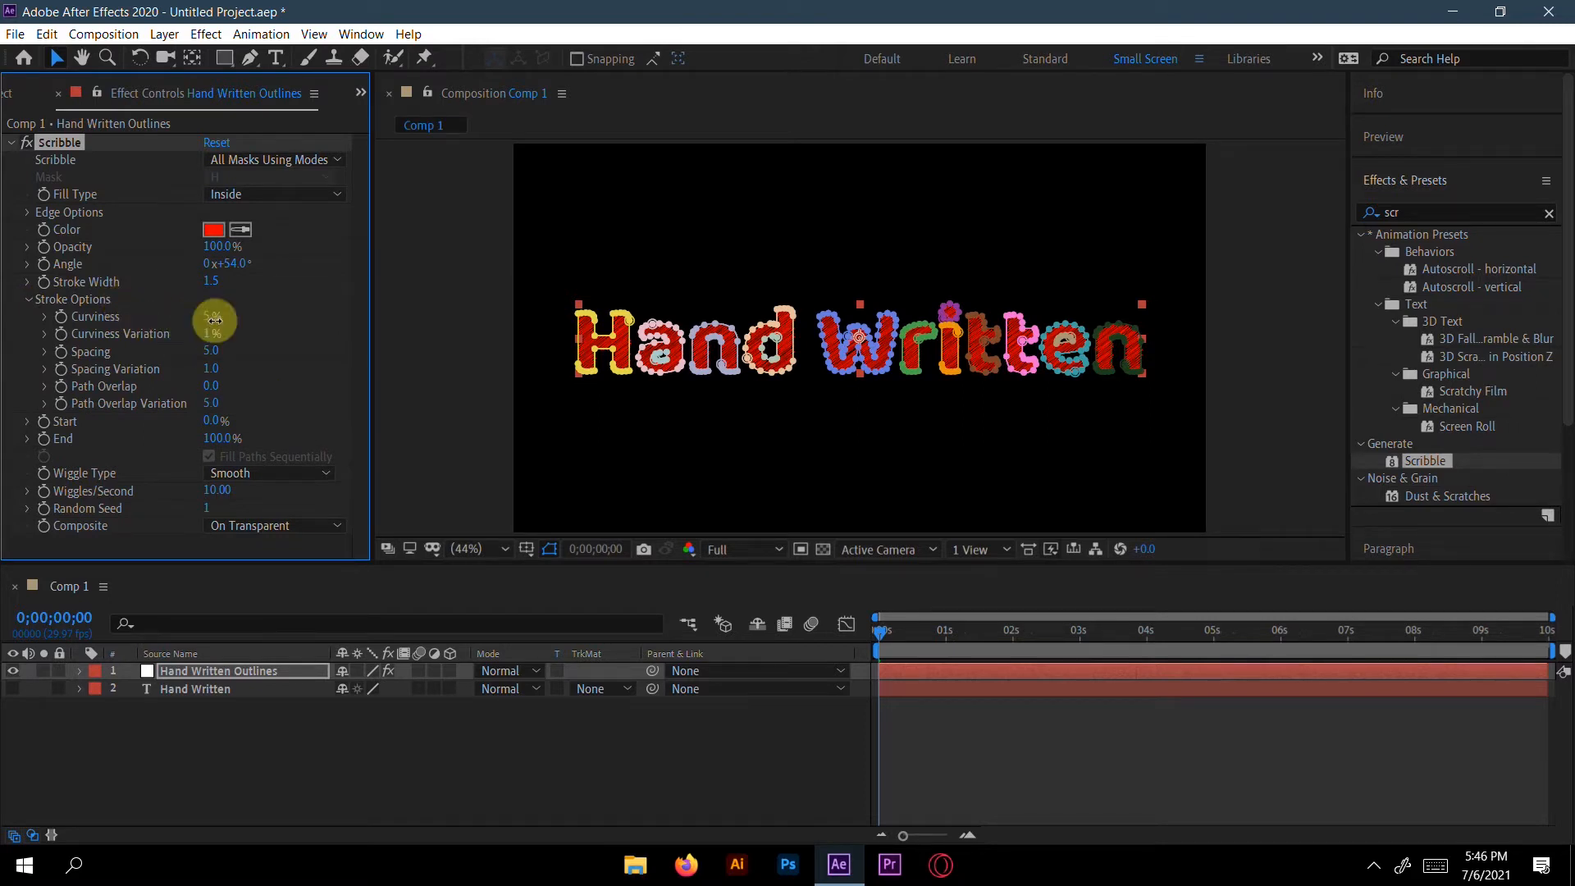
left_click_drag(215, 320, 256, 322)
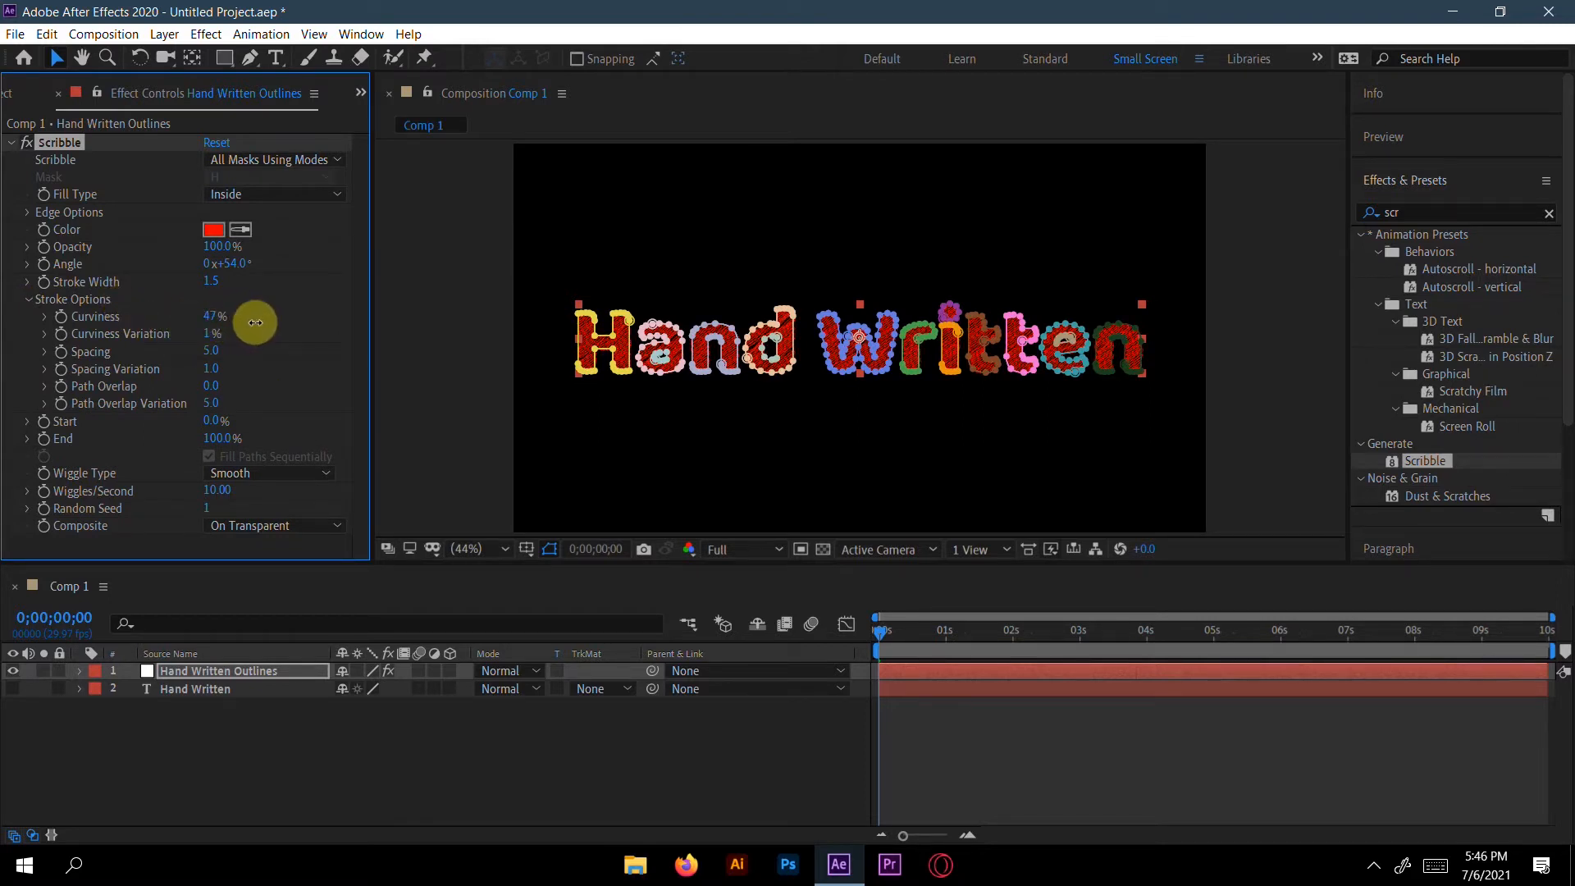
left_click_drag(256, 323, 241, 323)
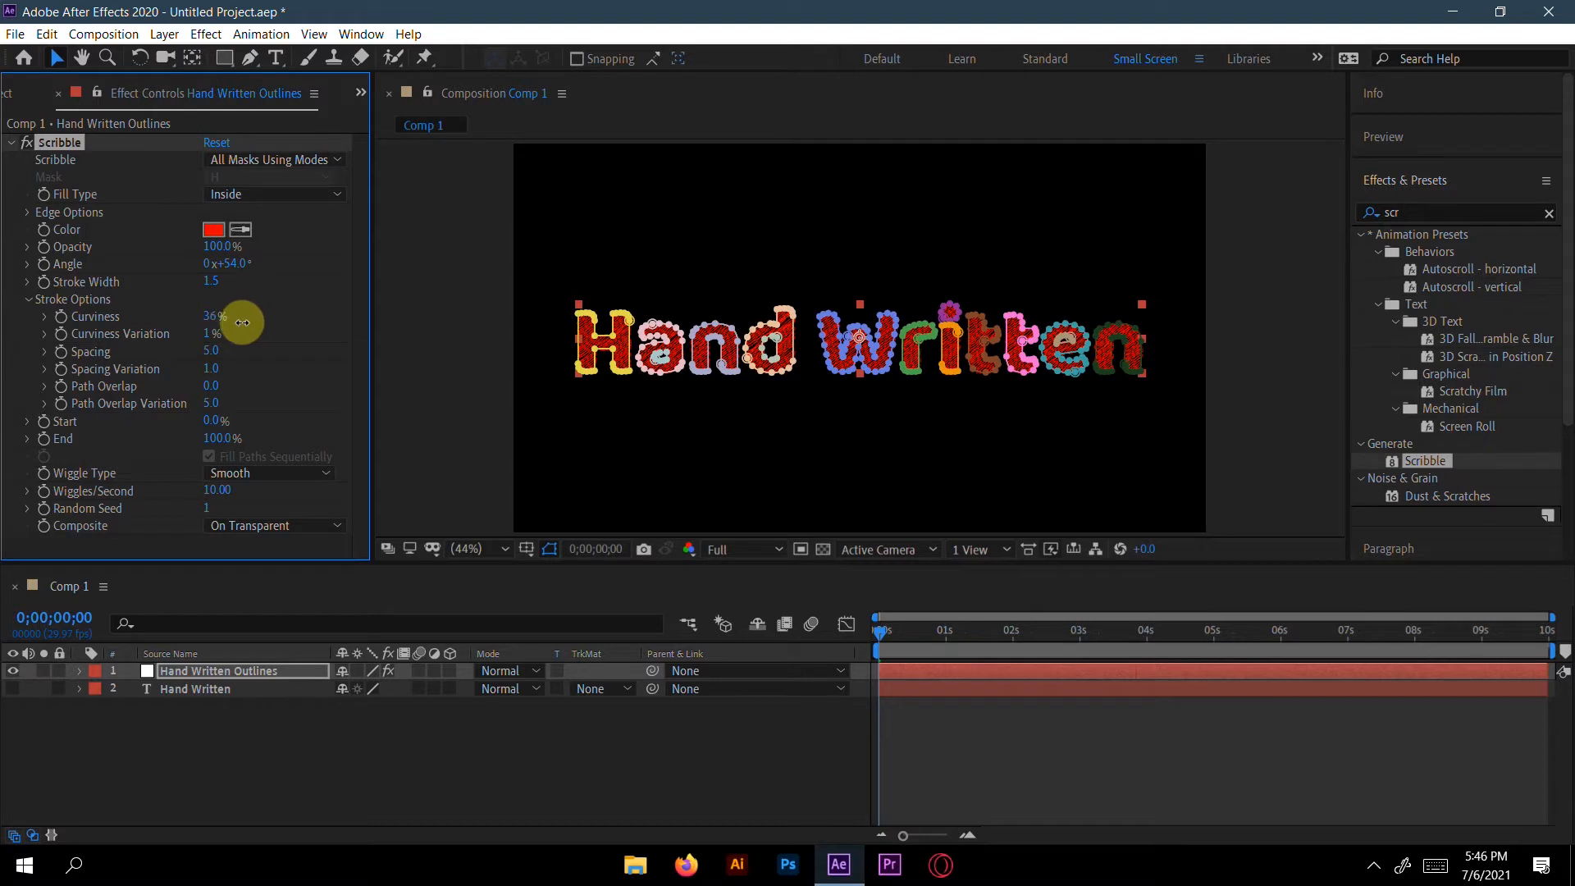
left_click_drag(243, 323, 236, 330)
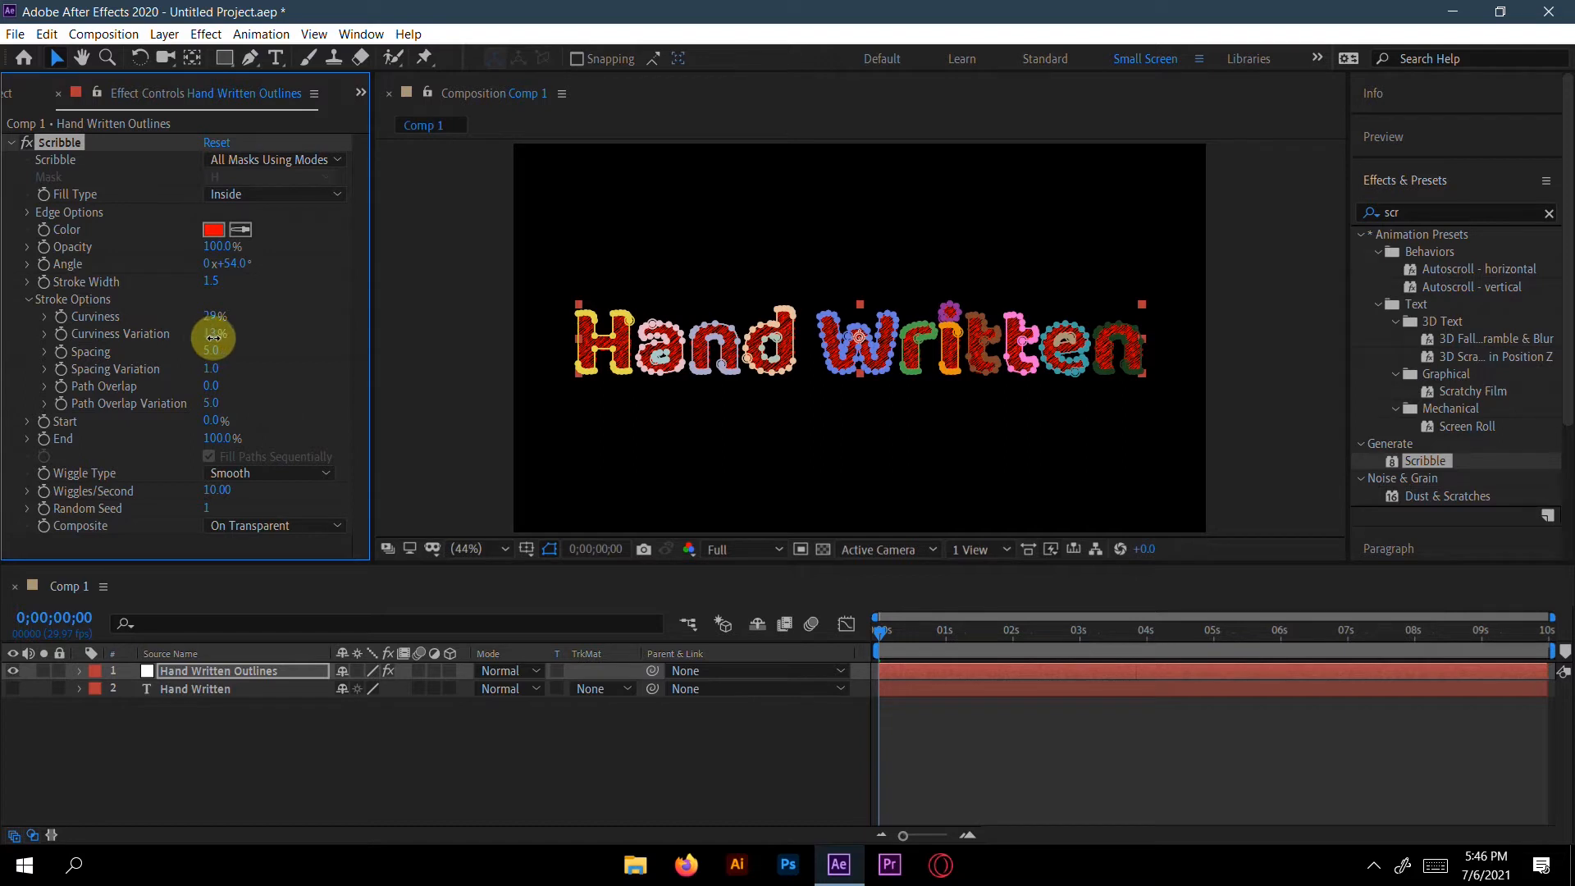
left_click_drag(213, 335, 207, 351)
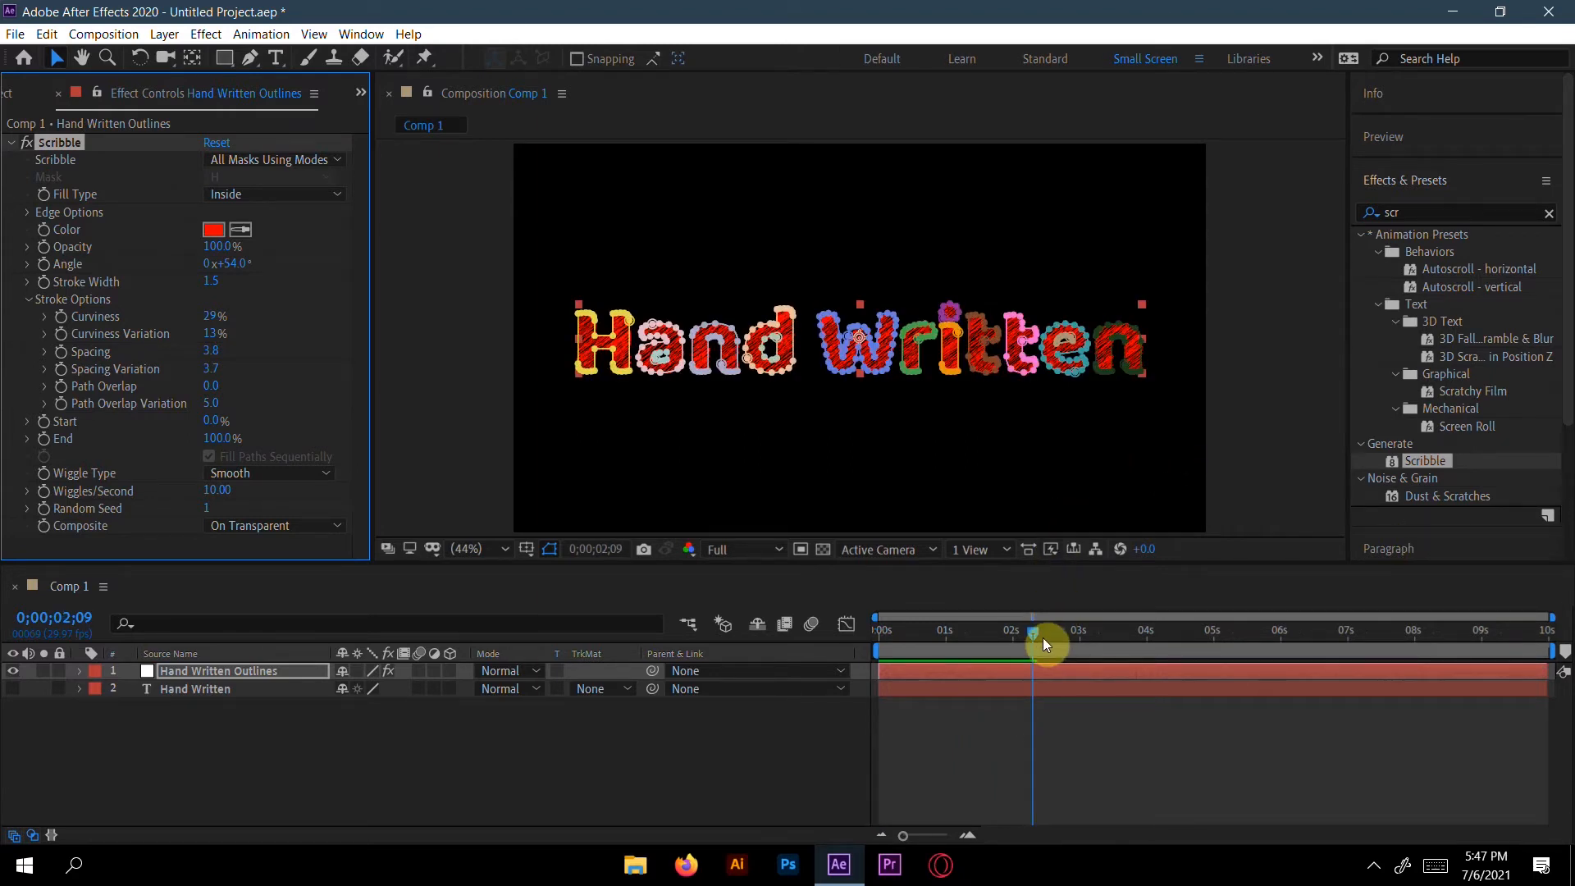
key("Home")
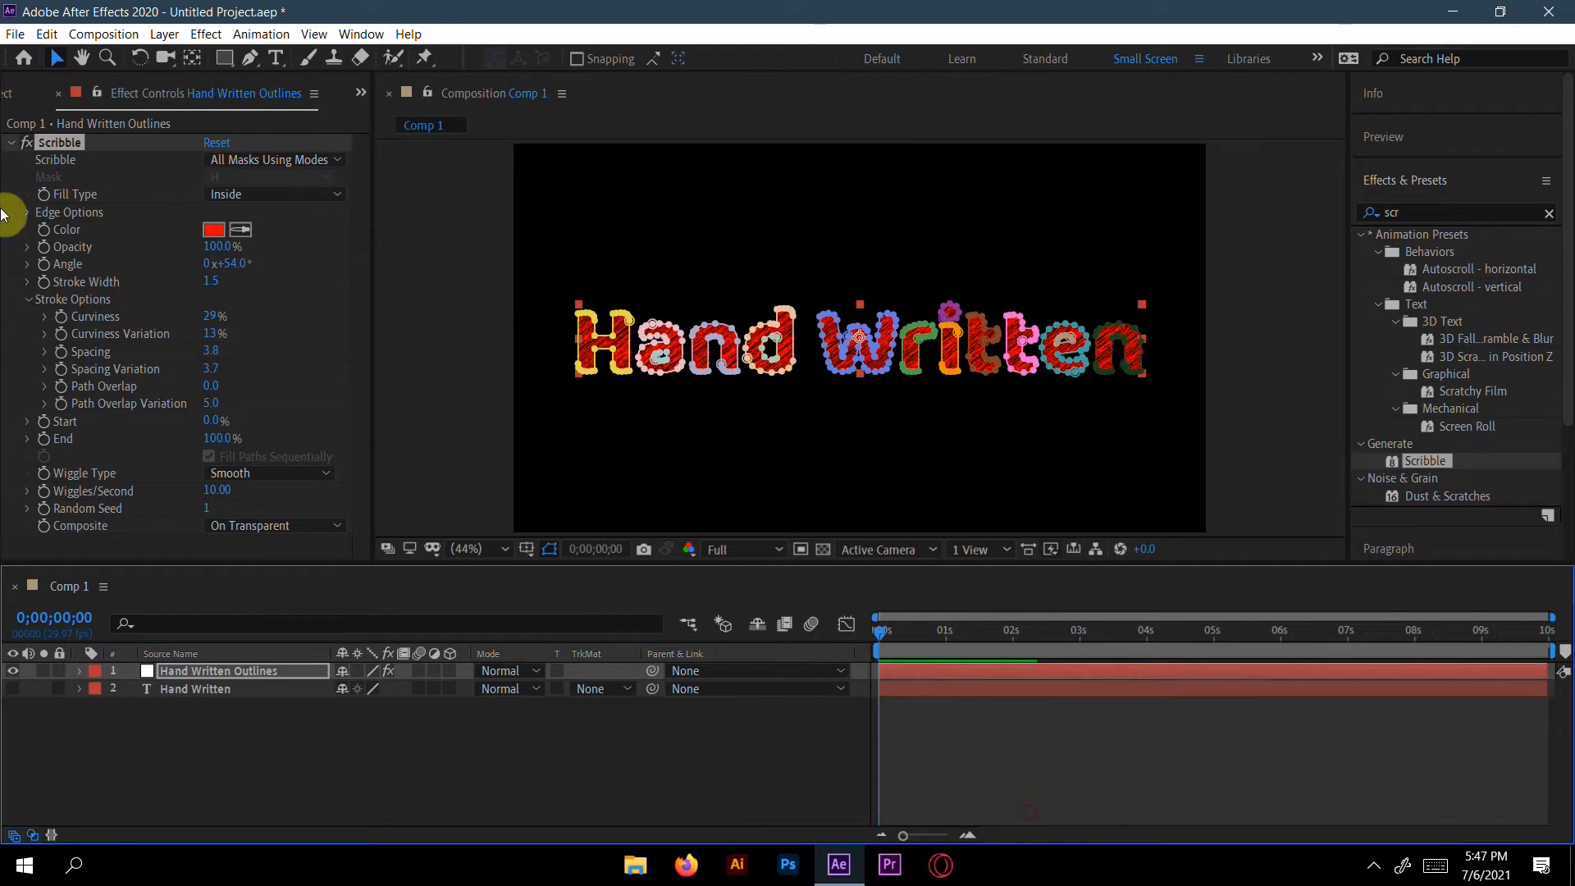
mouse_move(164, 525)
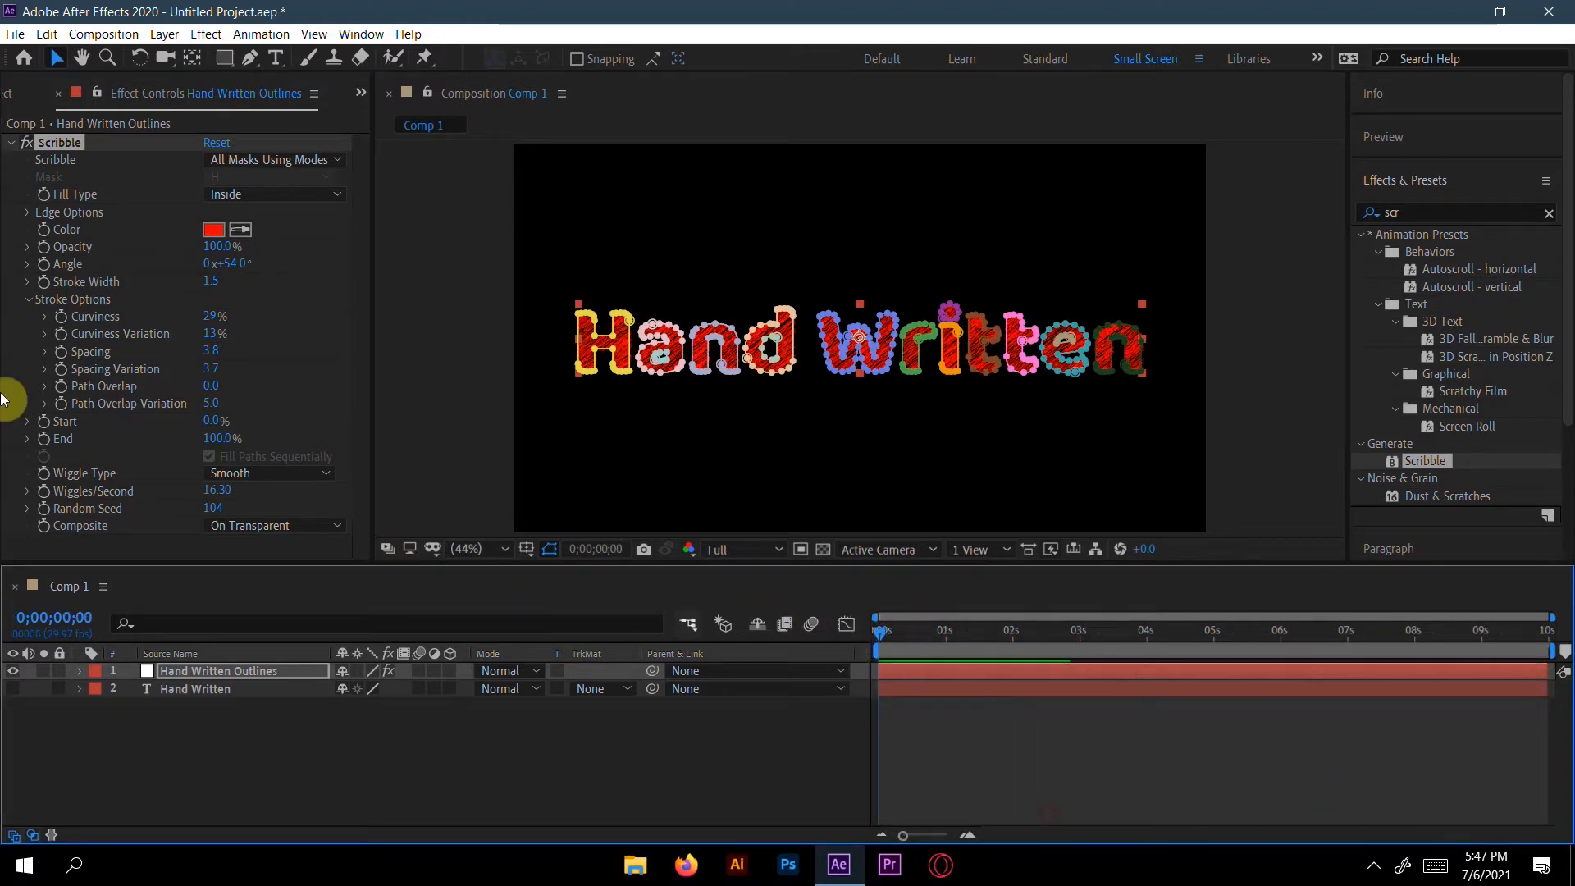
mouse_move(56, 262)
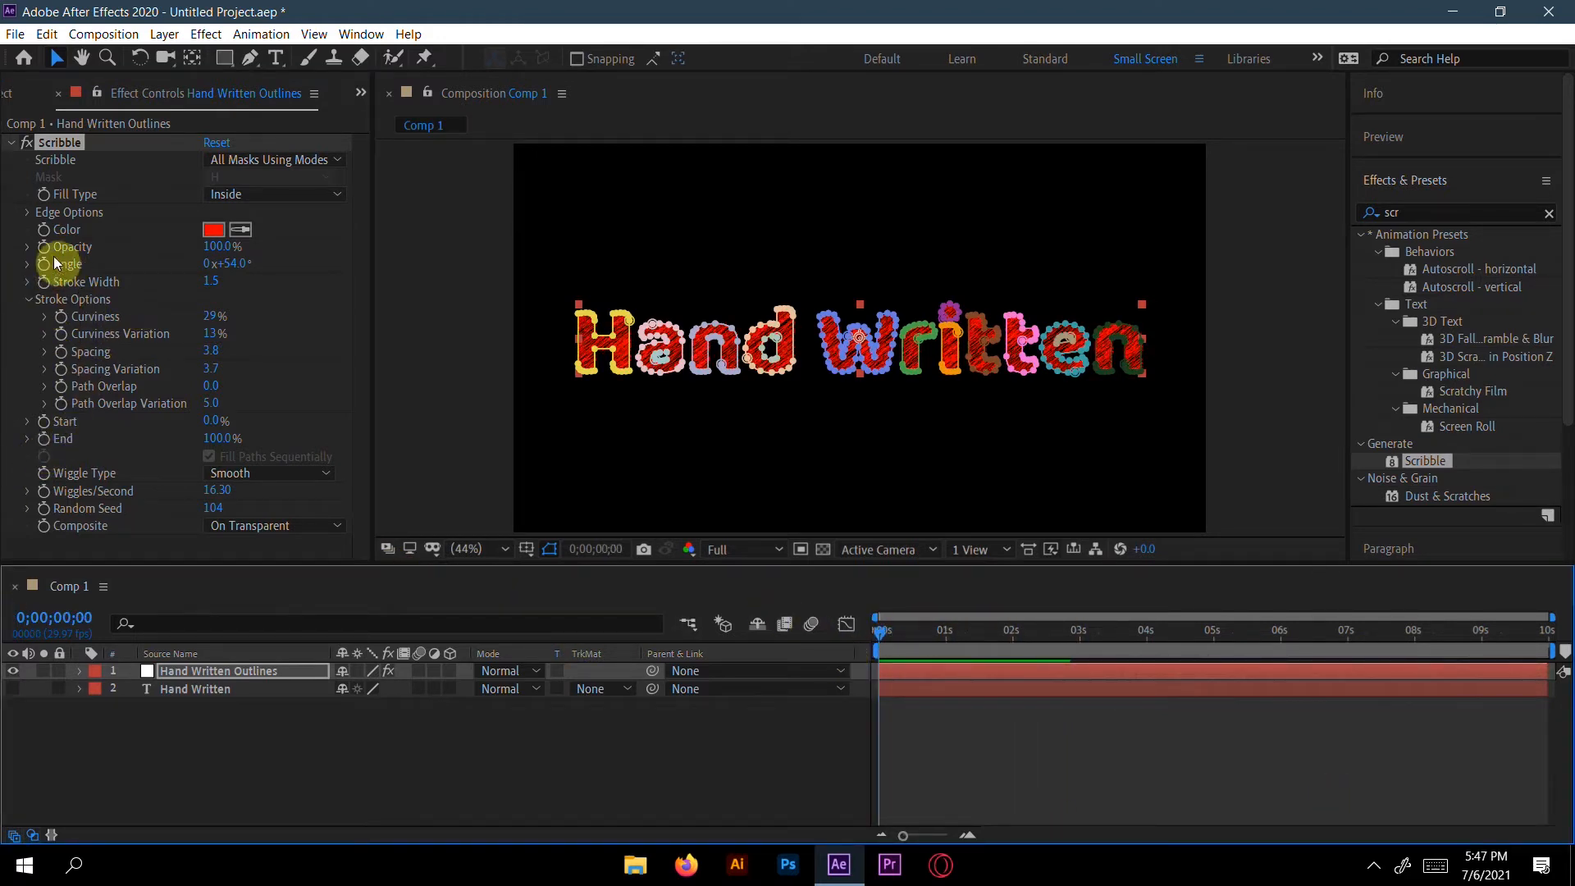
mouse_move(45, 236)
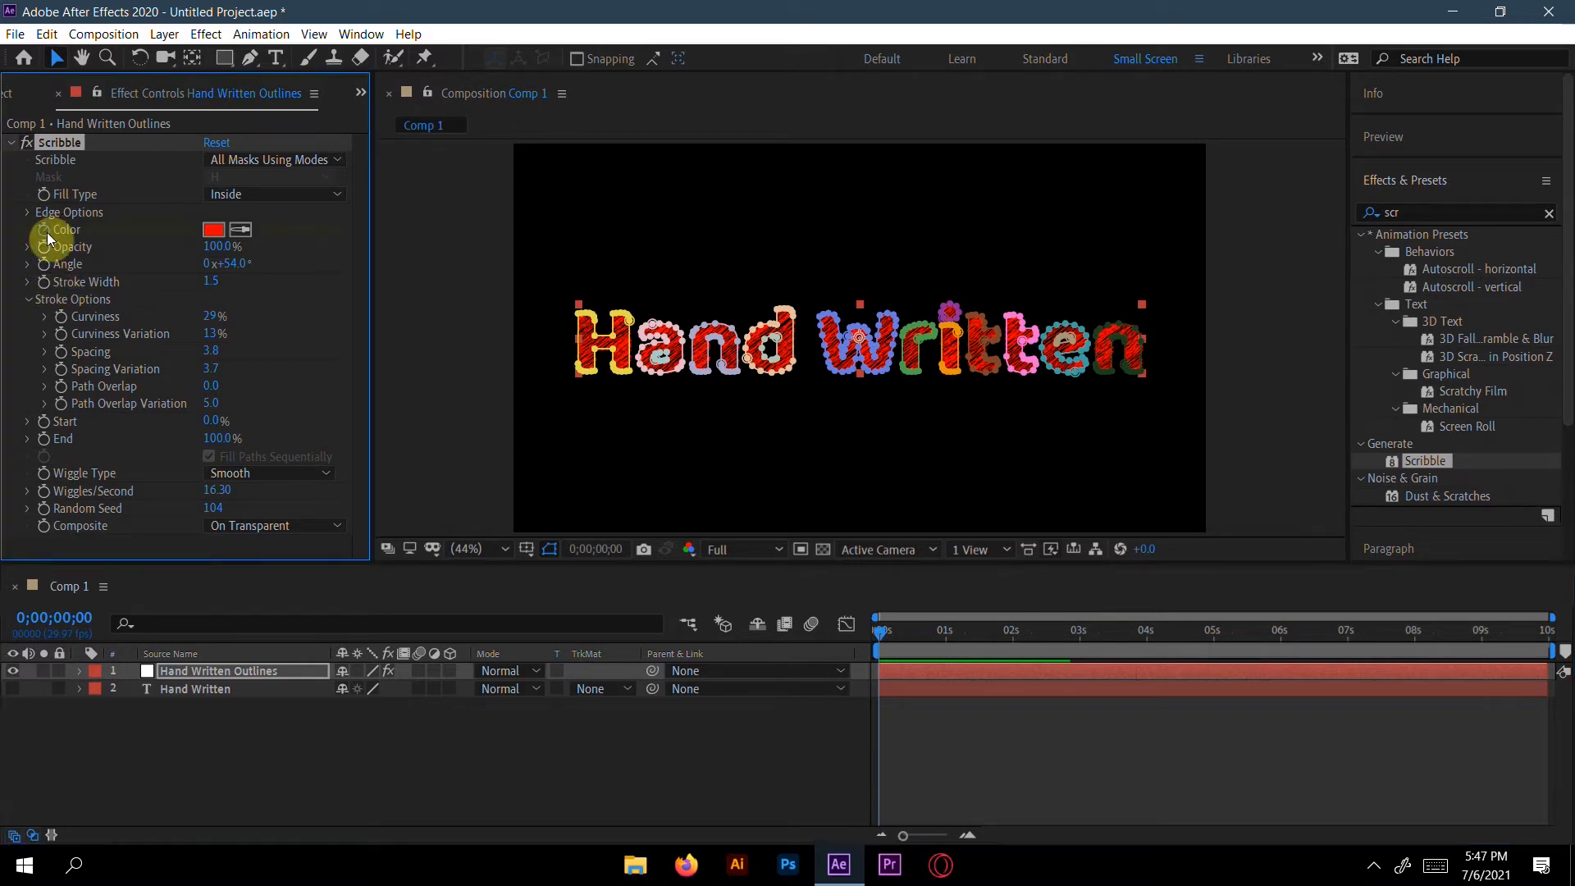
mouse_move(46, 289)
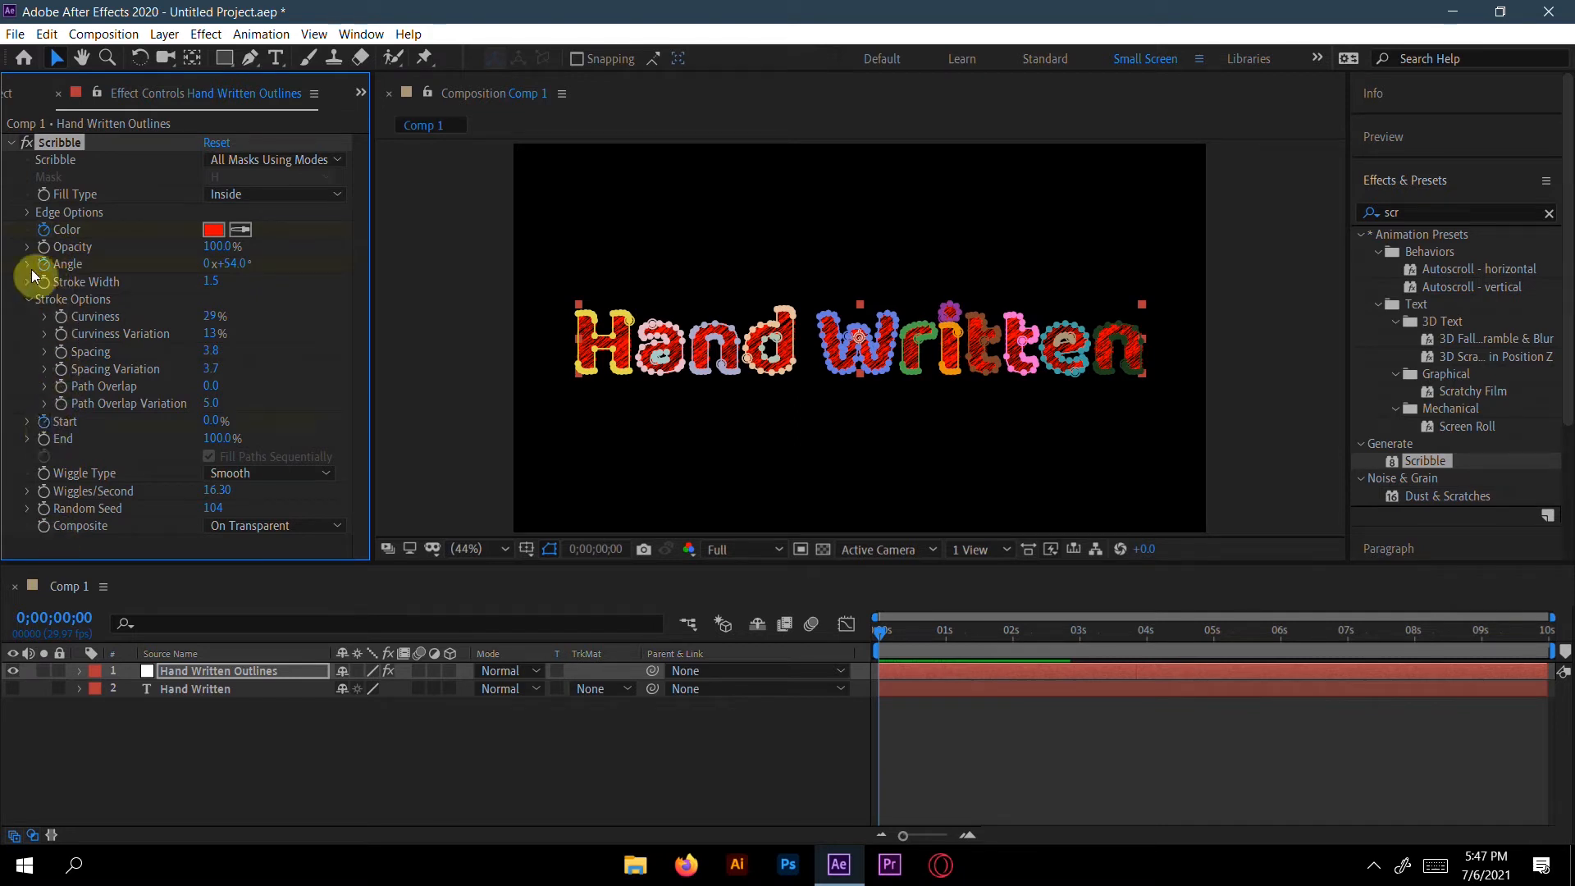
mouse_move(583, 410)
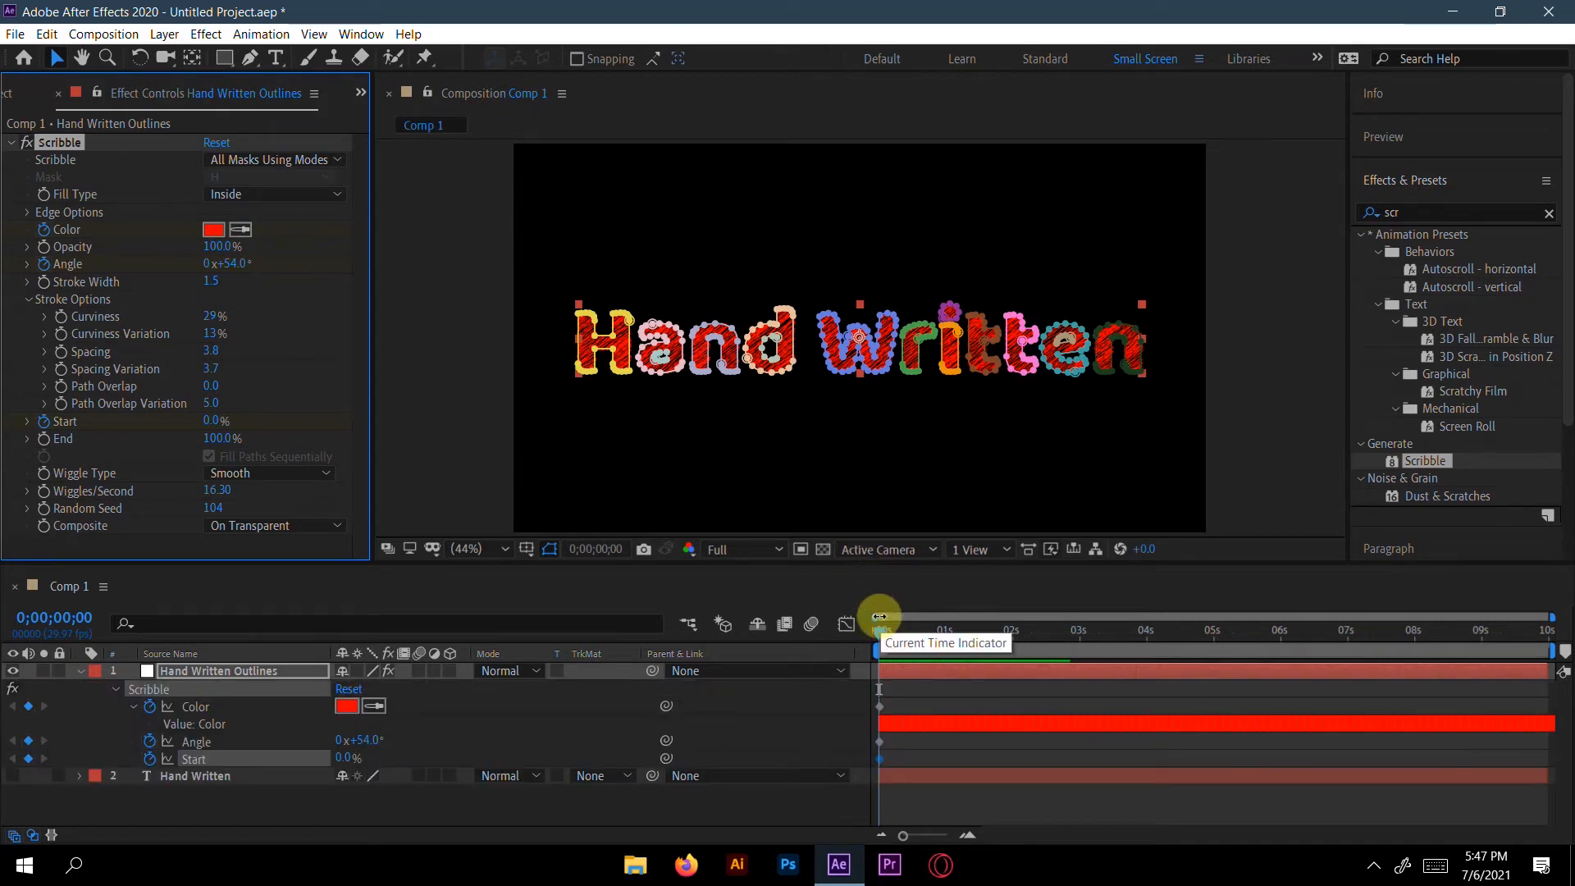
mouse_move(875, 755)
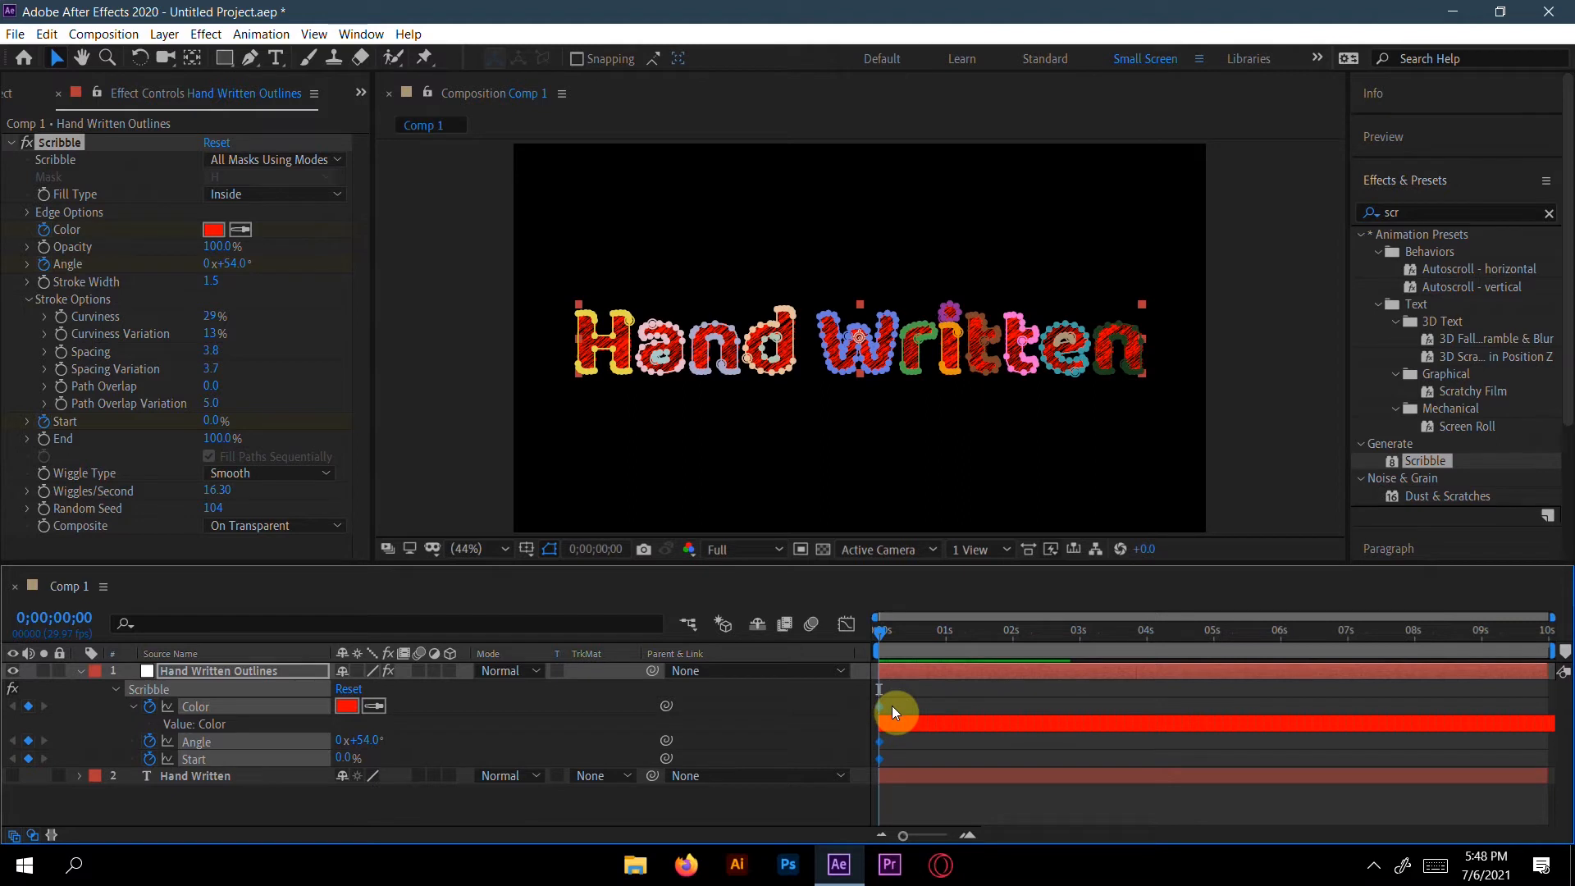
mouse_move(994, 538)
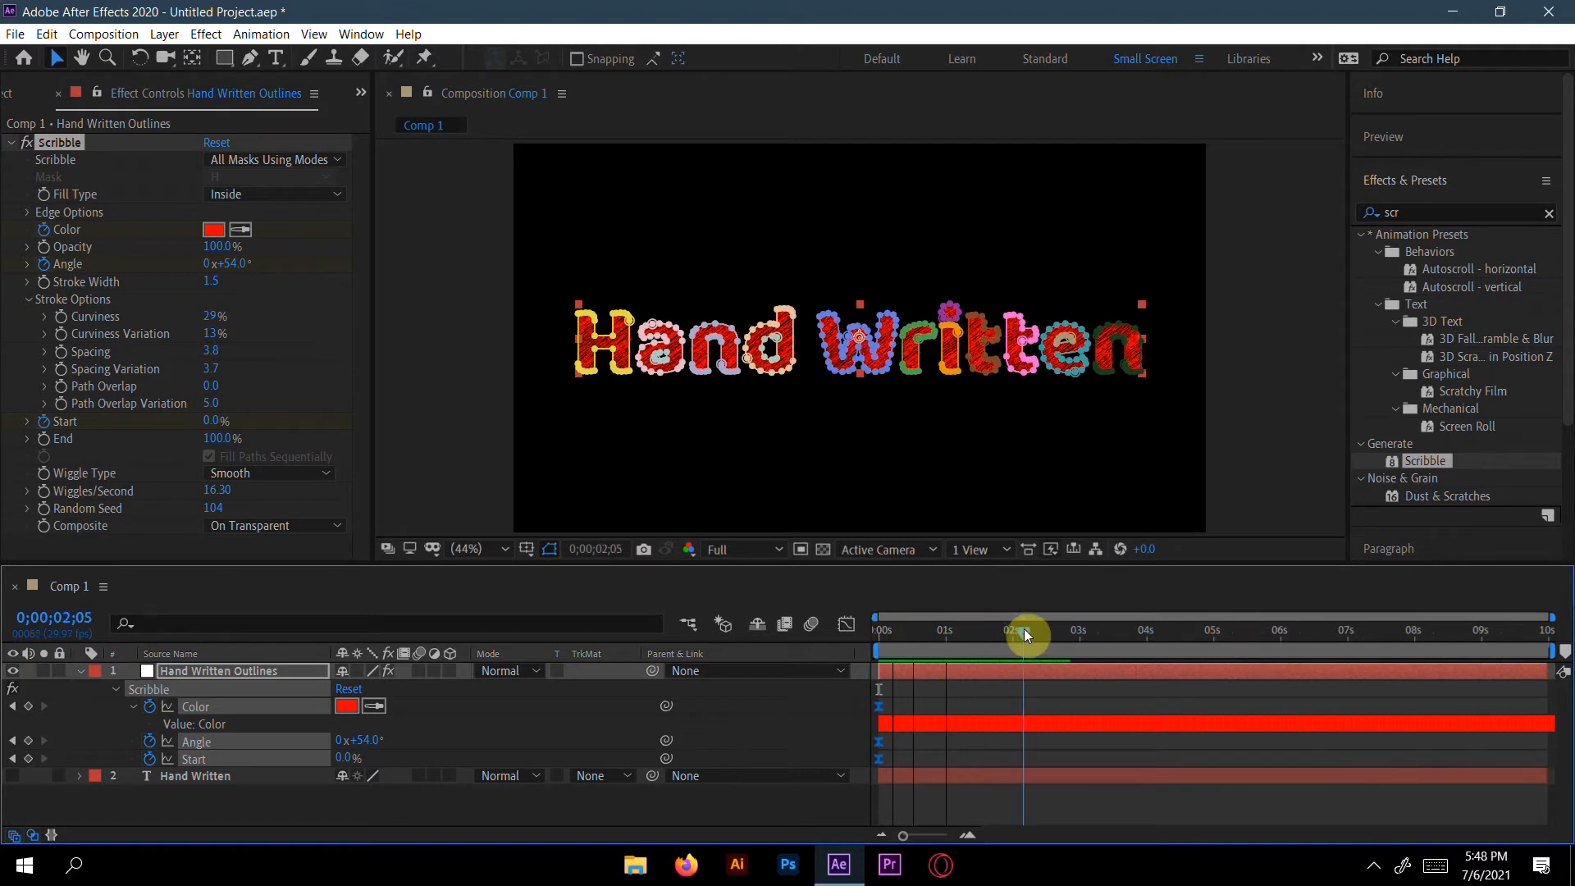
At 2 seconds change the scribble colour to pink, adding a second colour keyframe.
left_click(1012, 630)
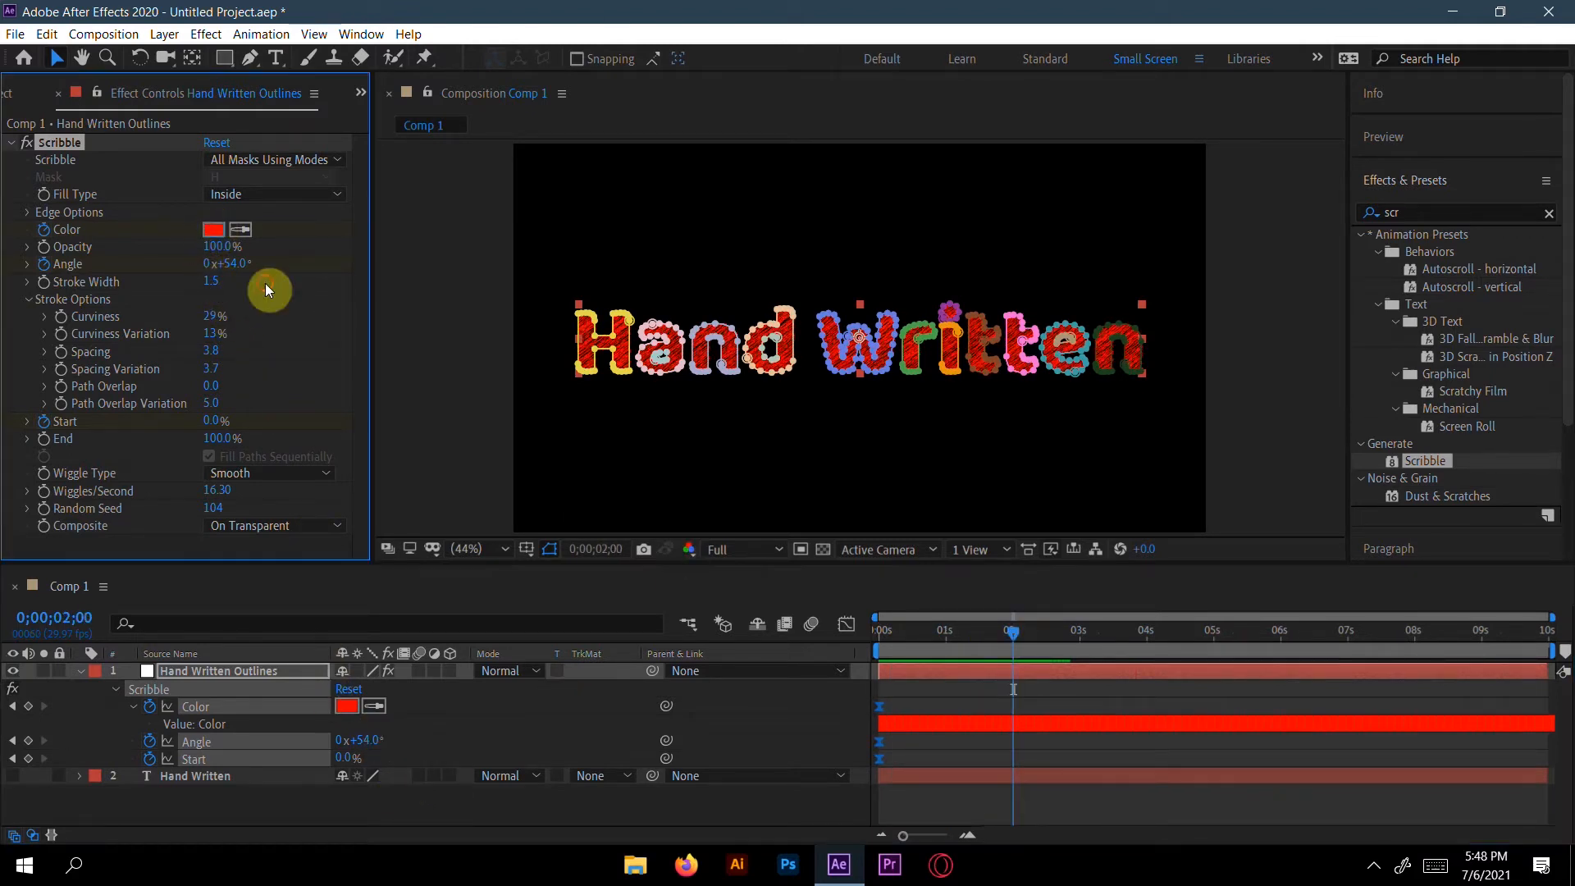
left_click(213, 229)
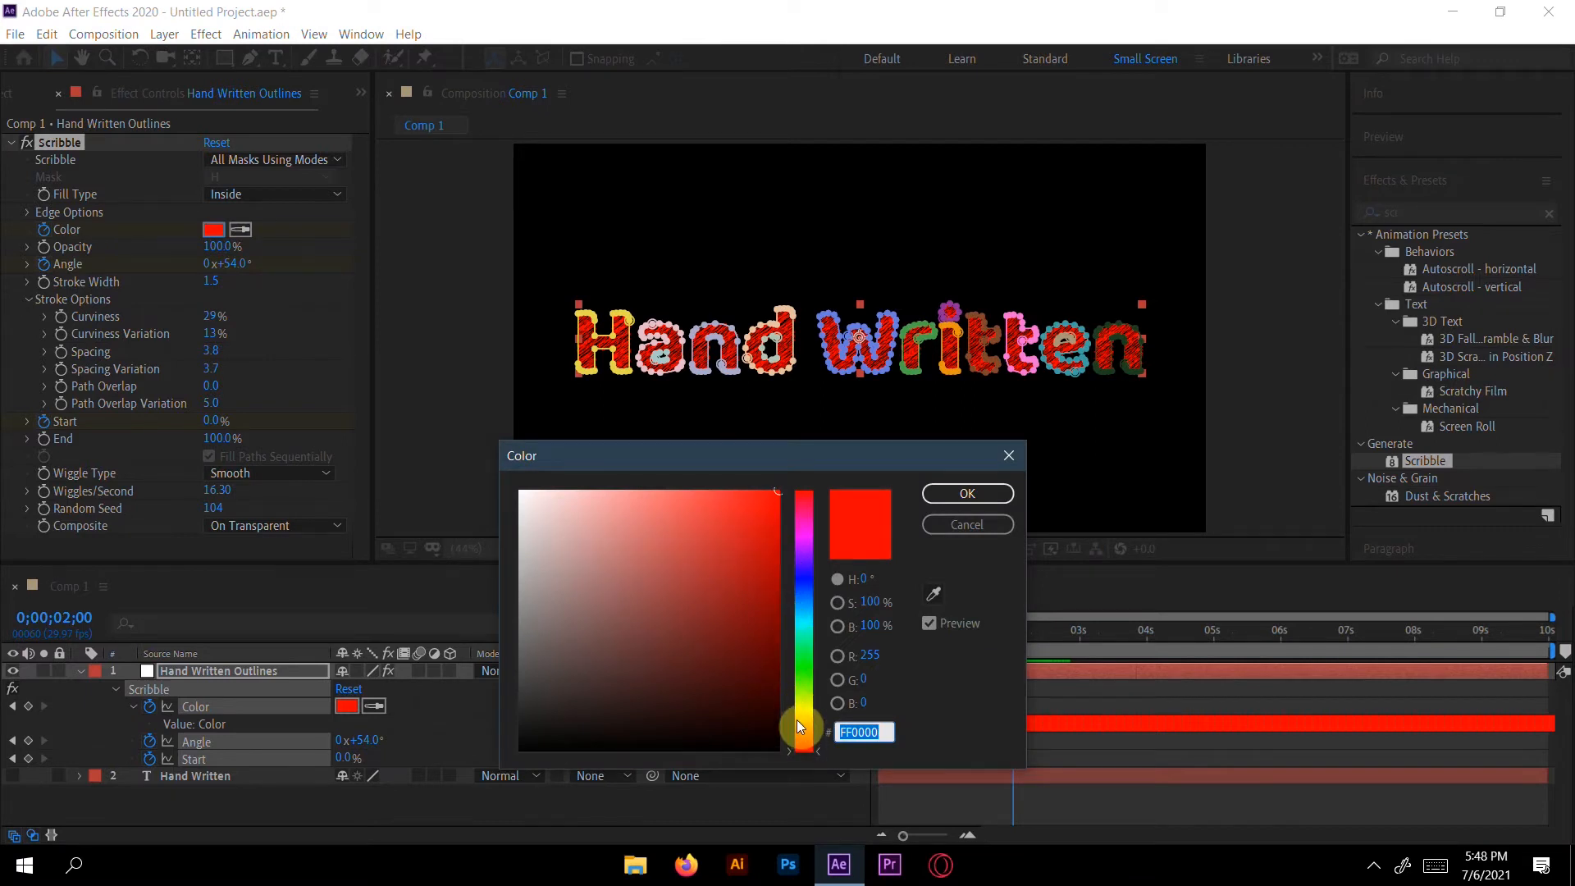
left_click(771, 522)
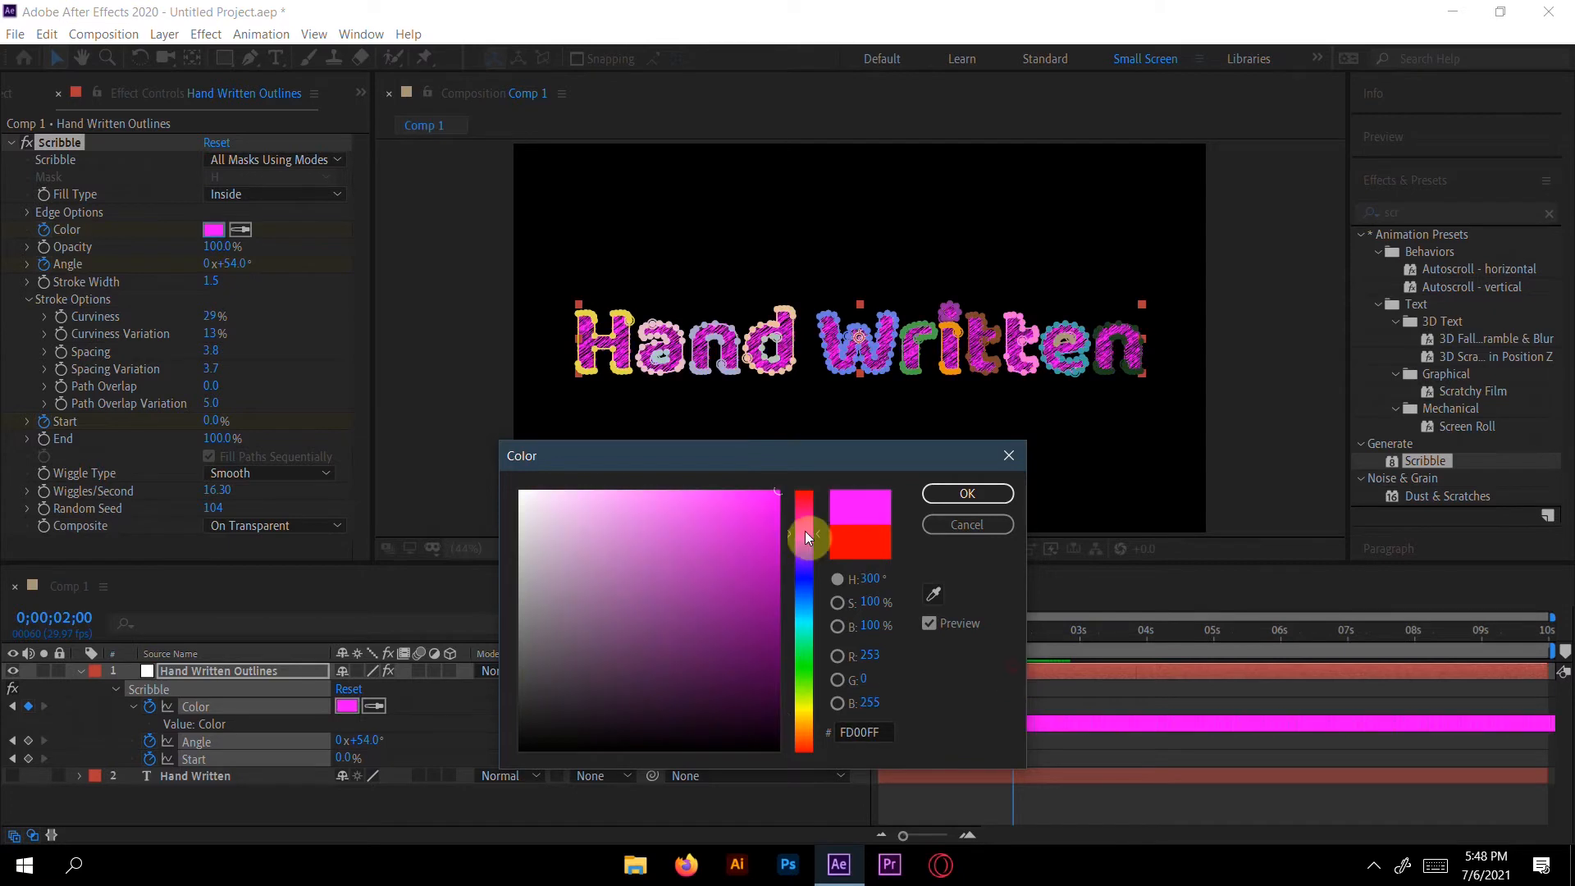
mouse_move(794, 542)
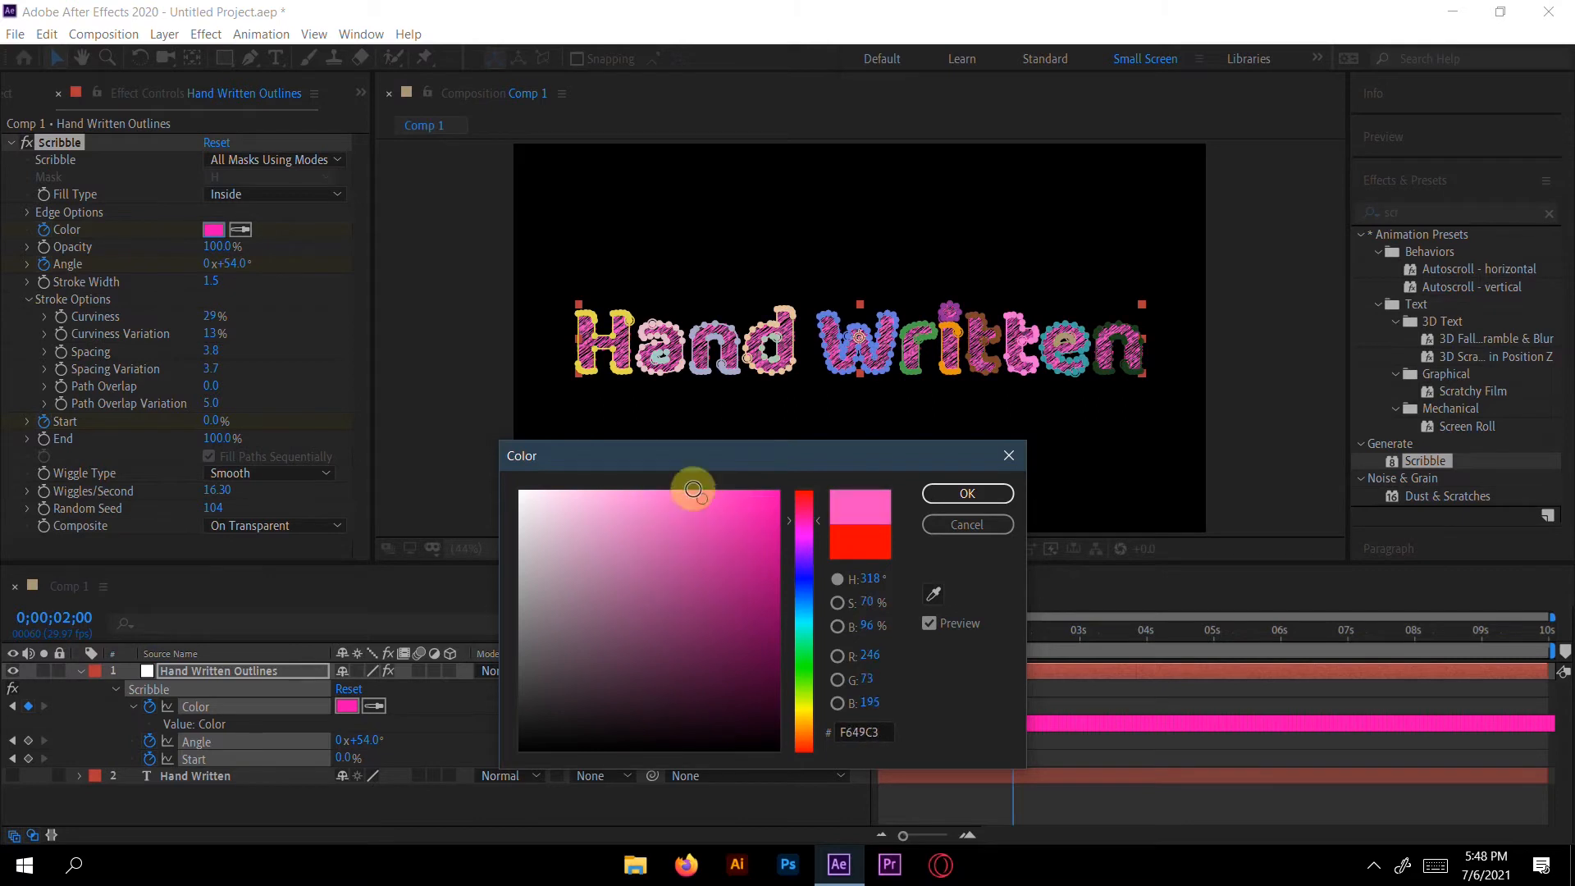
left_click(964, 494)
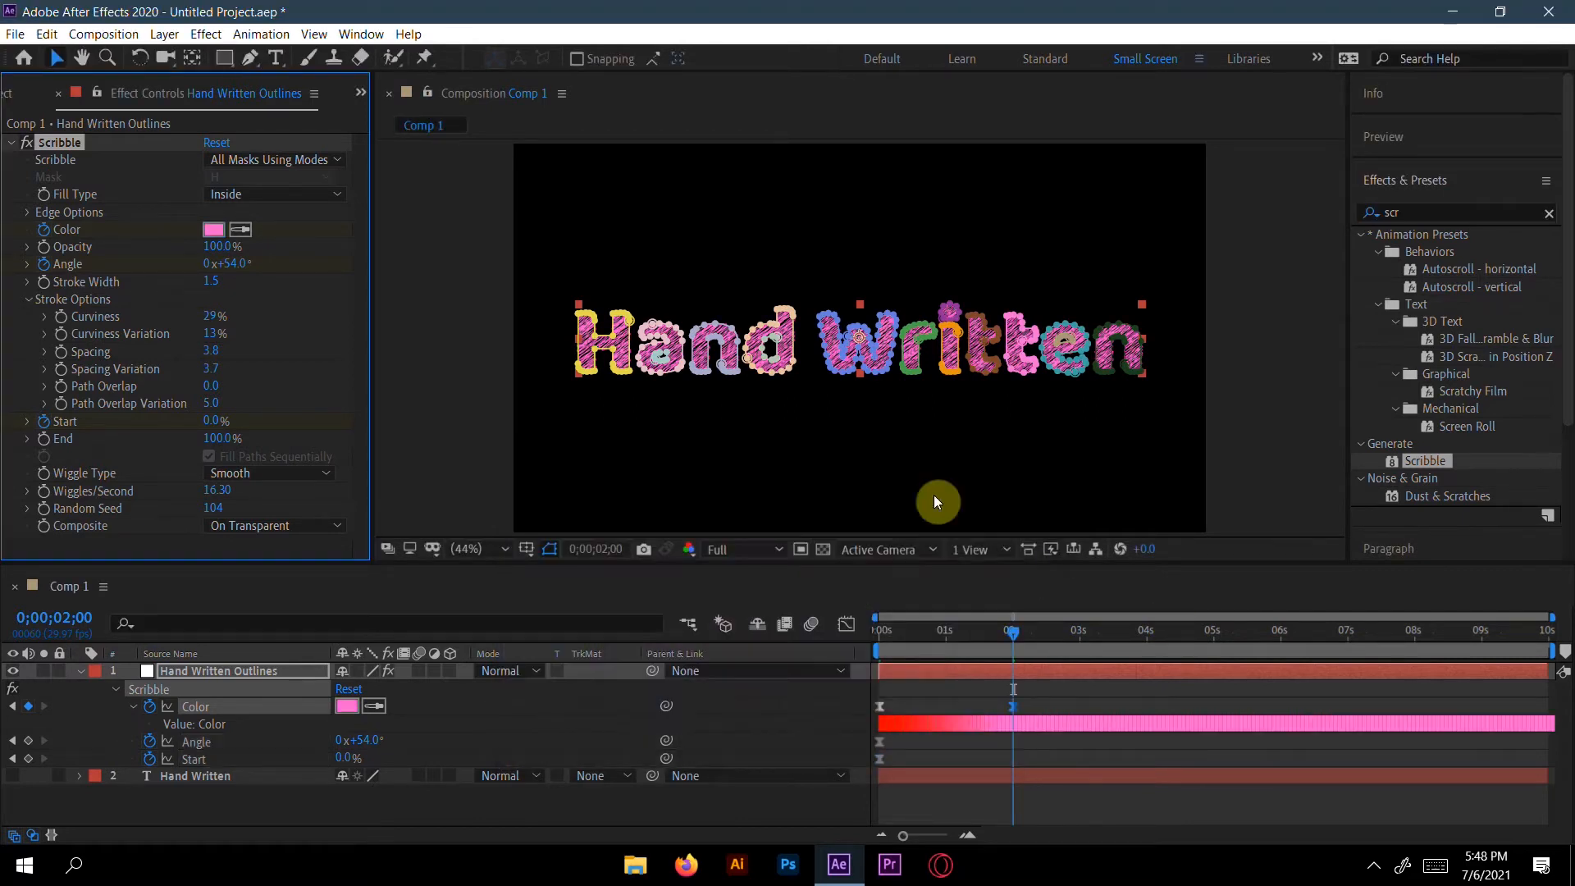
mouse_move(332, 687)
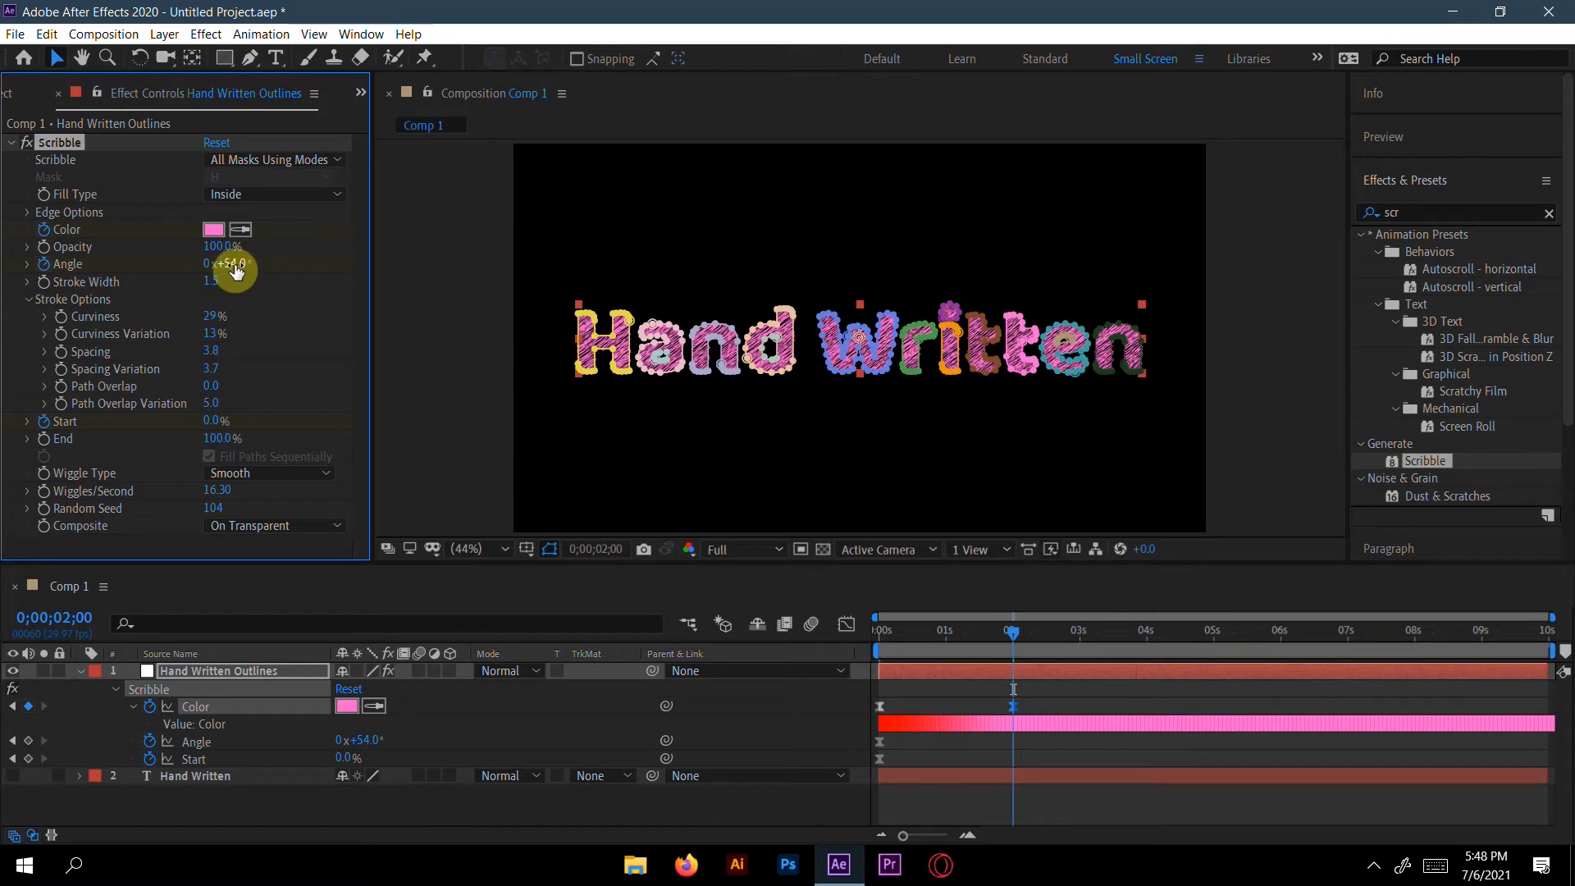
Scrub the angle to about 181° at 2 seconds and set it to 160° at the first frame.
left_click_drag(231, 262, 351, 263)
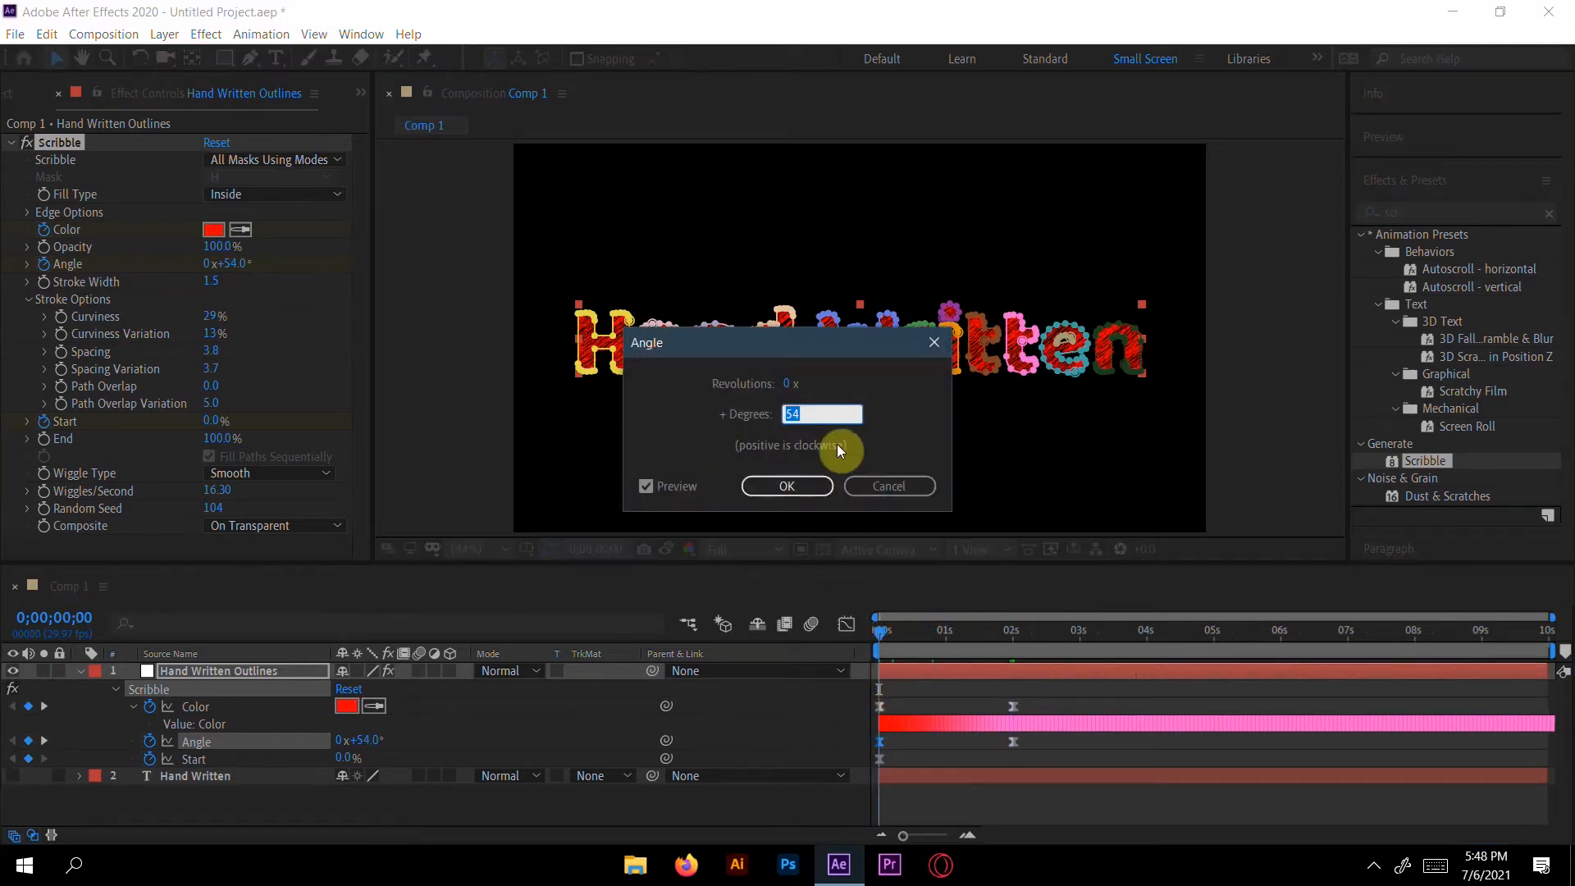
type("1")
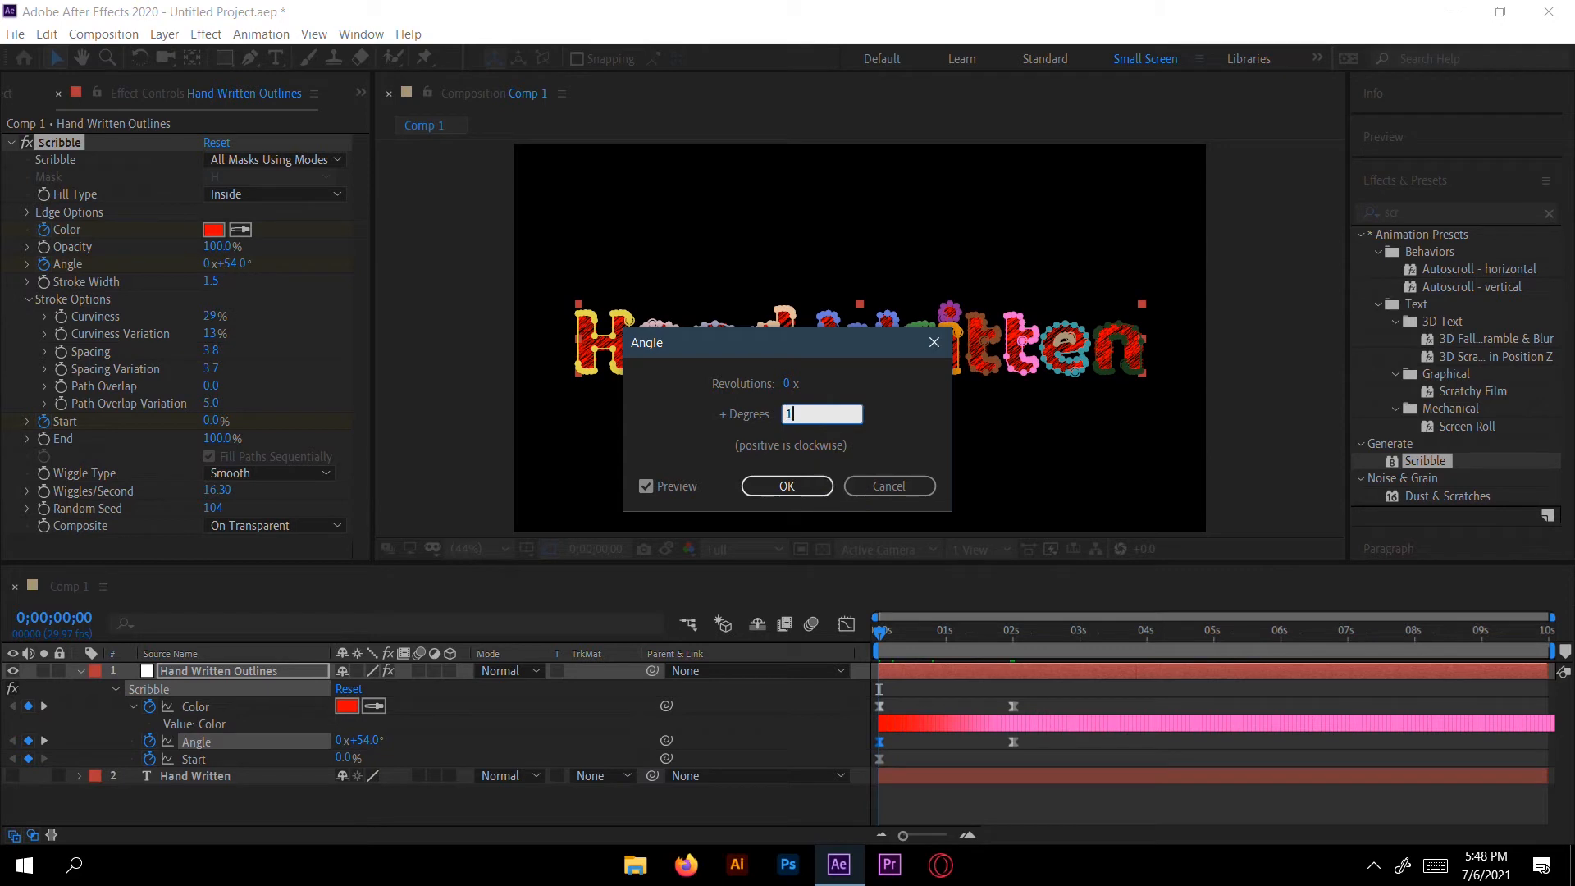
type("60")
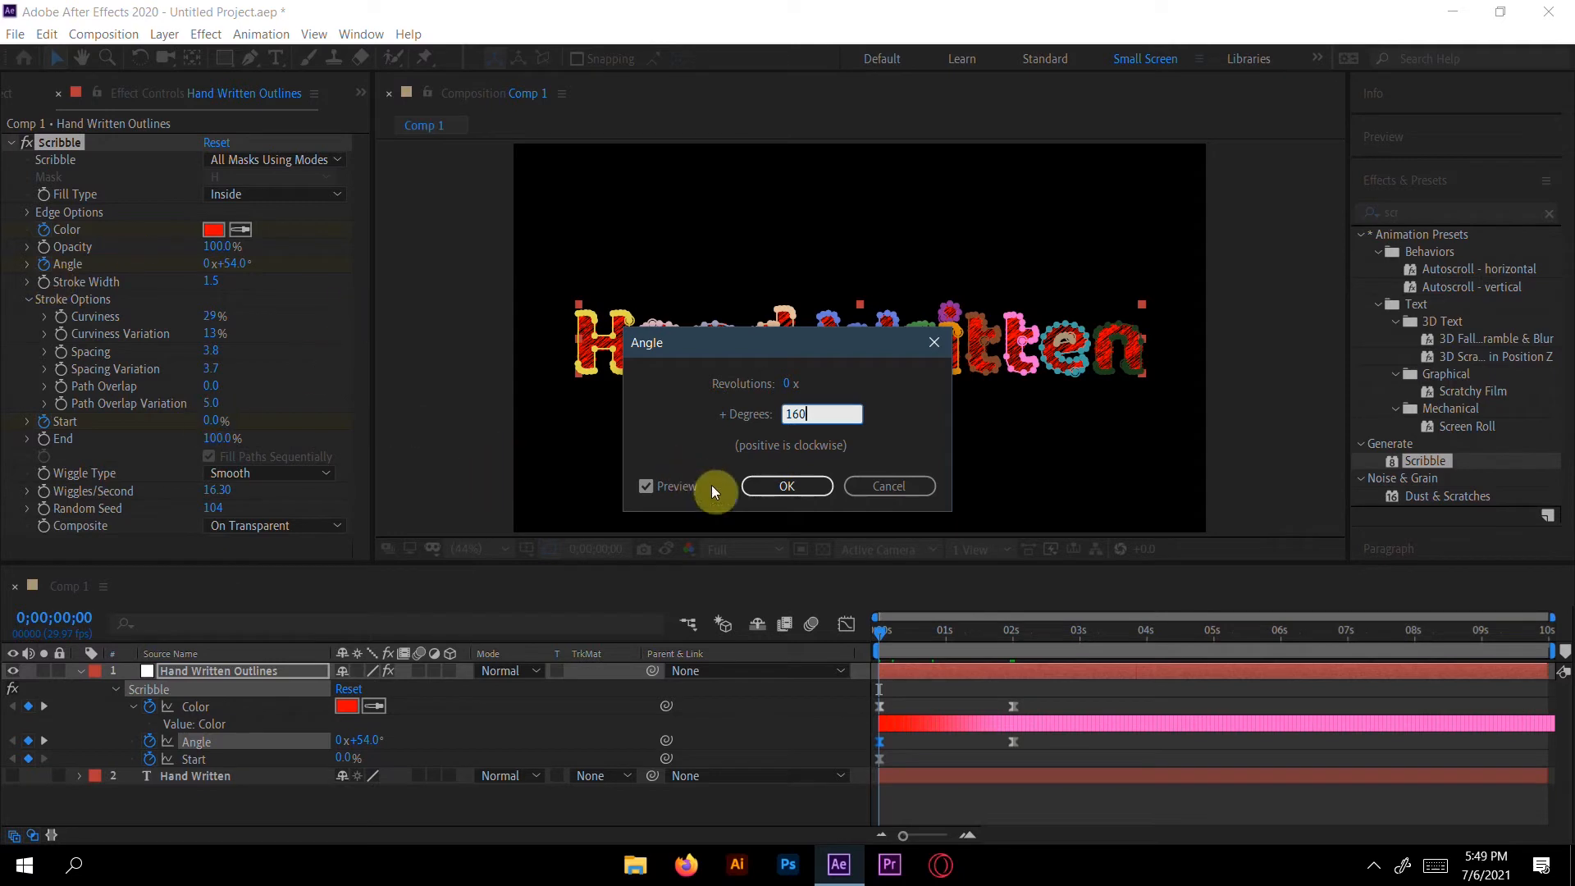
left_click(786, 485)
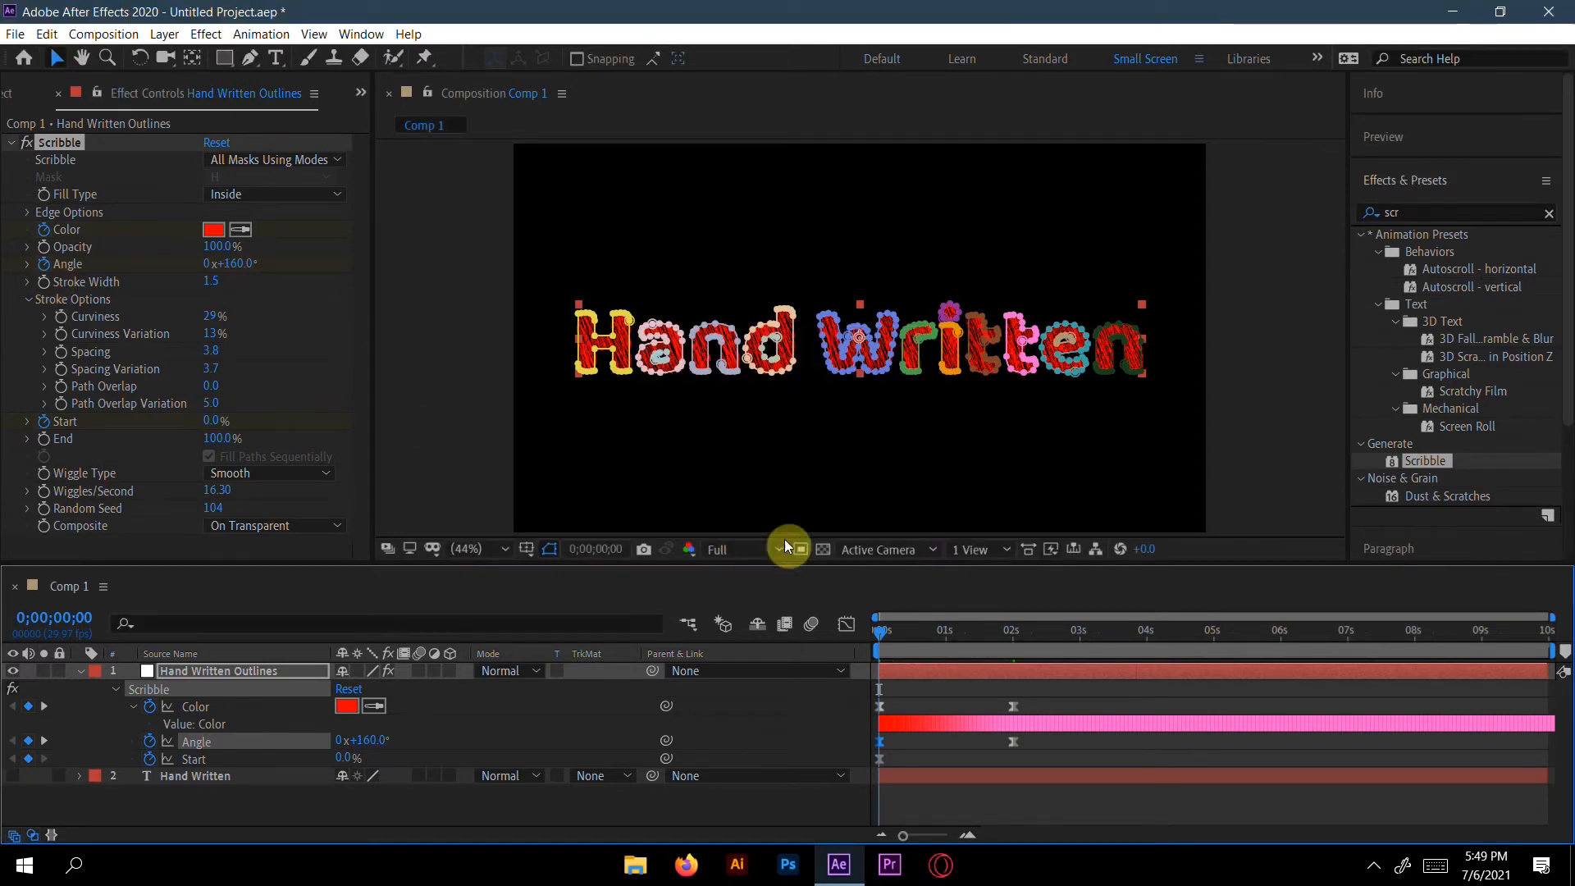
mouse_move(897, 611)
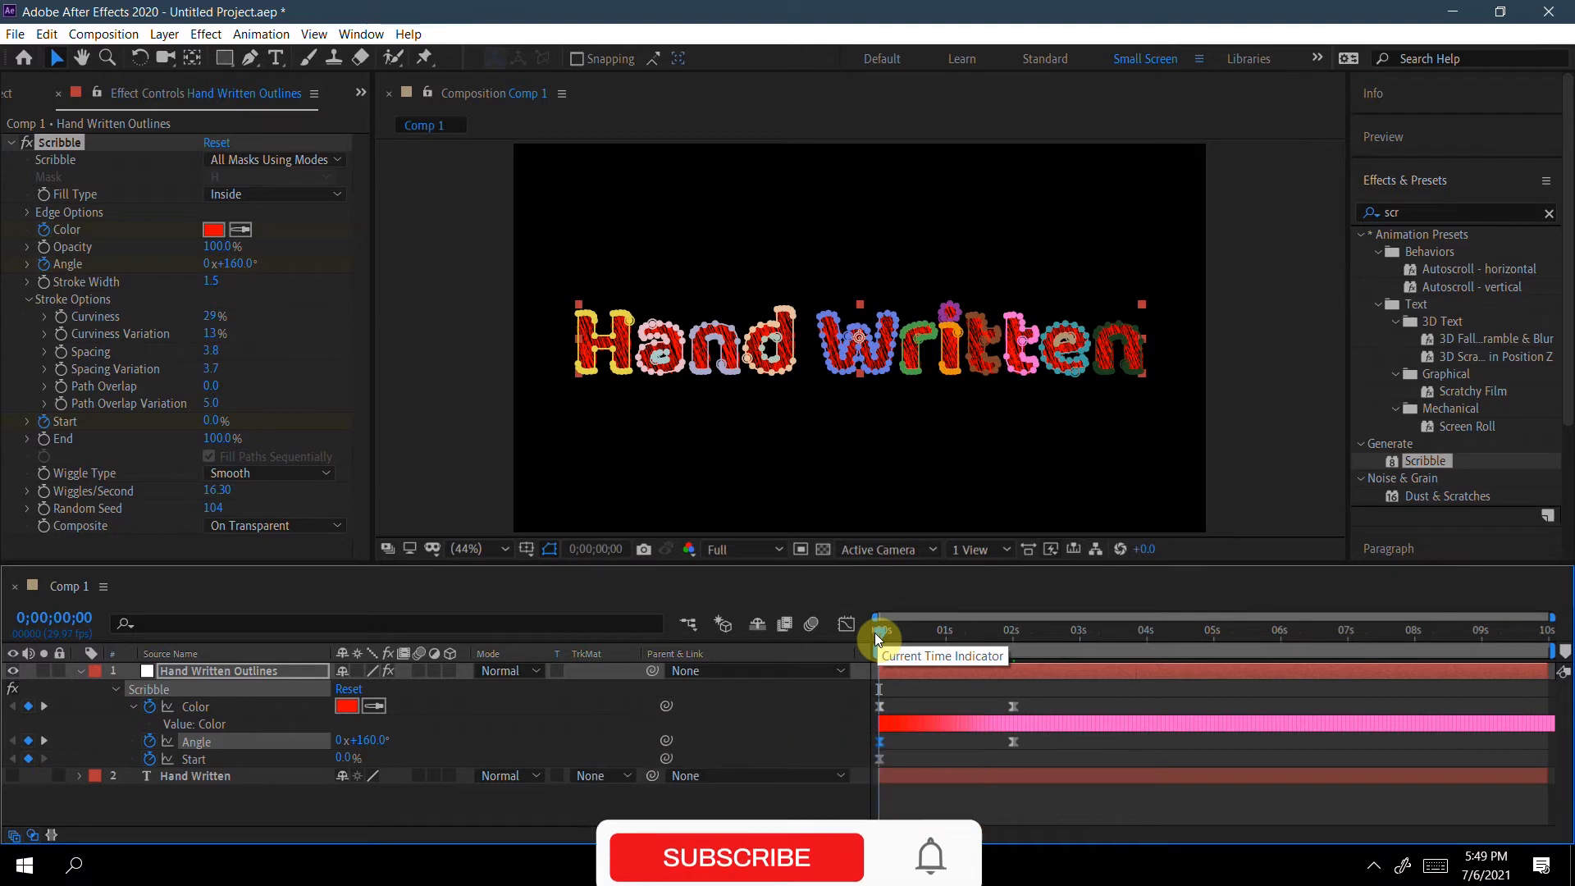
mouse_move(377, 777)
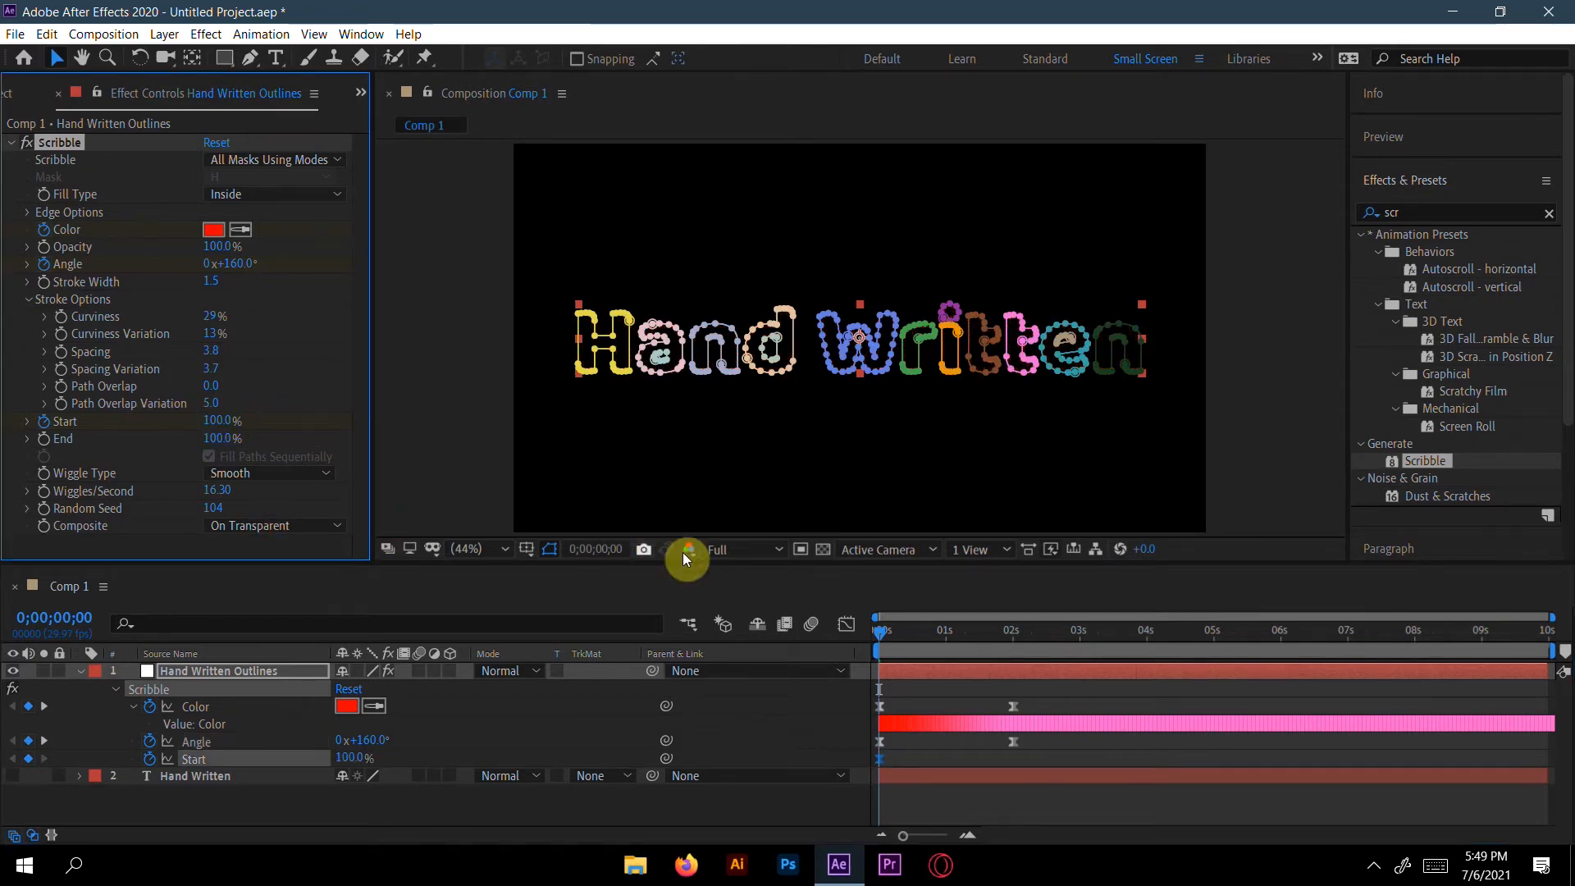
Keyframe Scribble Start from 100% at 0s to 0% at 2s so the fill draws on.
left_click(959, 630)
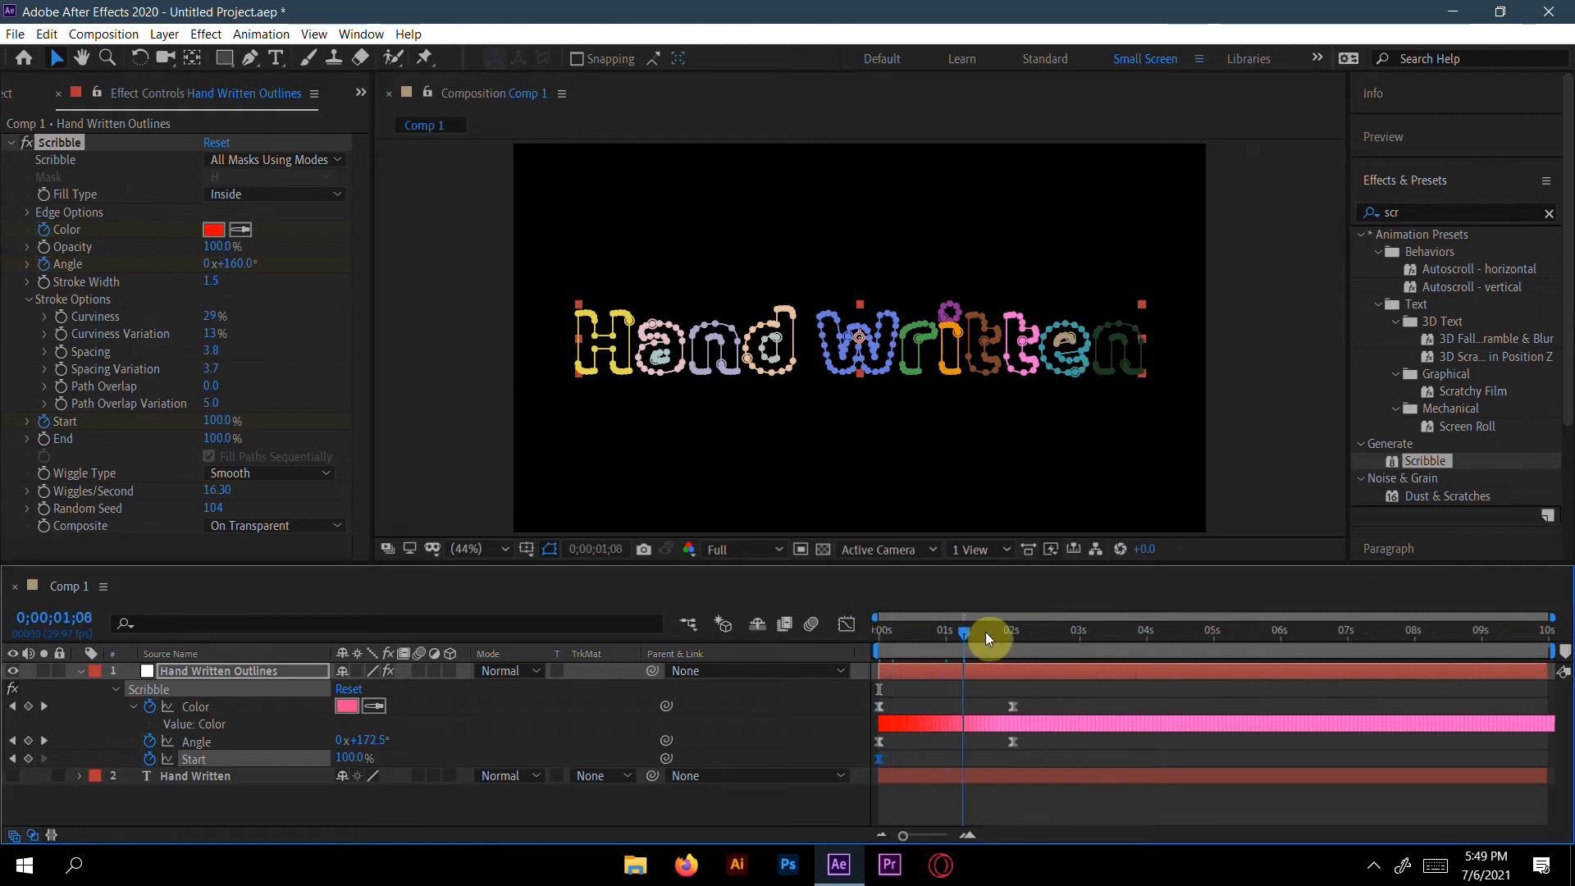
left_click(1012, 630)
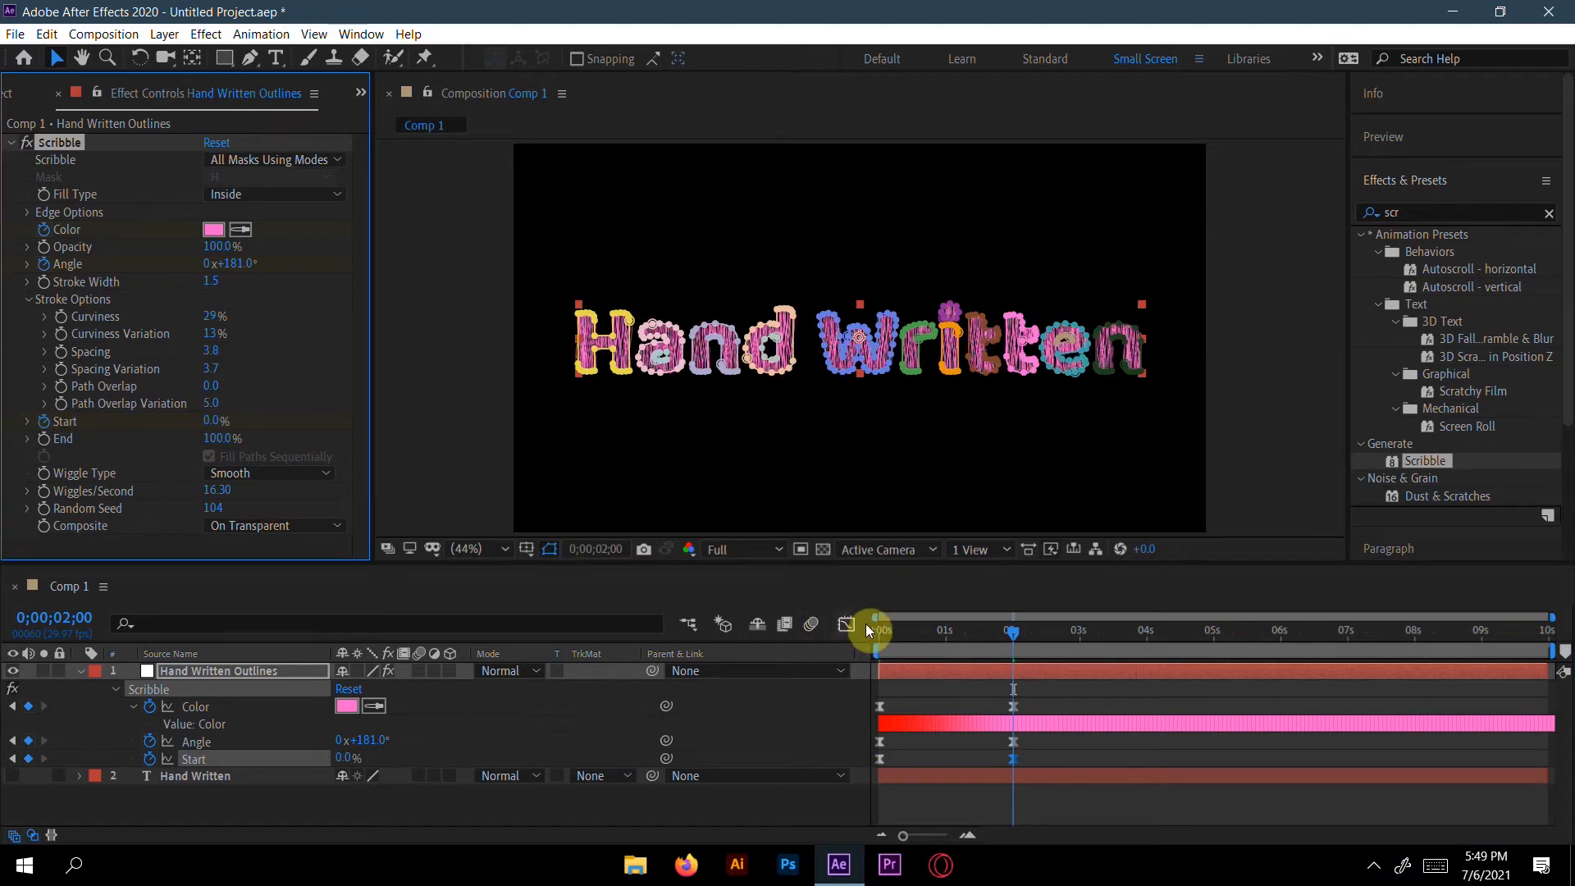
mouse_move(909, 838)
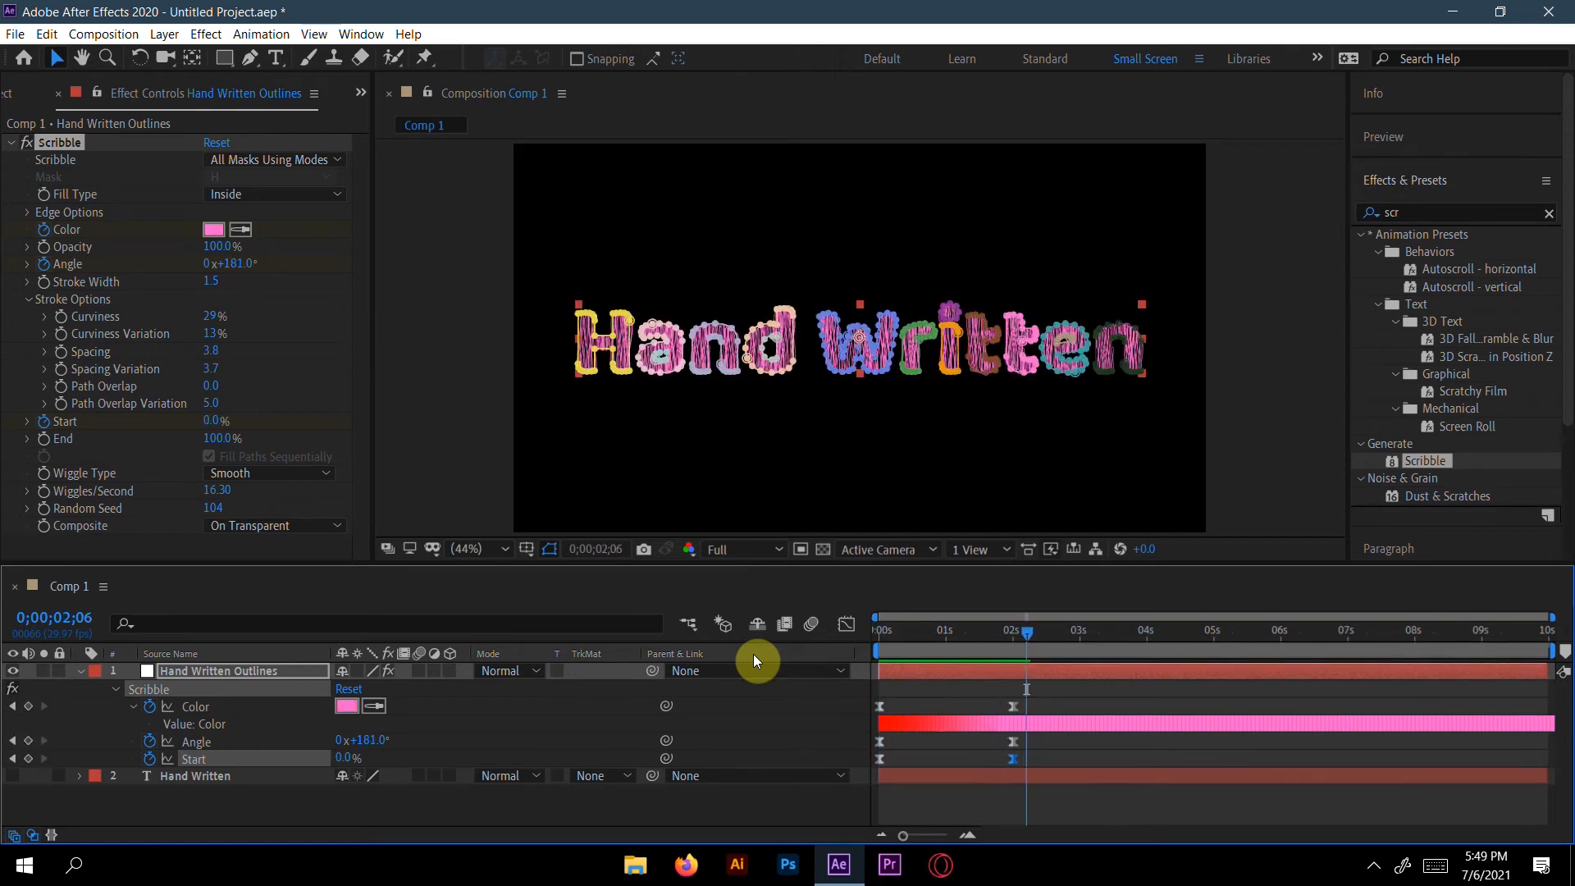
left_click(881, 629)
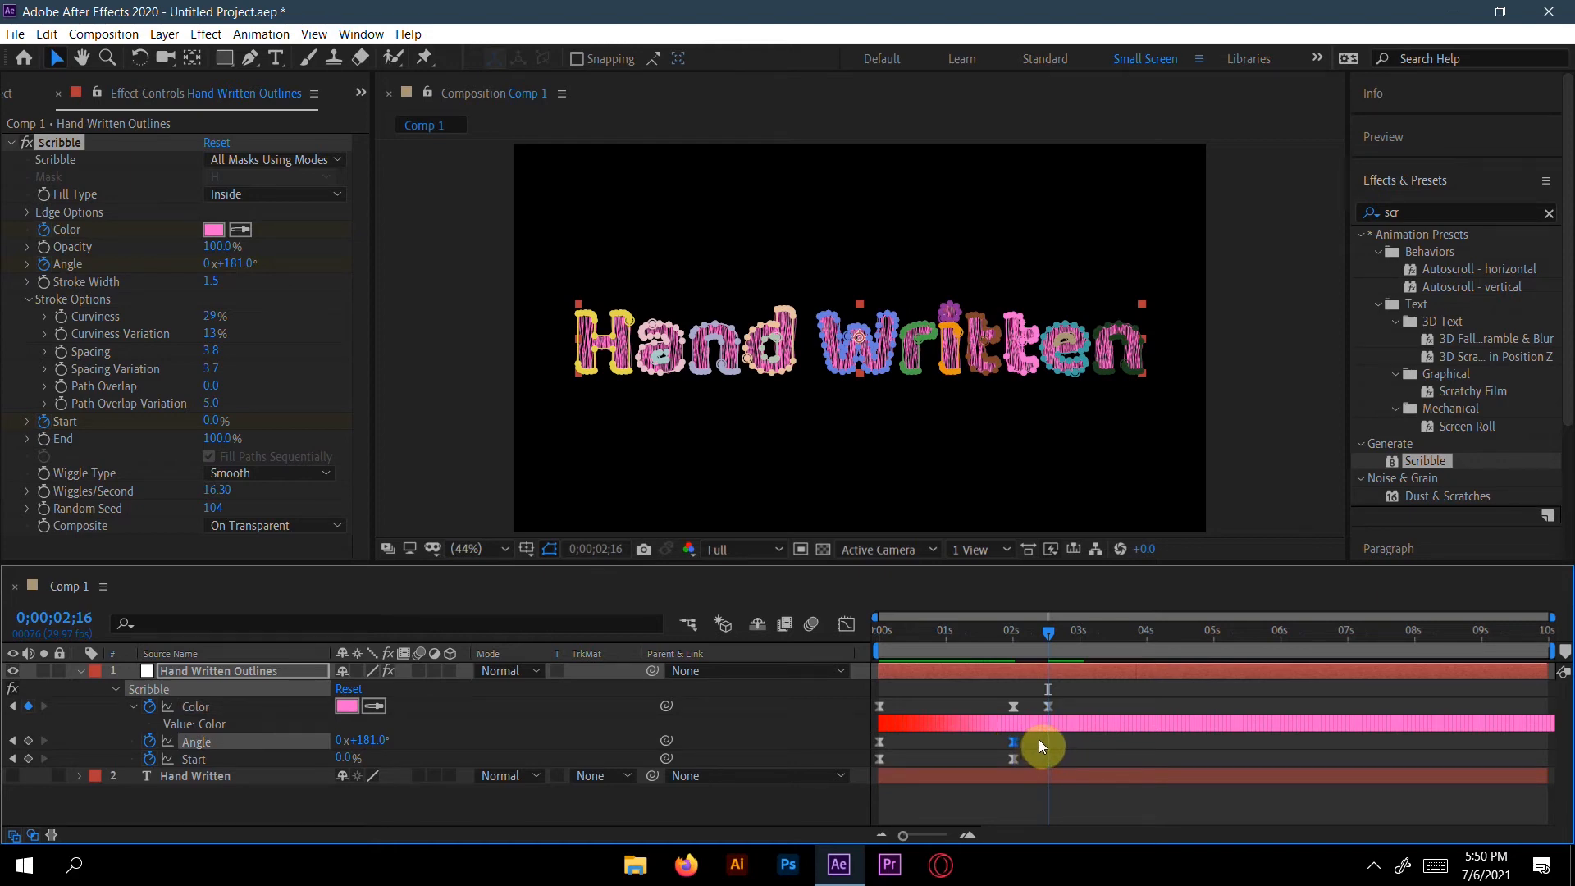
Add keyframes past 3 seconds turning the fill pale pink and returning the angle to 160°.
key("ctrl+v")
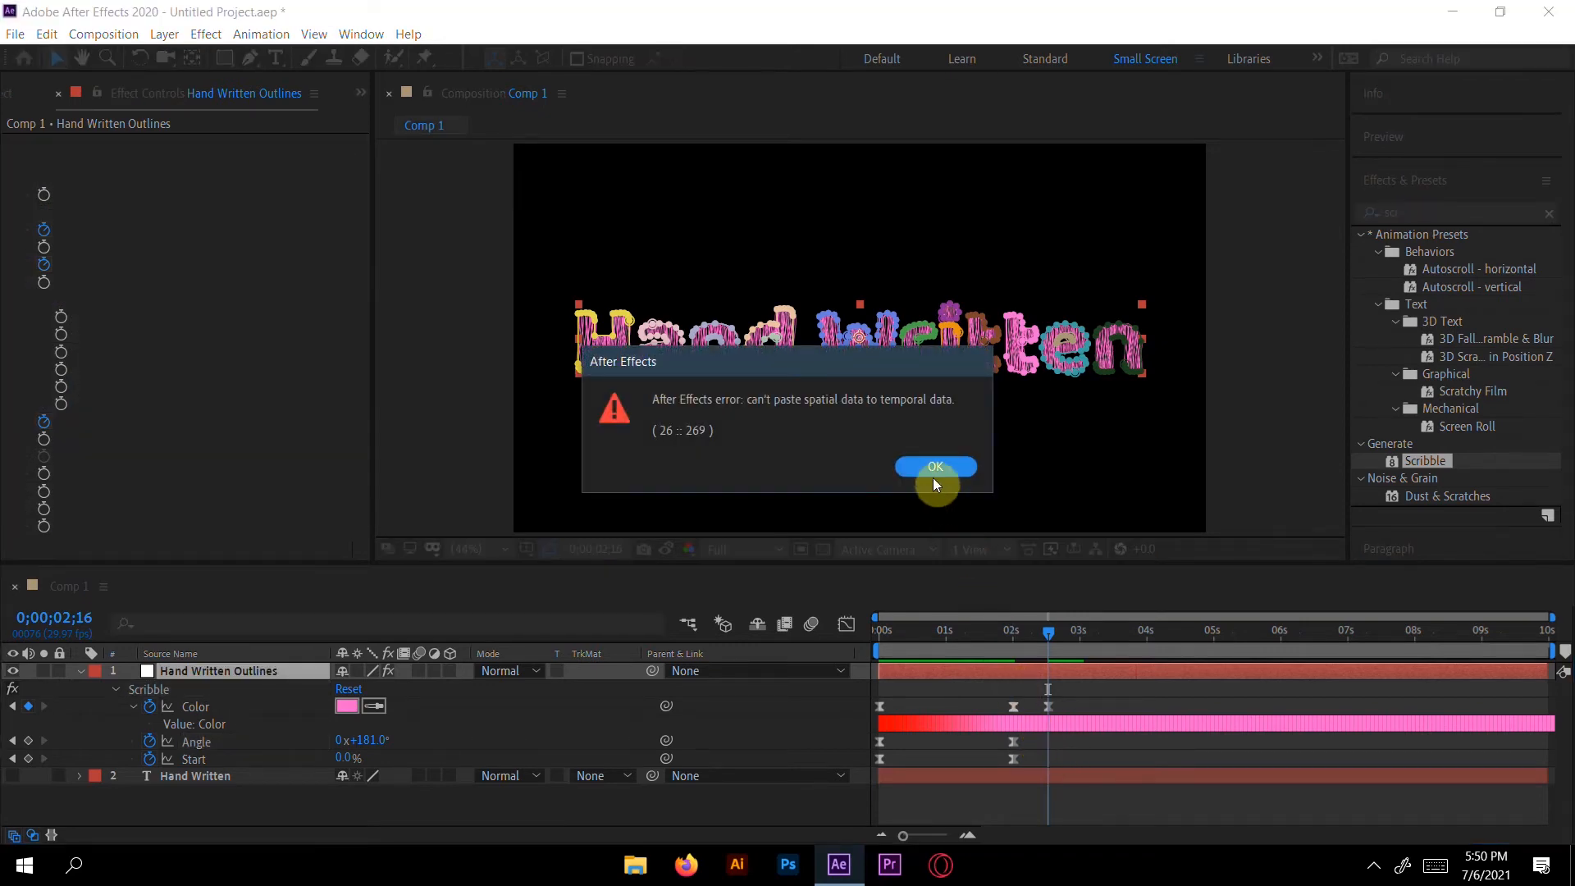
left_click(934, 466)
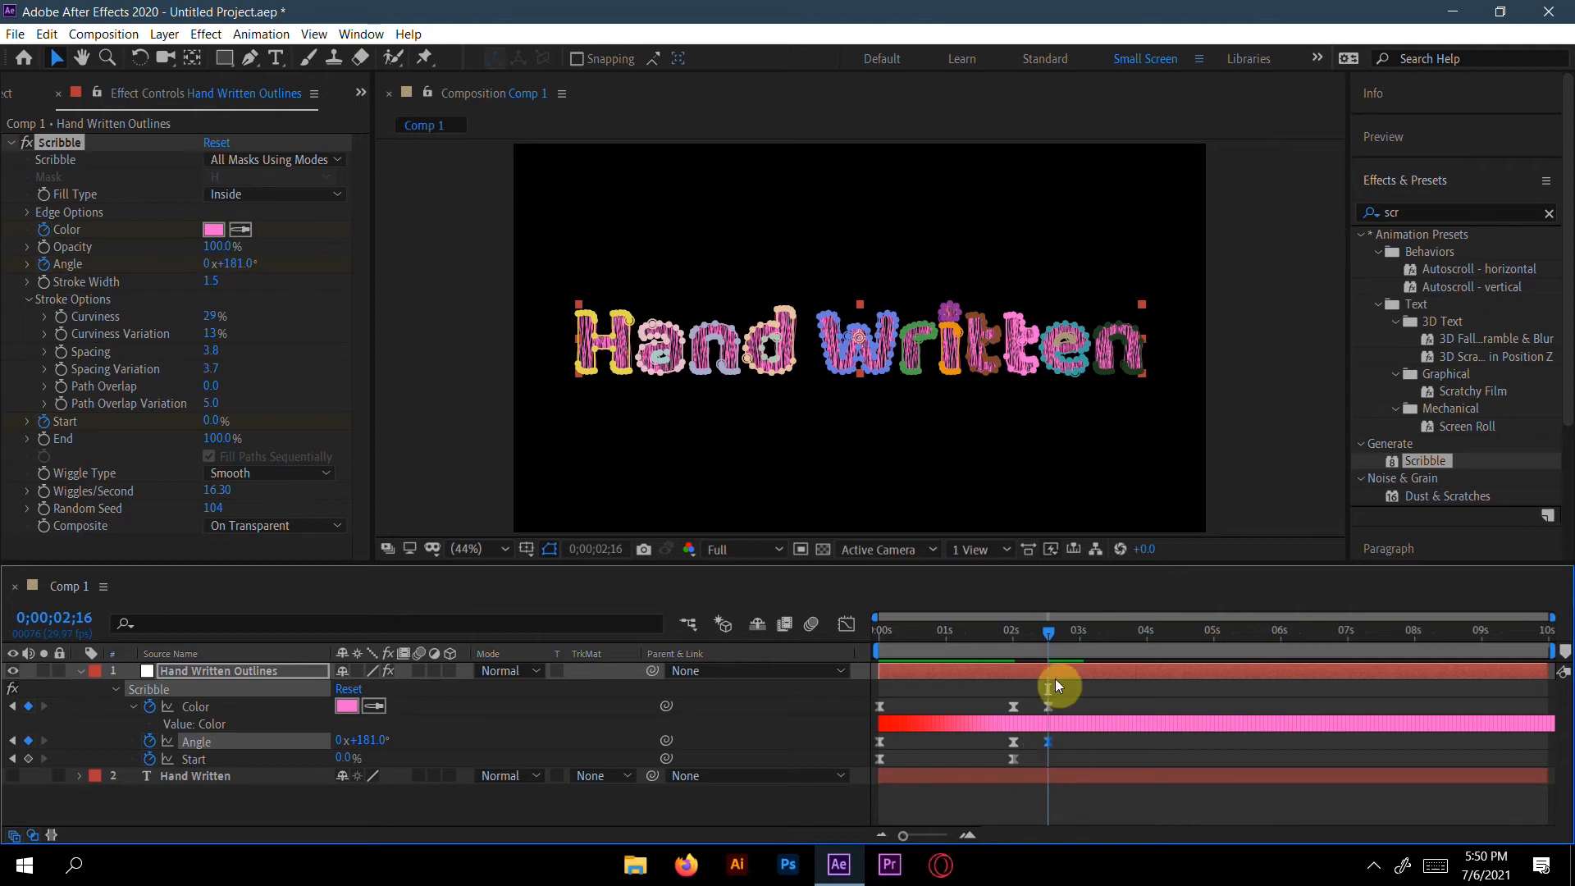
mouse_move(1315, 797)
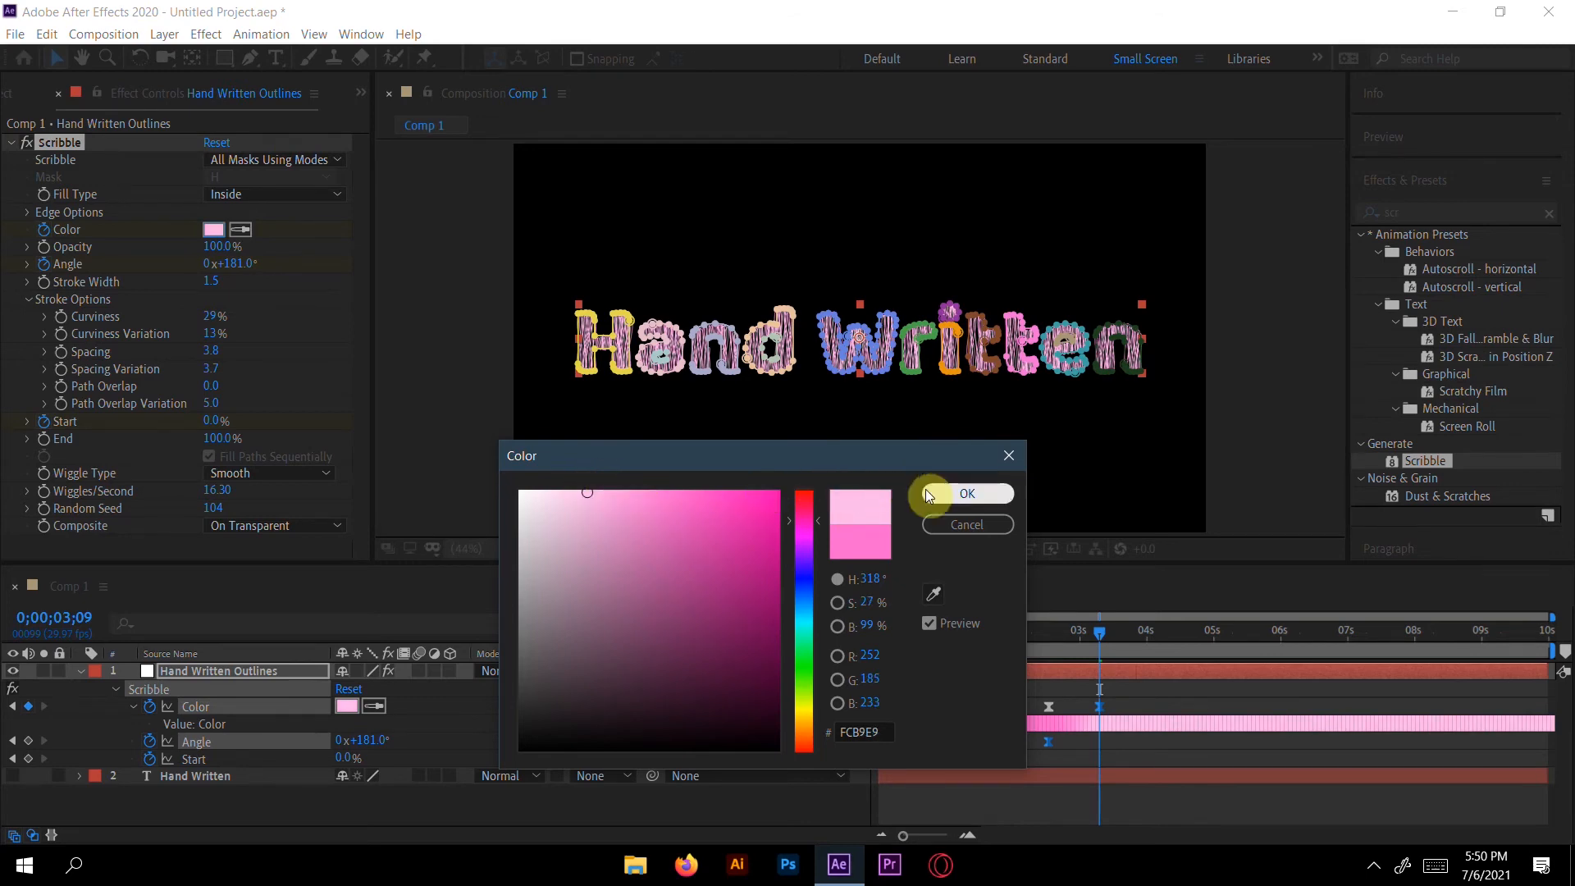
left_click(966, 494)
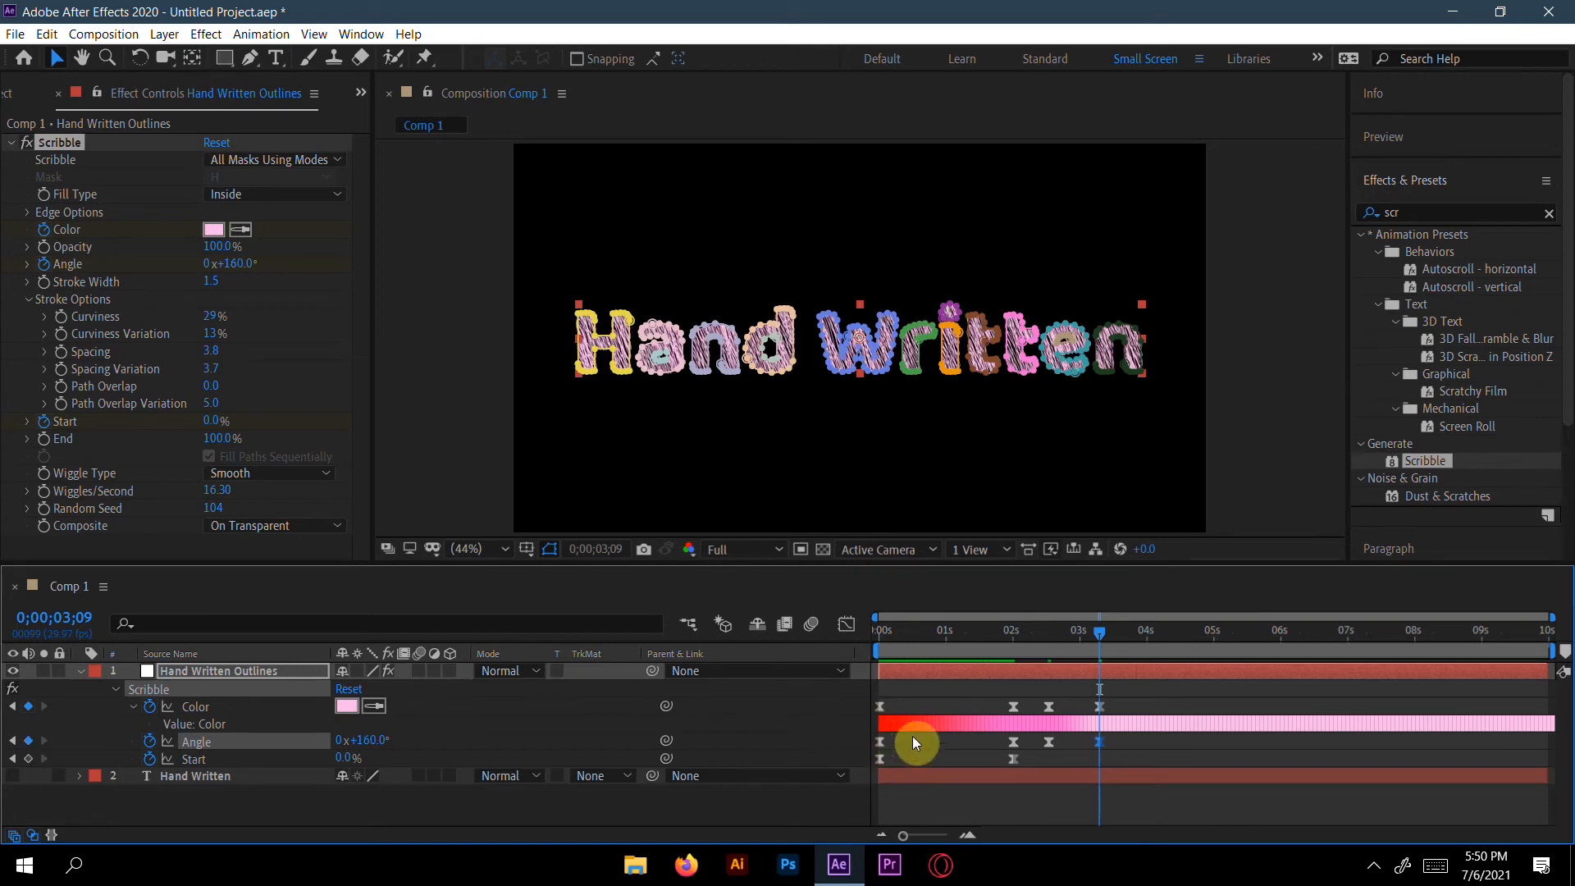
mouse_move(1099, 636)
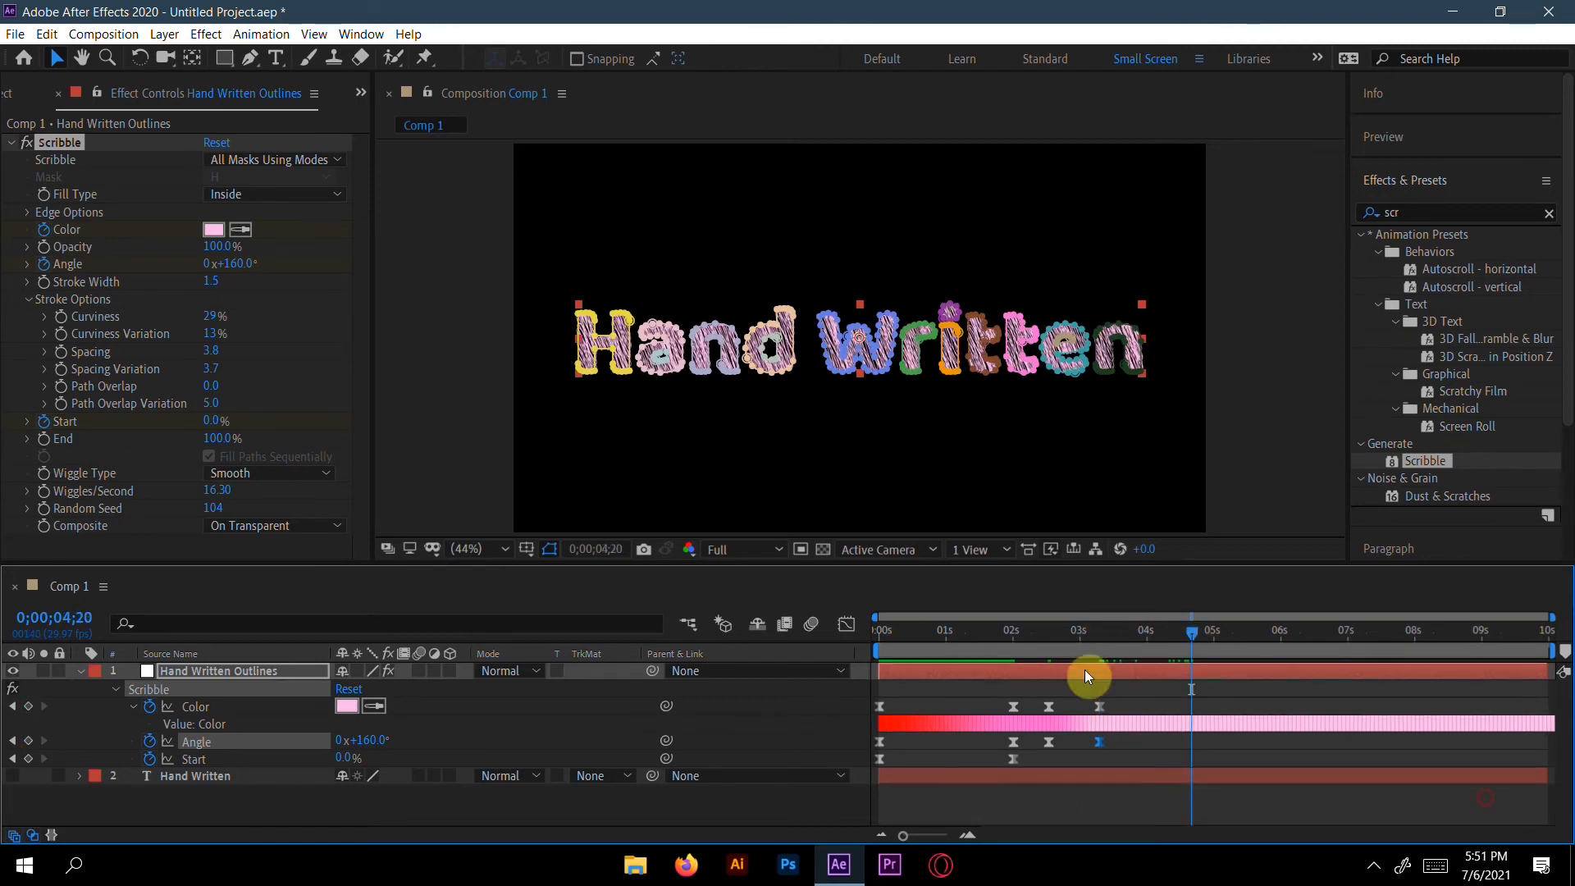
Keyframe the final state near 4.7 s: fill Color white, Angle 181°, Start 100%, then preview.
left_click(213, 229)
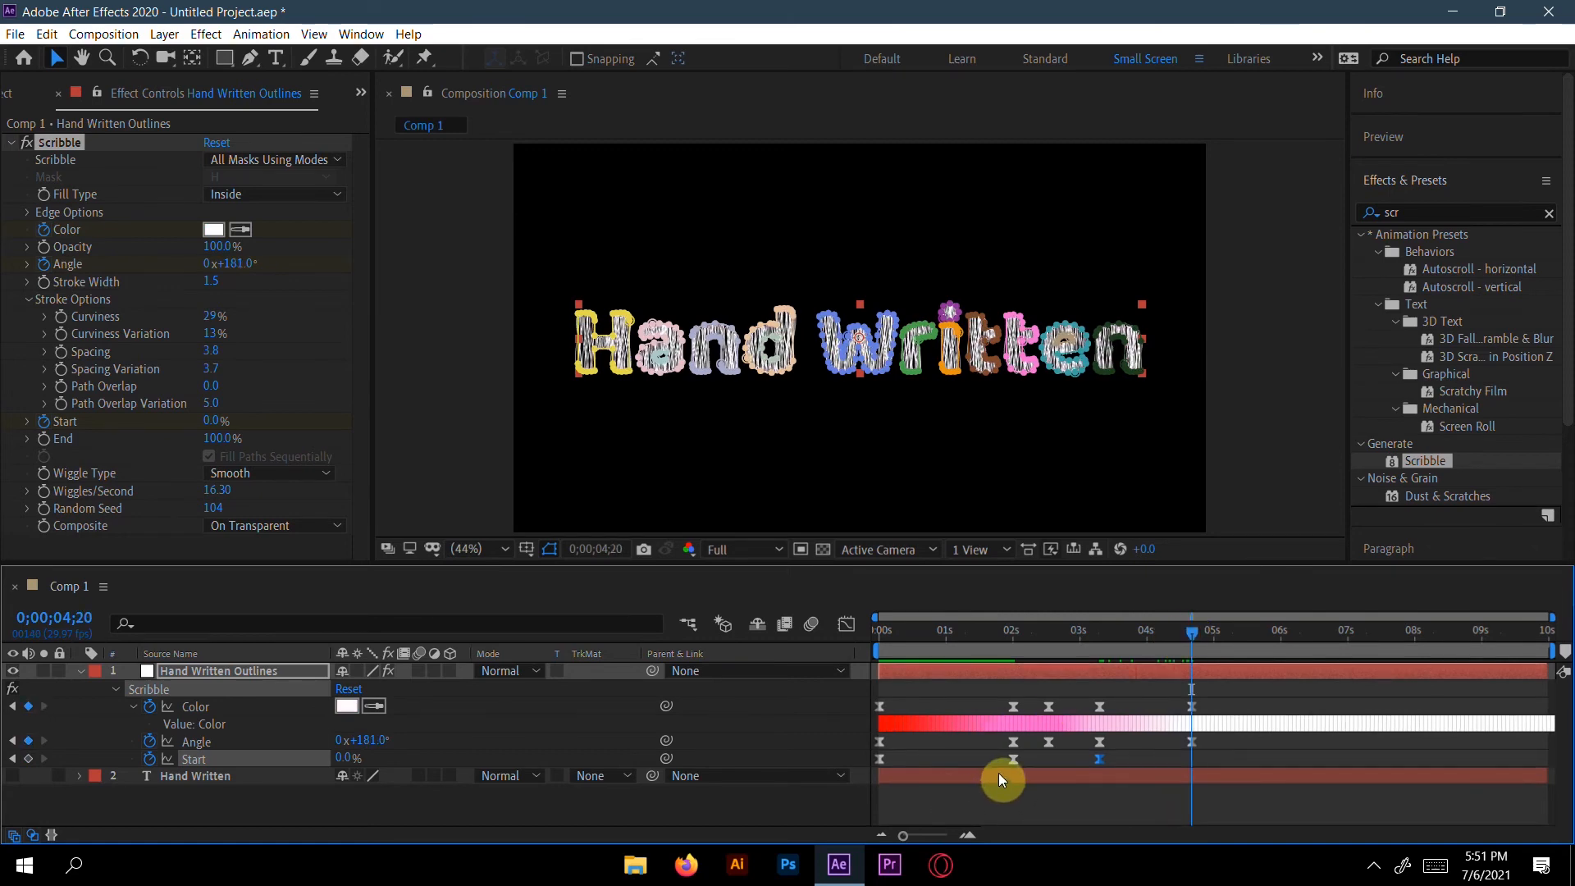
mouse_move(1001, 781)
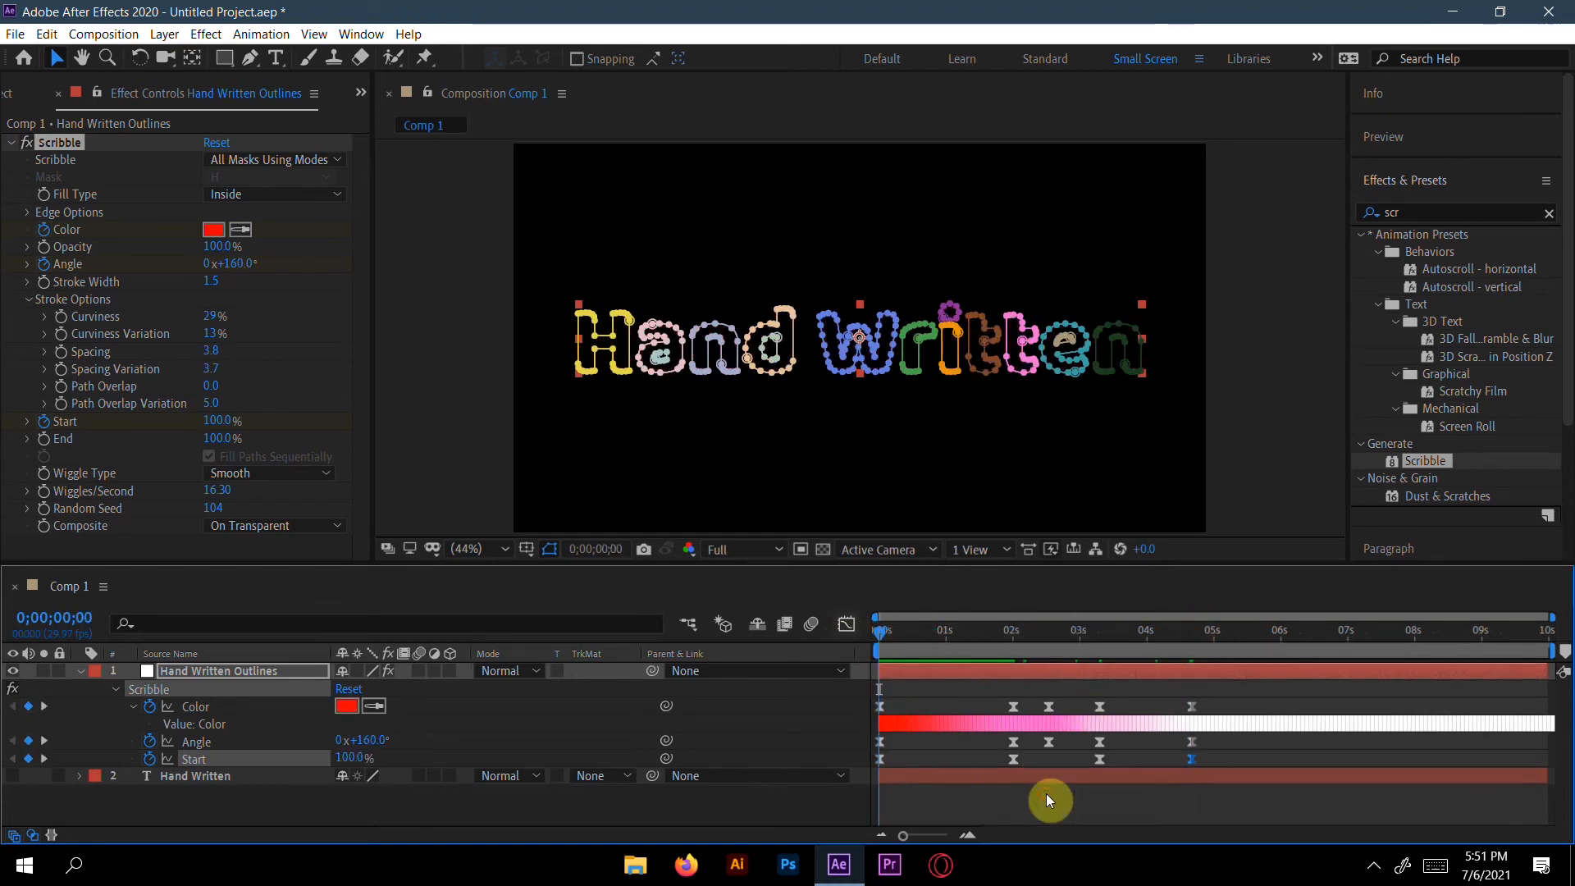
left_click(882, 630)
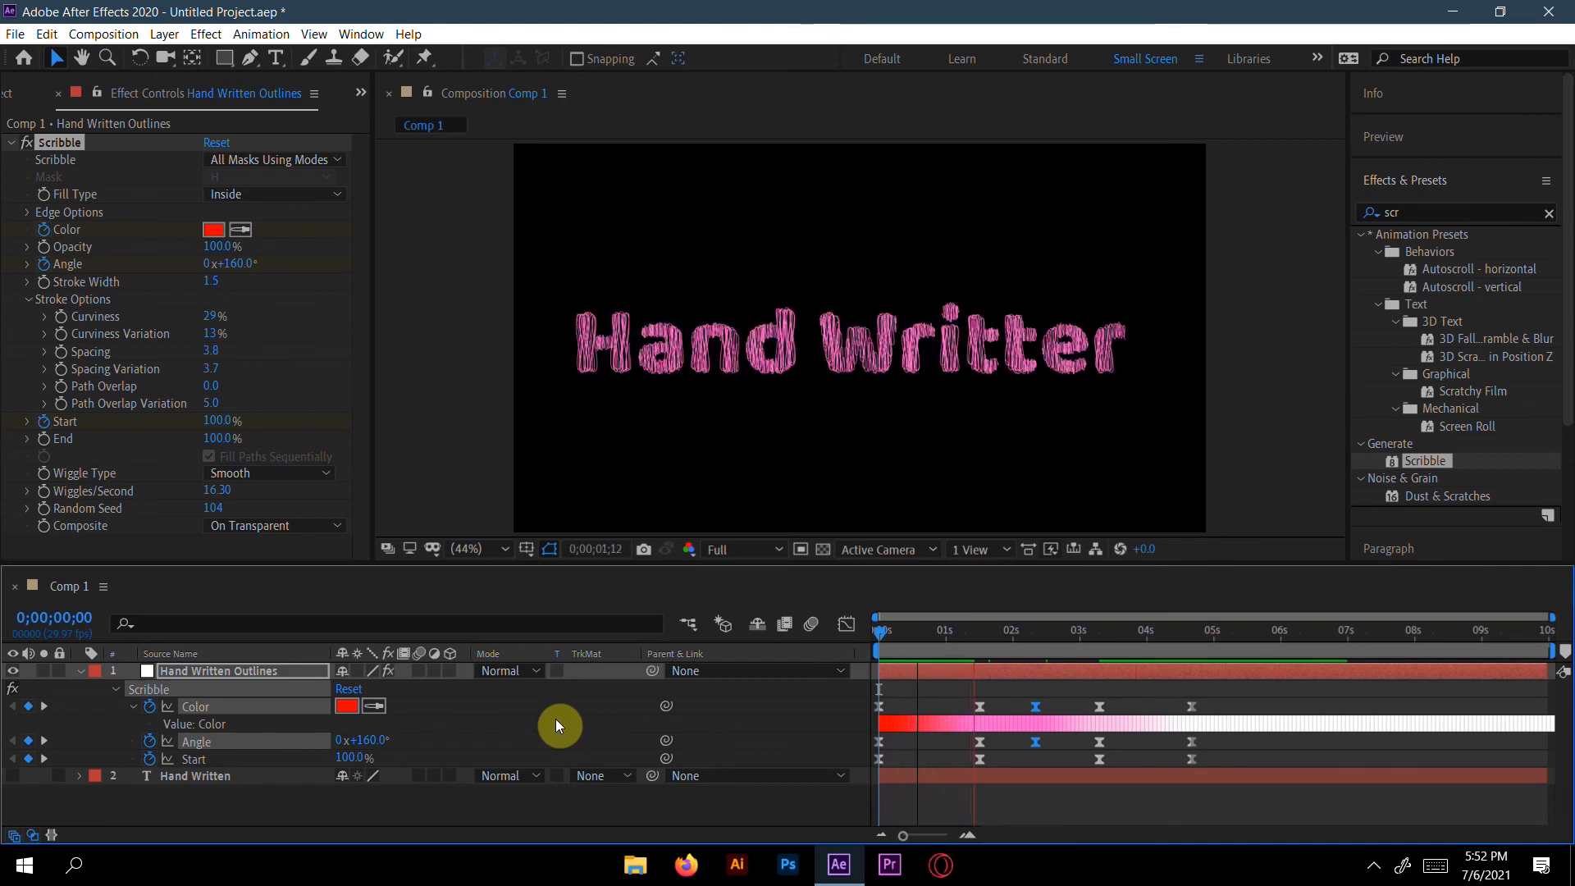
left_click(1017, 630)
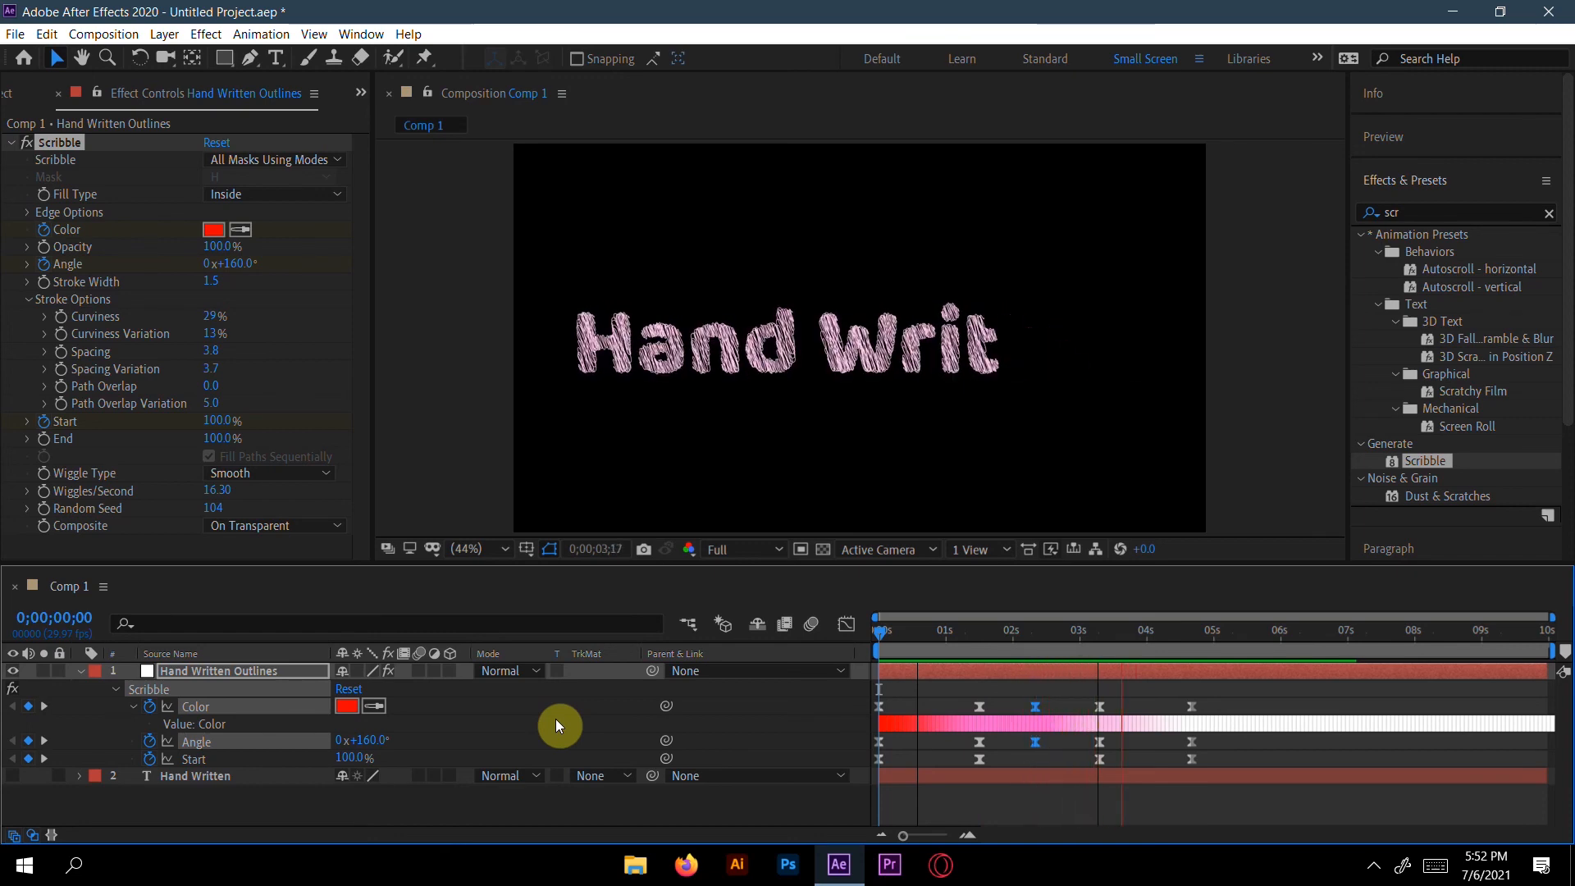
left_click(1213, 630)
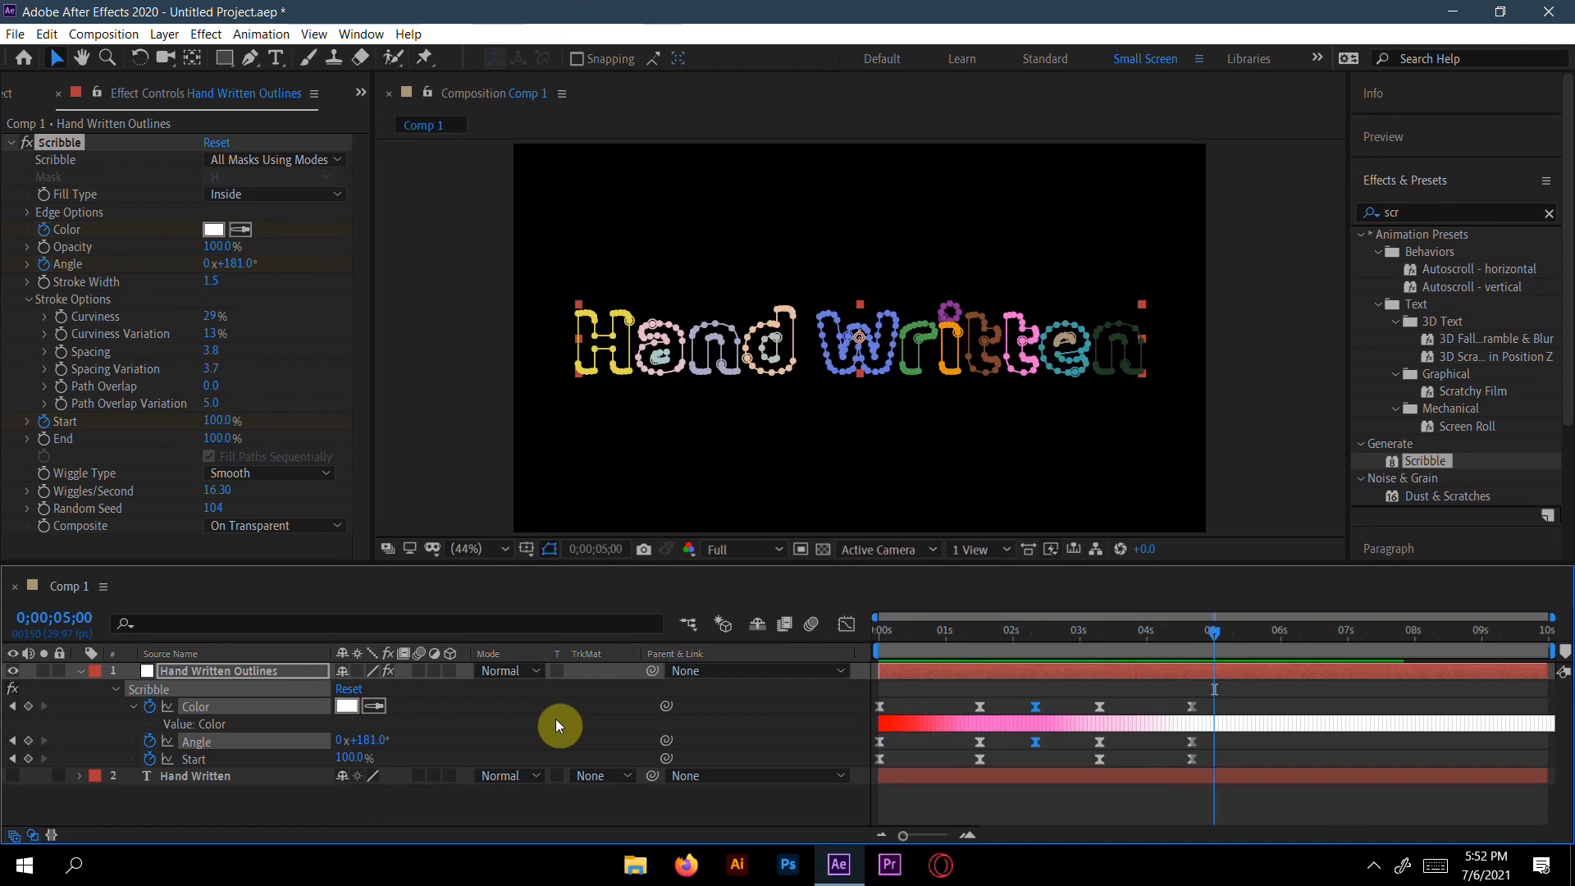
mouse_move(1143, 648)
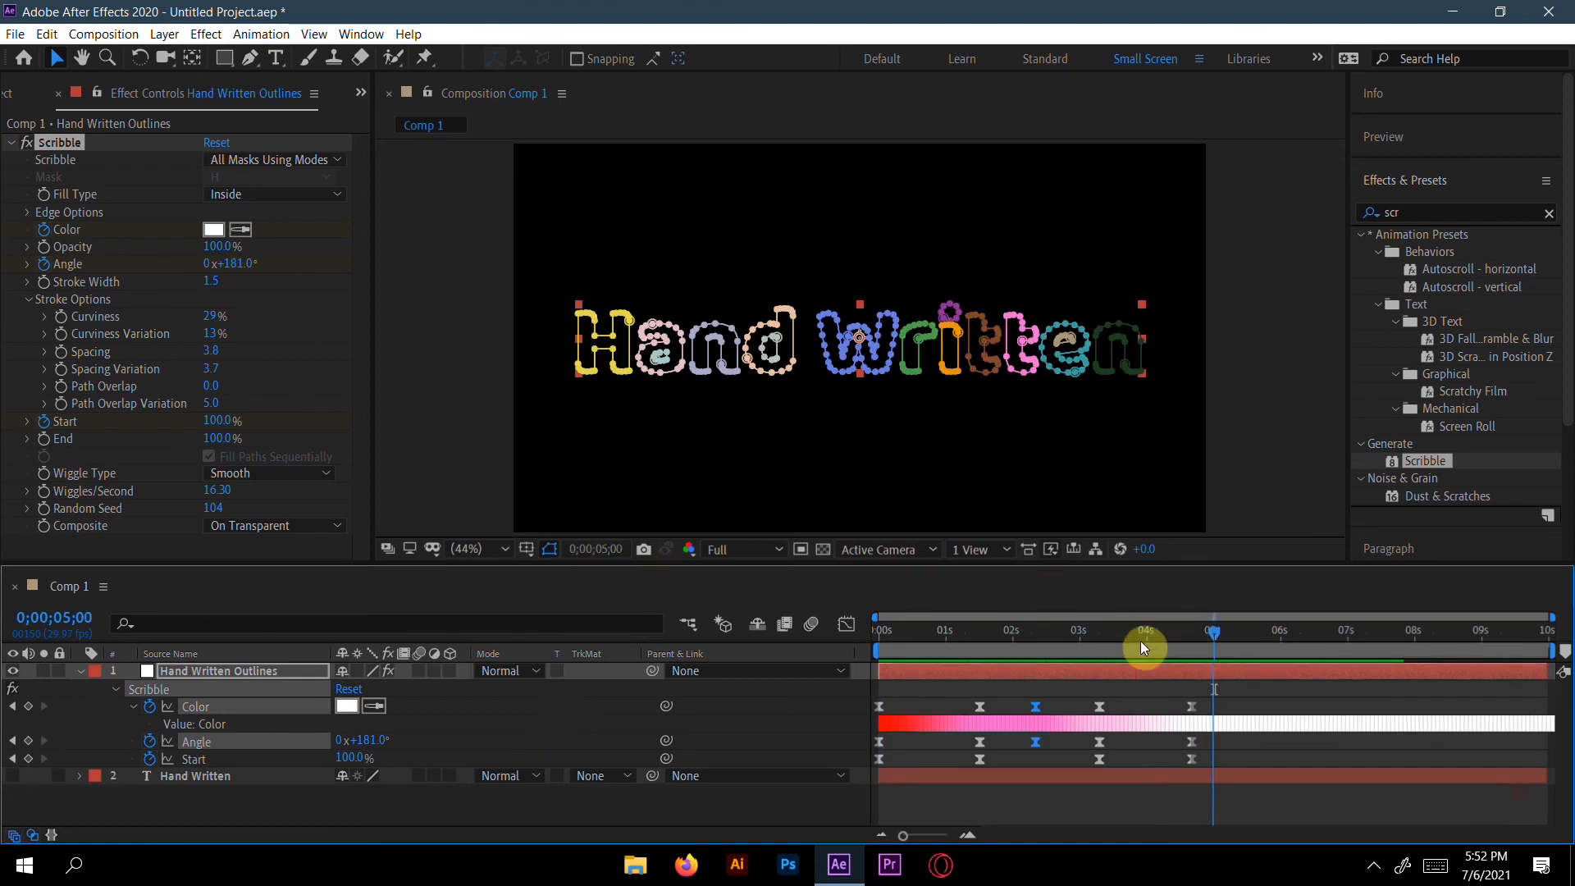